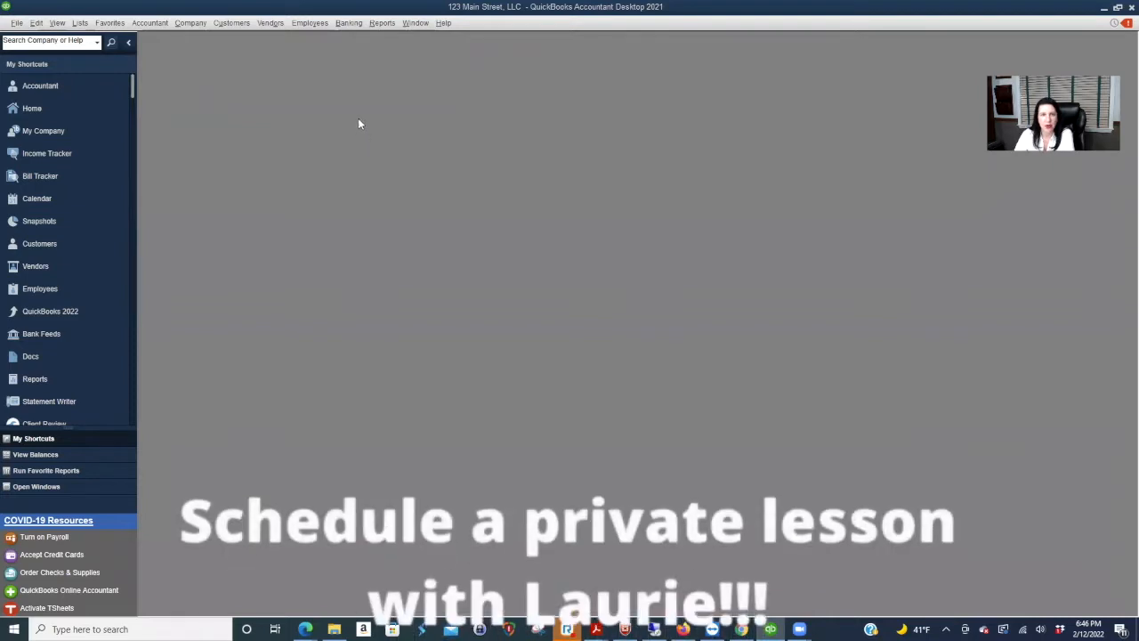
Open the Chart of Accounts from the Lists menu and maximize it to full window
{"action": "left_click", "coordinate": [81, 22]}
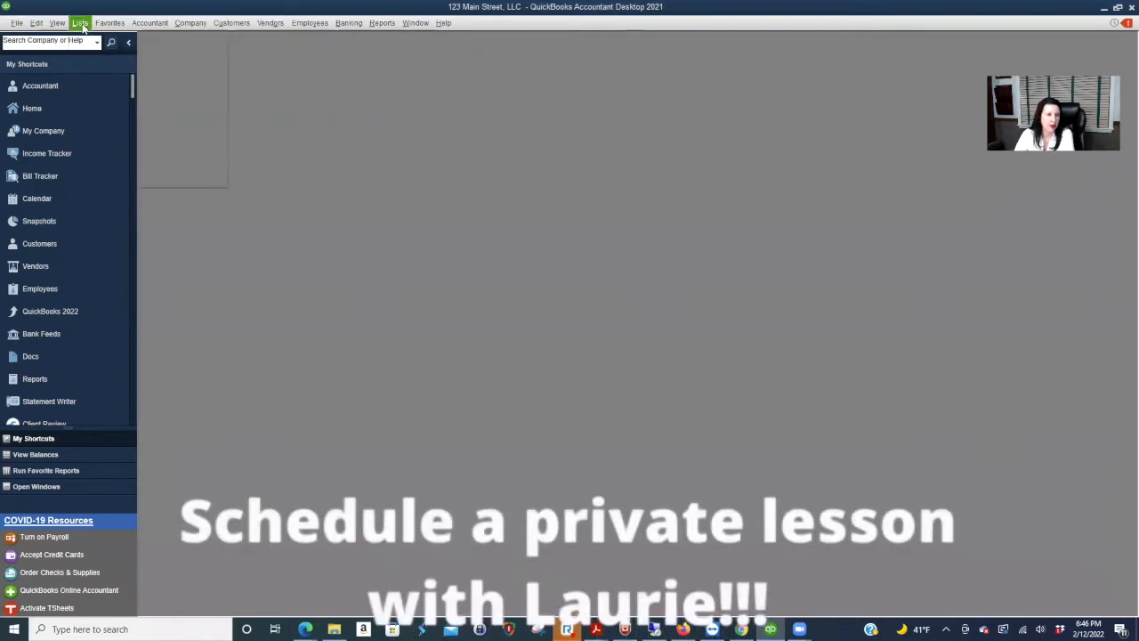
{"action": "left_click", "coordinate": [81, 23]}
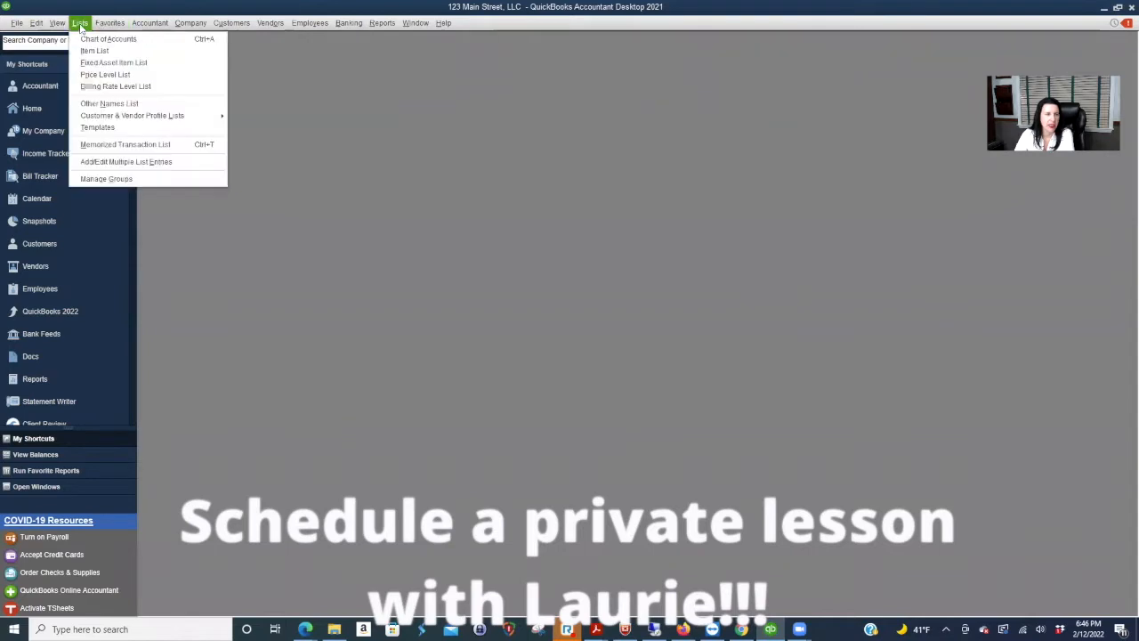
{"action": "left_click", "coordinate": [112, 38]}
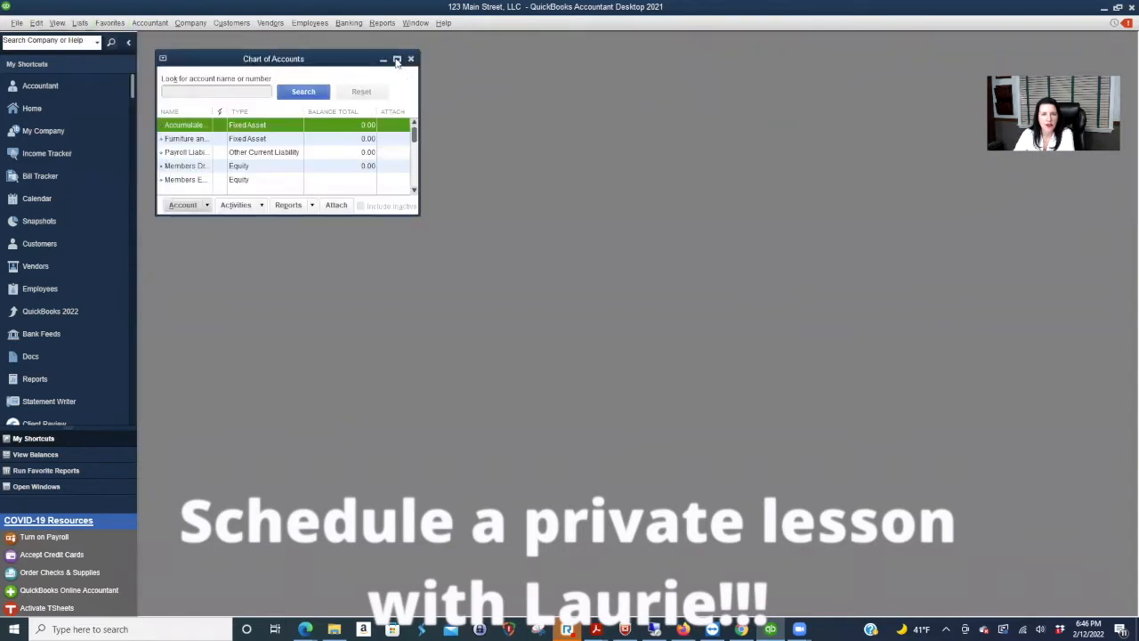
{"action": "left_click", "coordinate": [396, 58]}
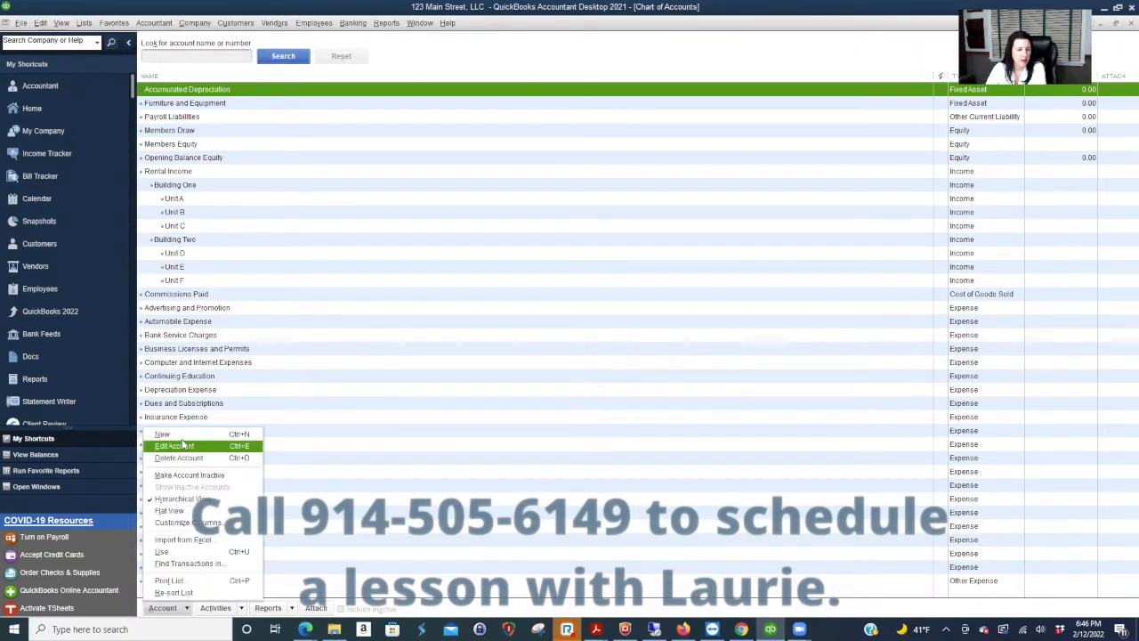
{"action": "left_click", "coordinate": [162, 434]}
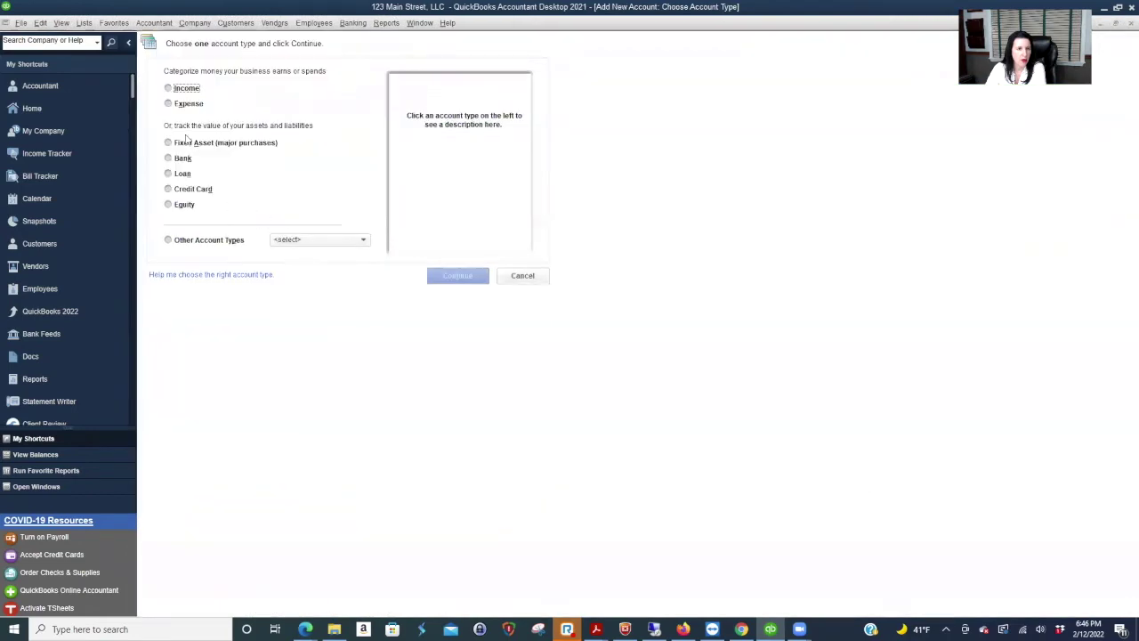
{"action": "left_click", "coordinate": [169, 143]}
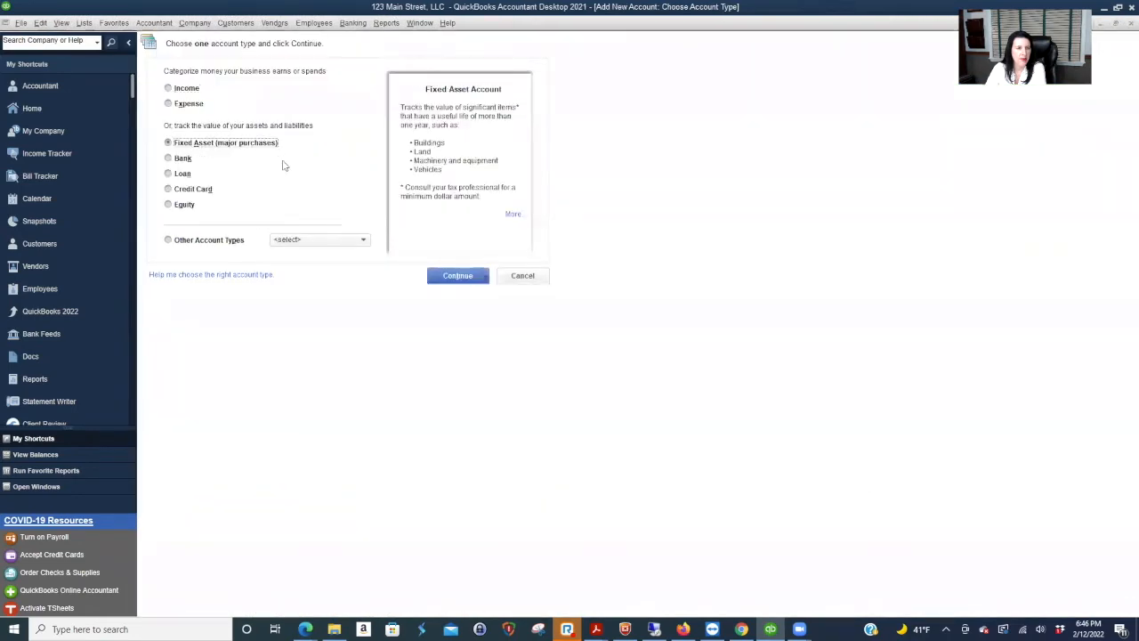
{"action": "left_click", "coordinate": [457, 275]}
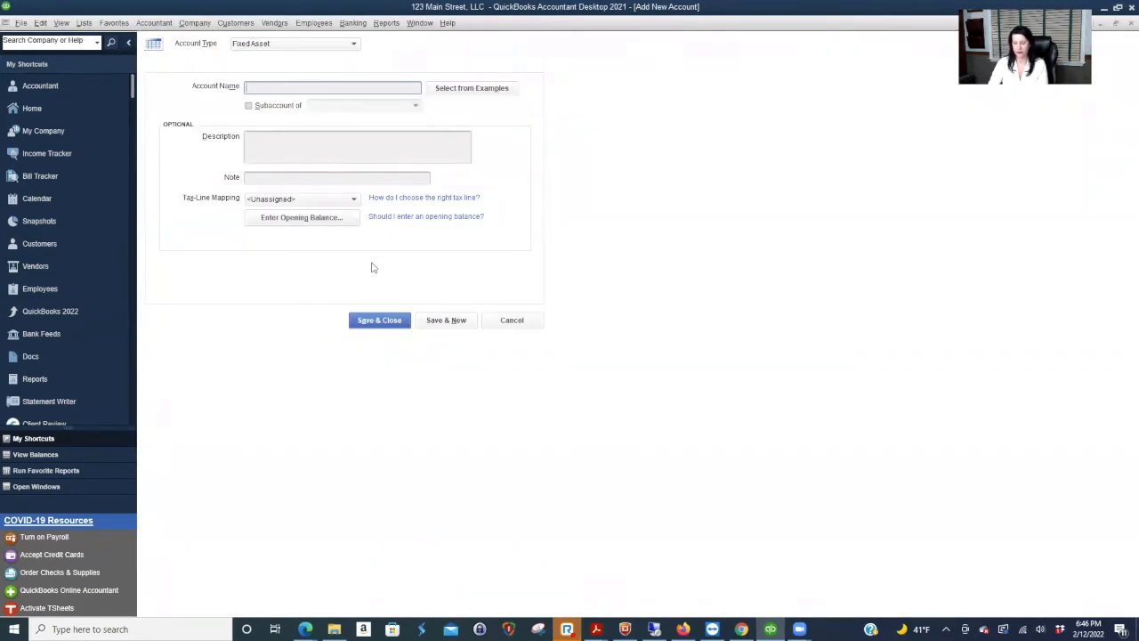
{"action": "type", "text": "$"}
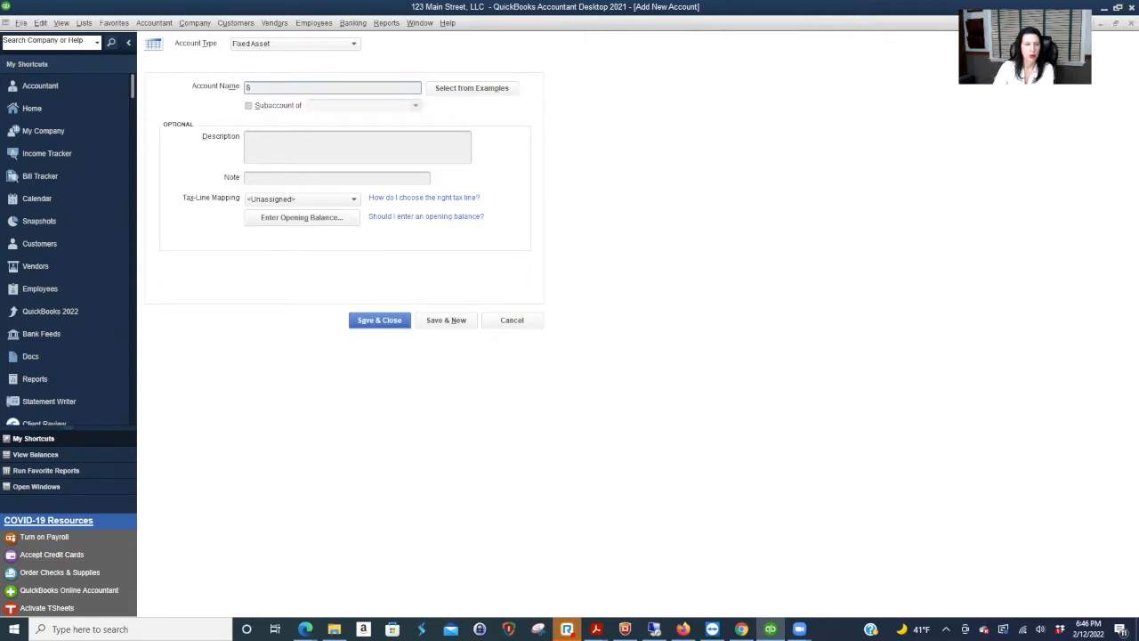
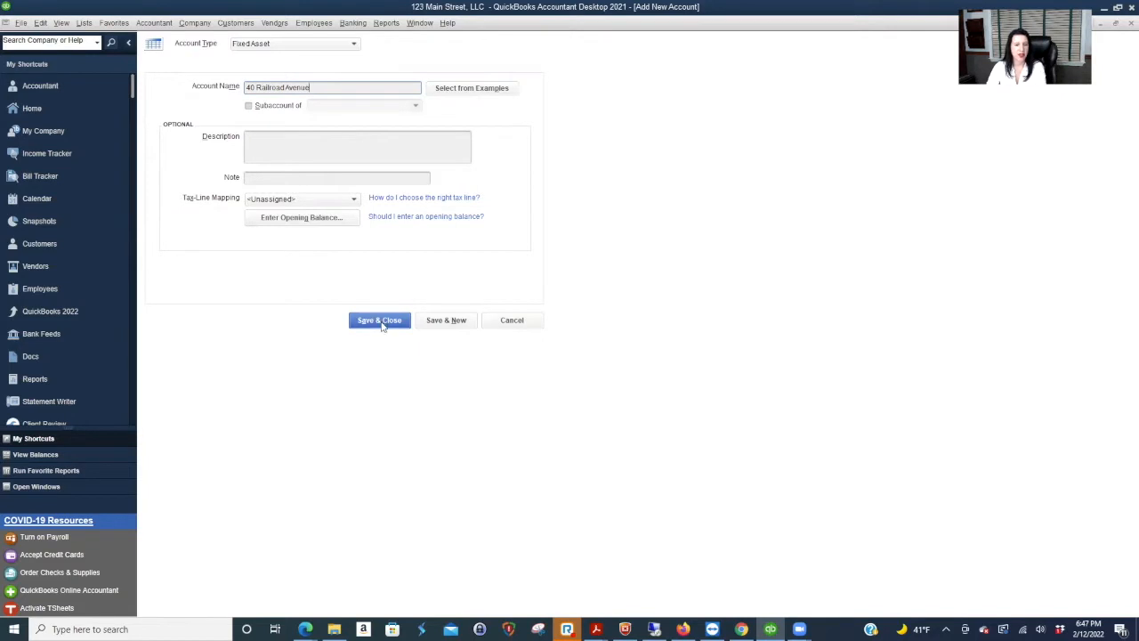
{"action": "left_click", "coordinate": [379, 320]}
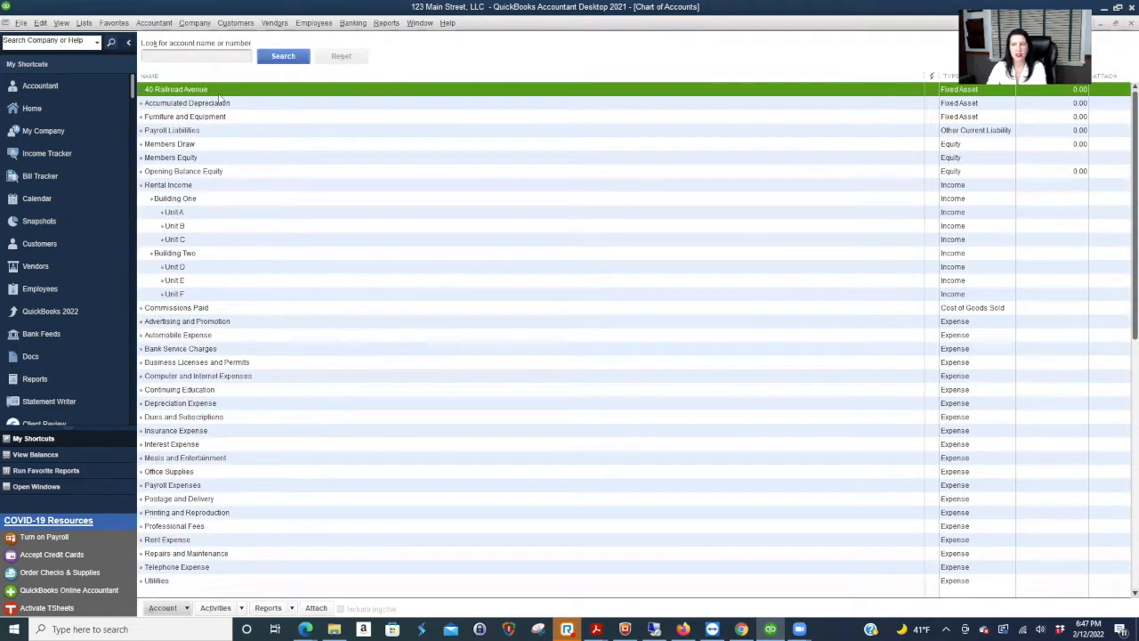
{"action": "mouse_move", "coordinate": [86, 23]}
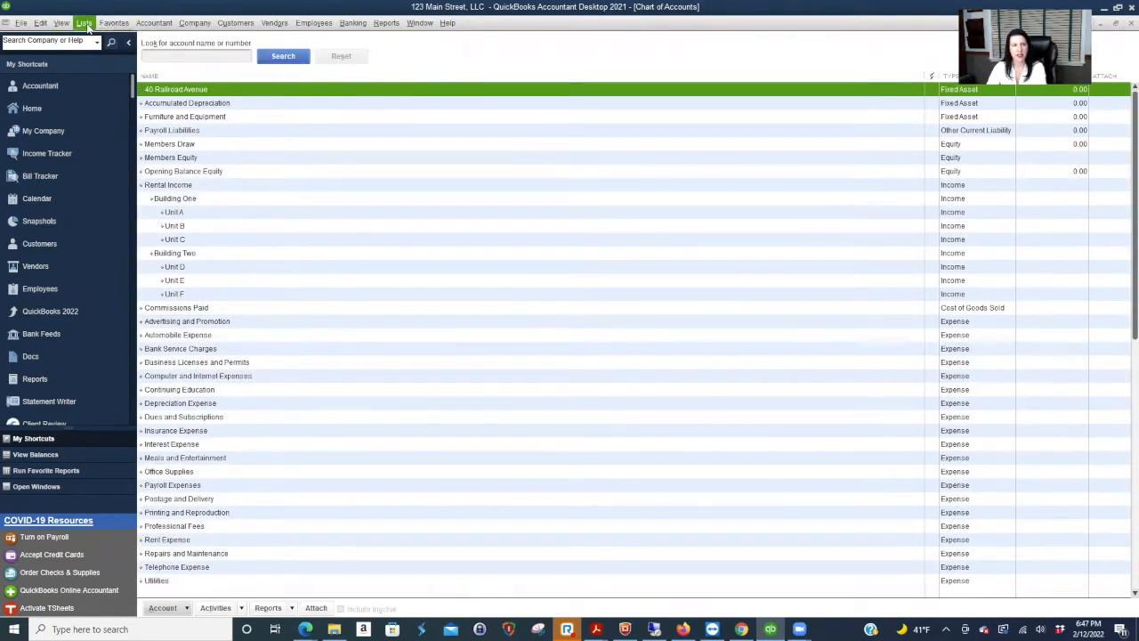
{"action": "left_click", "coordinate": [84, 22]}
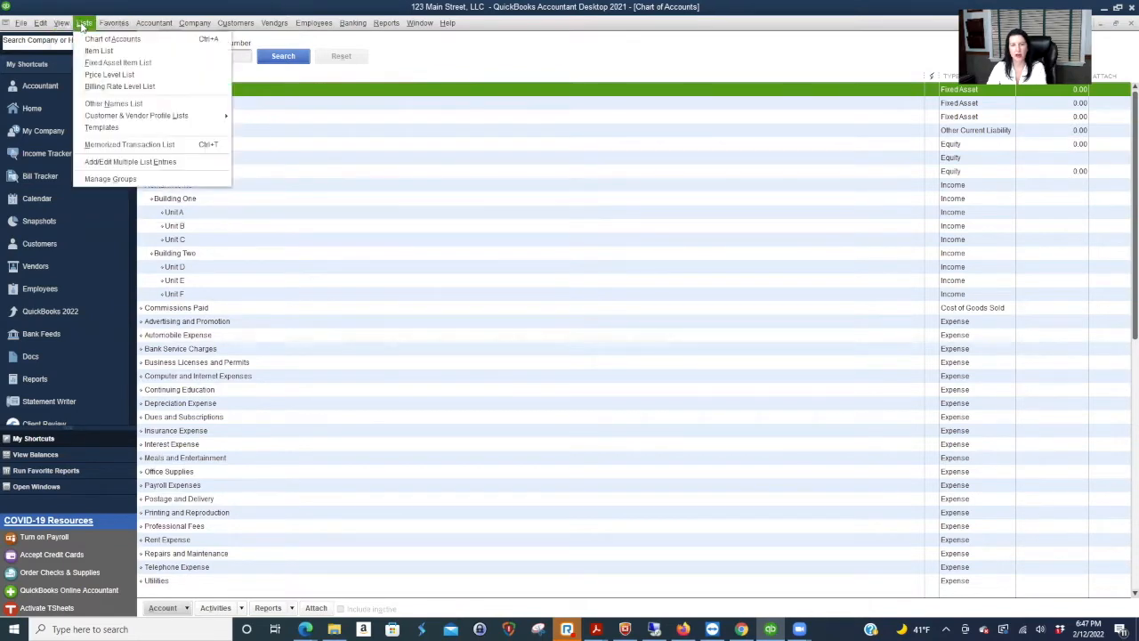
{"action": "left_click", "coordinate": [61, 22]}
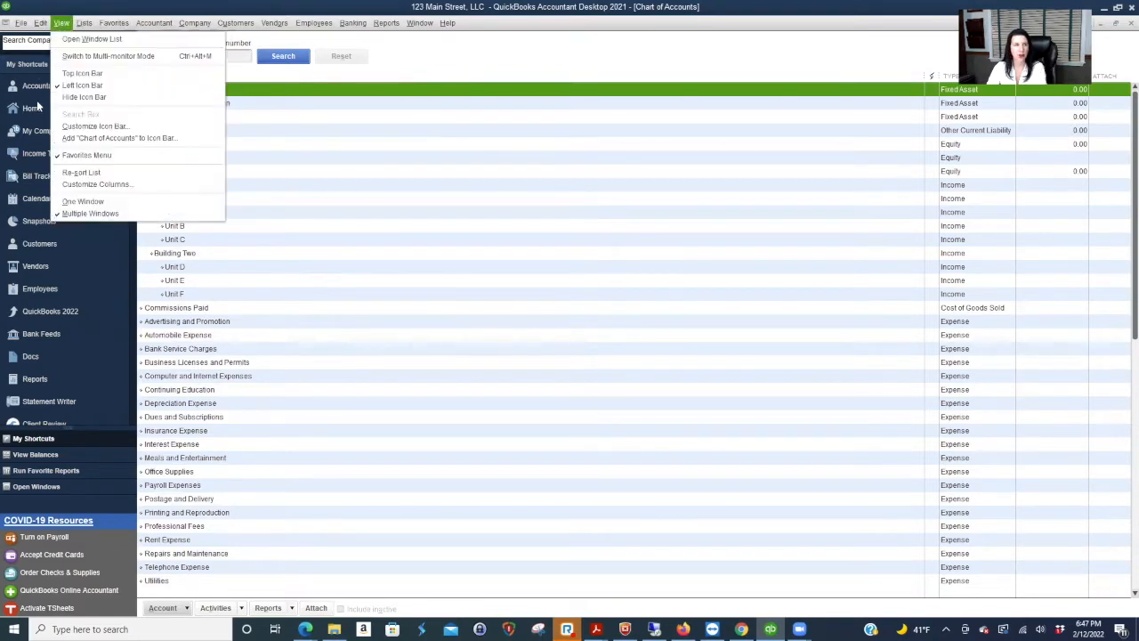
{"action": "left_click", "coordinate": [31, 107]}
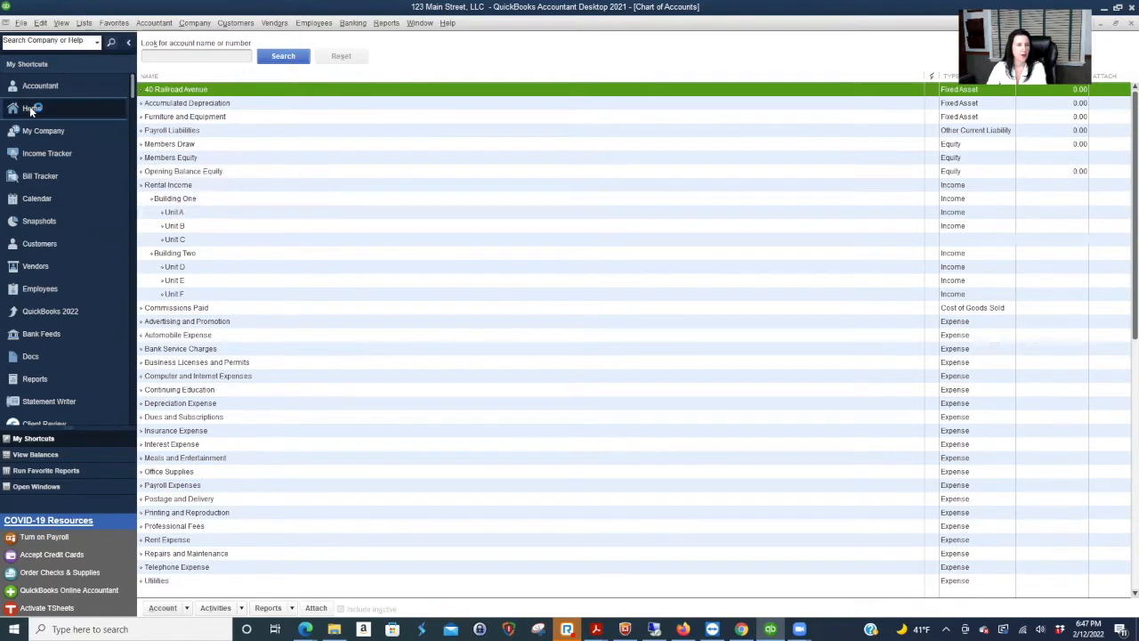
{"action": "left_click", "coordinate": [31, 108]}
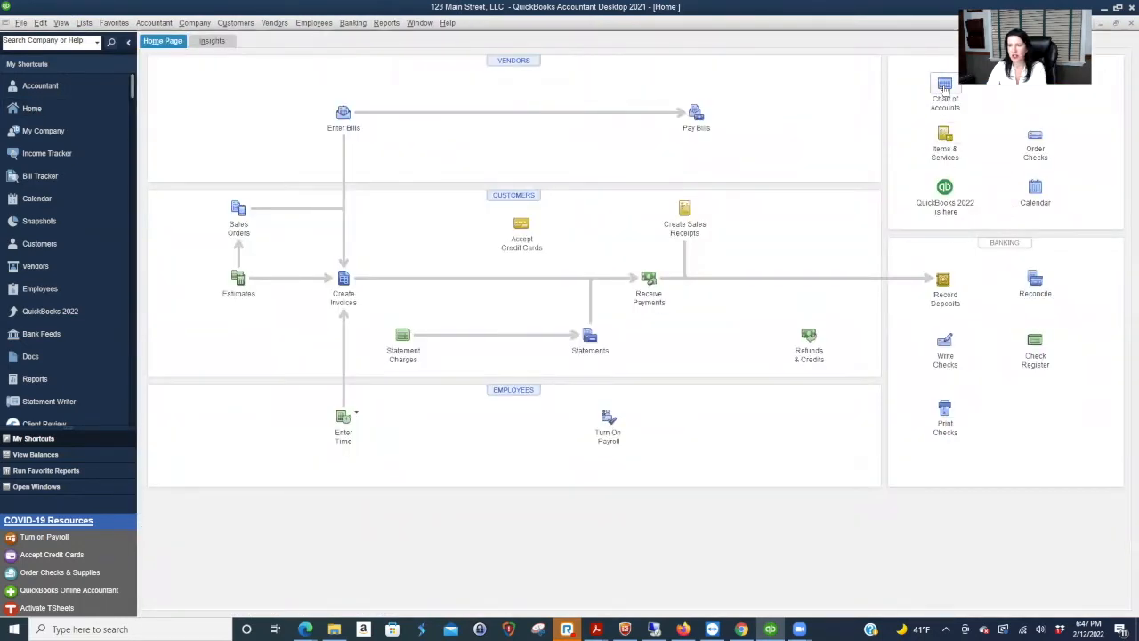
{"action": "left_click", "coordinate": [943, 82]}
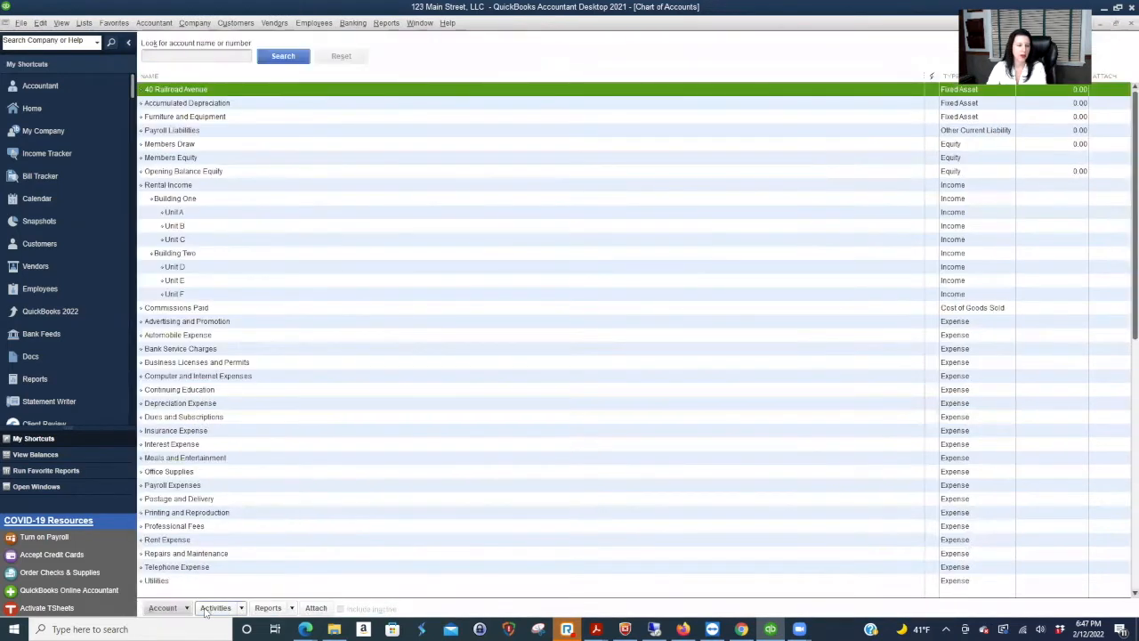
{"action": "left_click", "coordinate": [164, 608]}
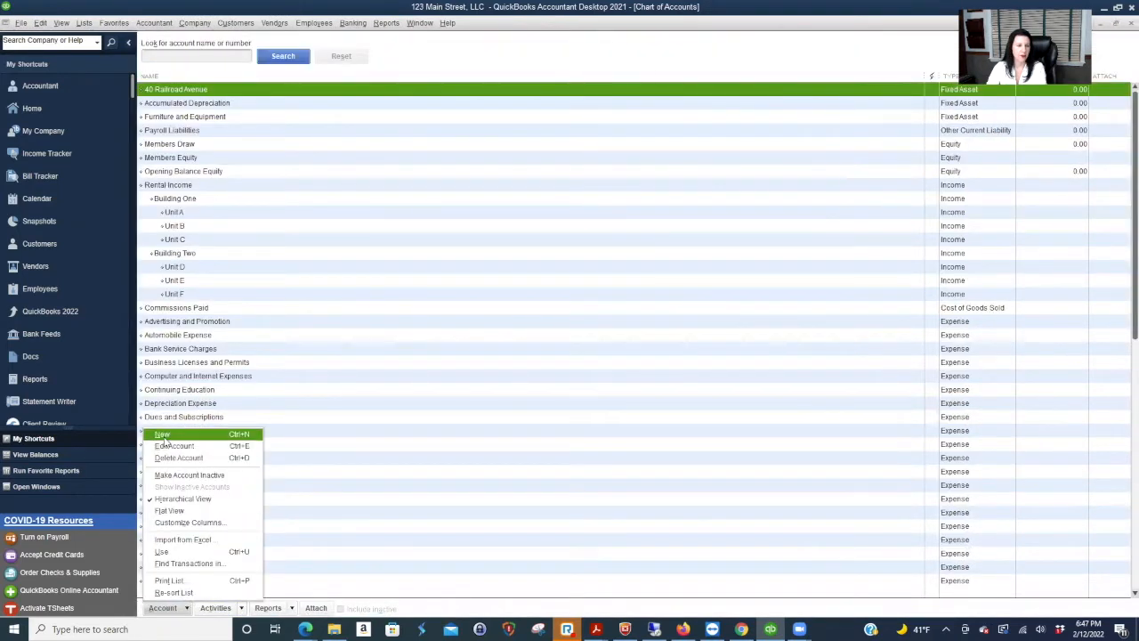
{"action": "left_click", "coordinate": [163, 433]}
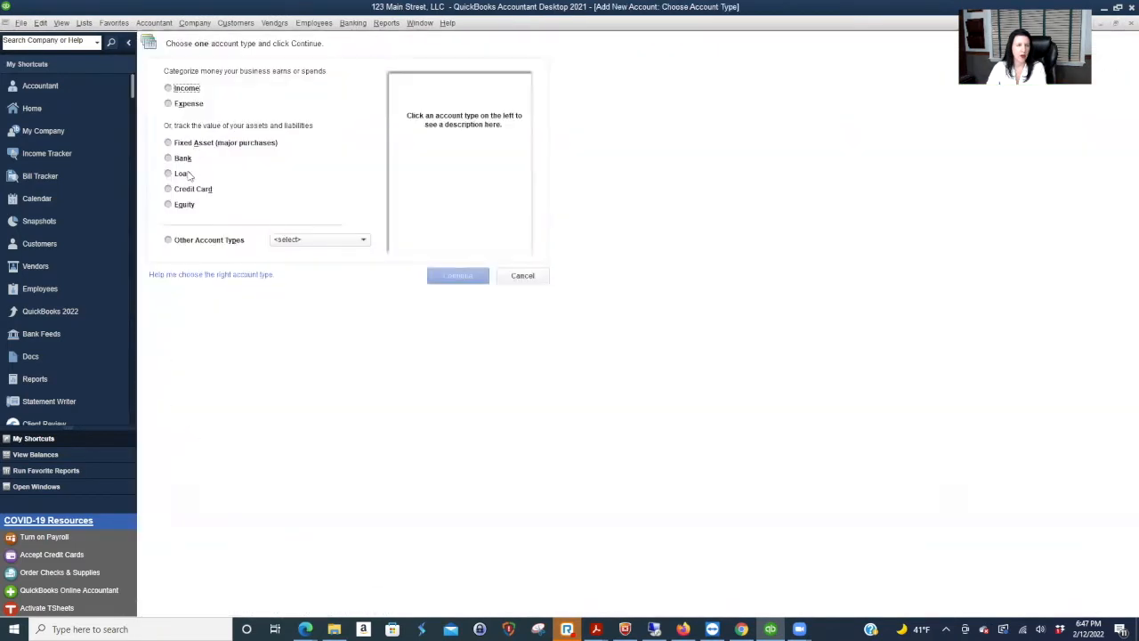
{"action": "left_click", "coordinate": [168, 172]}
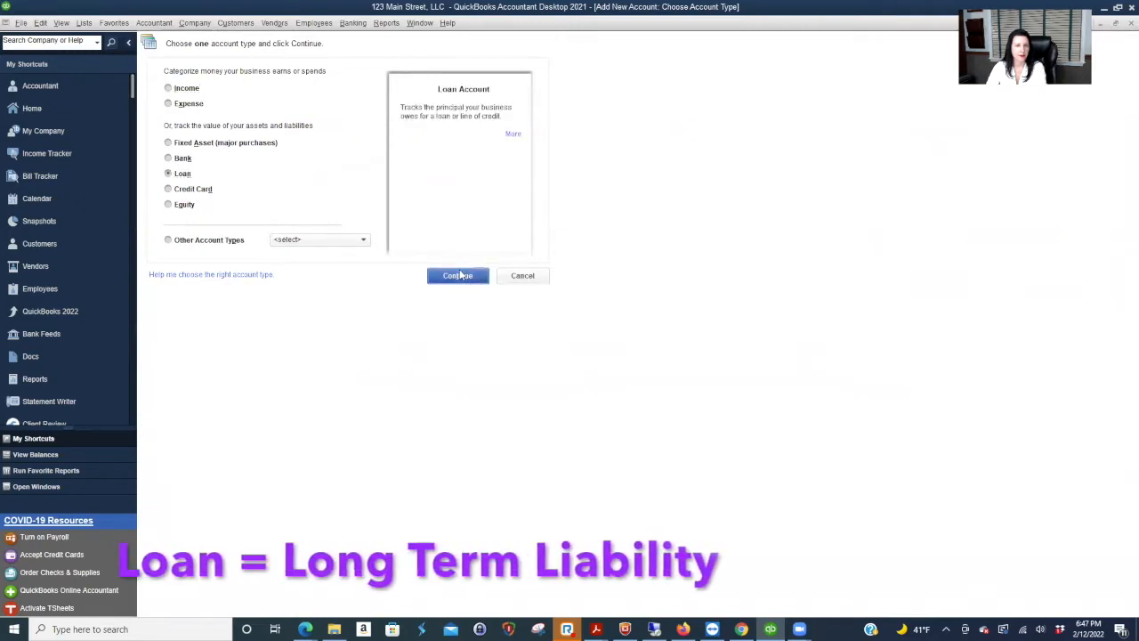
{"action": "left_click", "coordinate": [457, 275]}
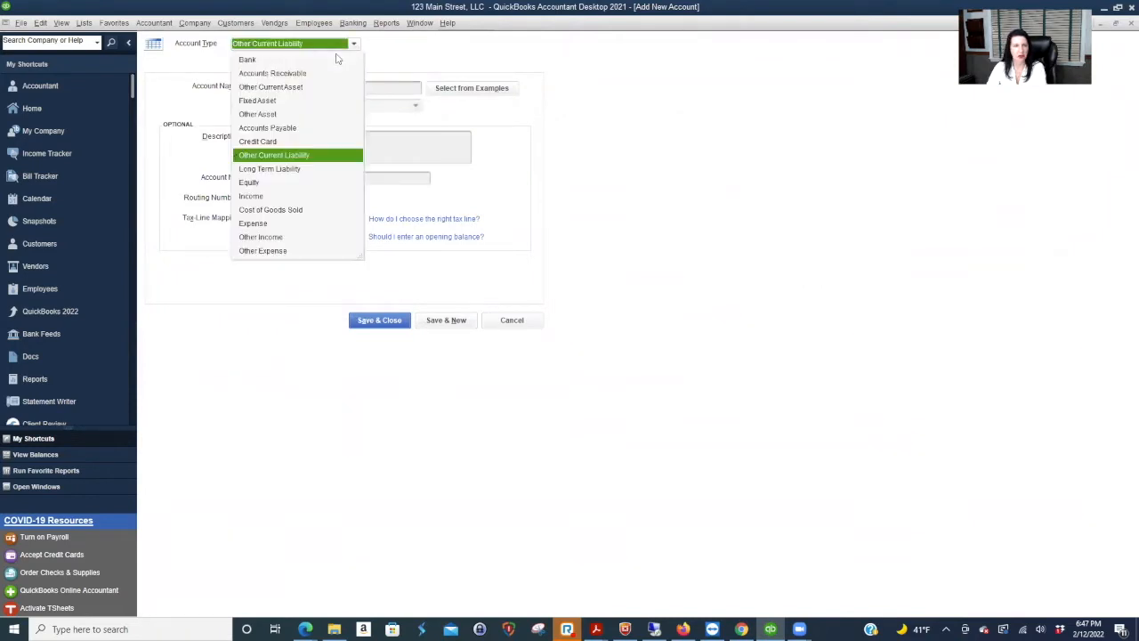
{"action": "left_click", "coordinate": [270, 168]}
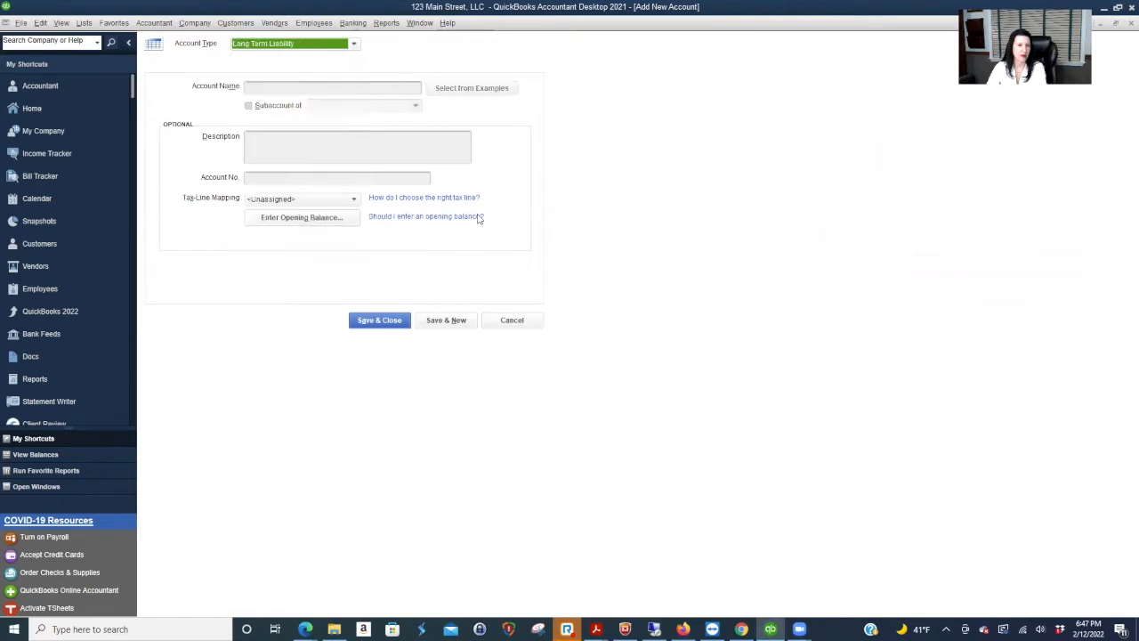
{"action": "left_click", "coordinate": [332, 87]}
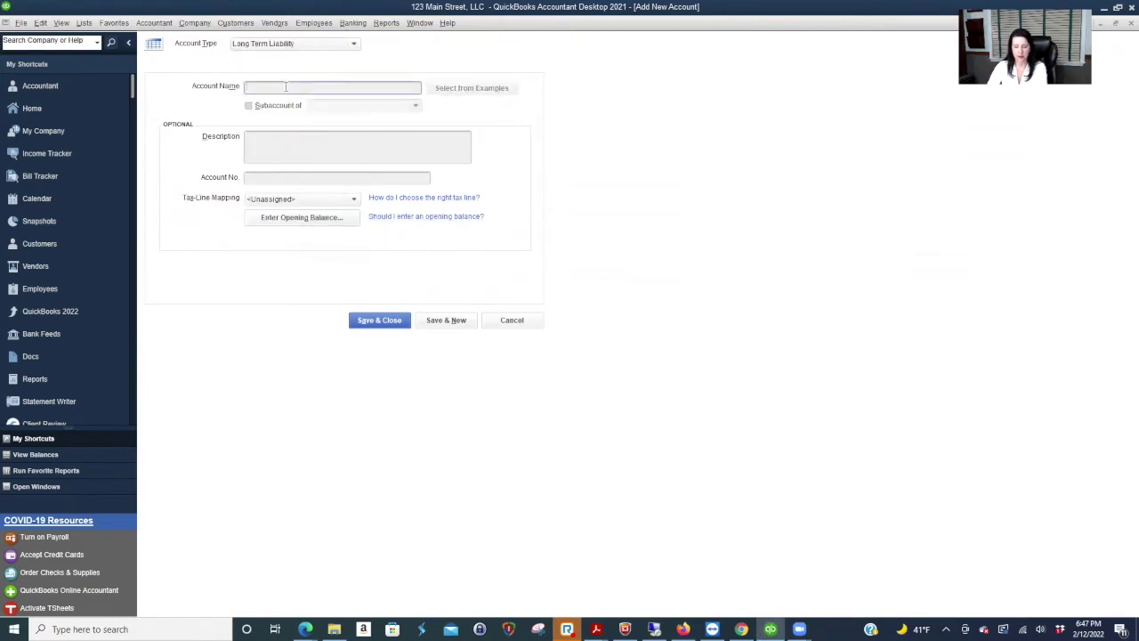
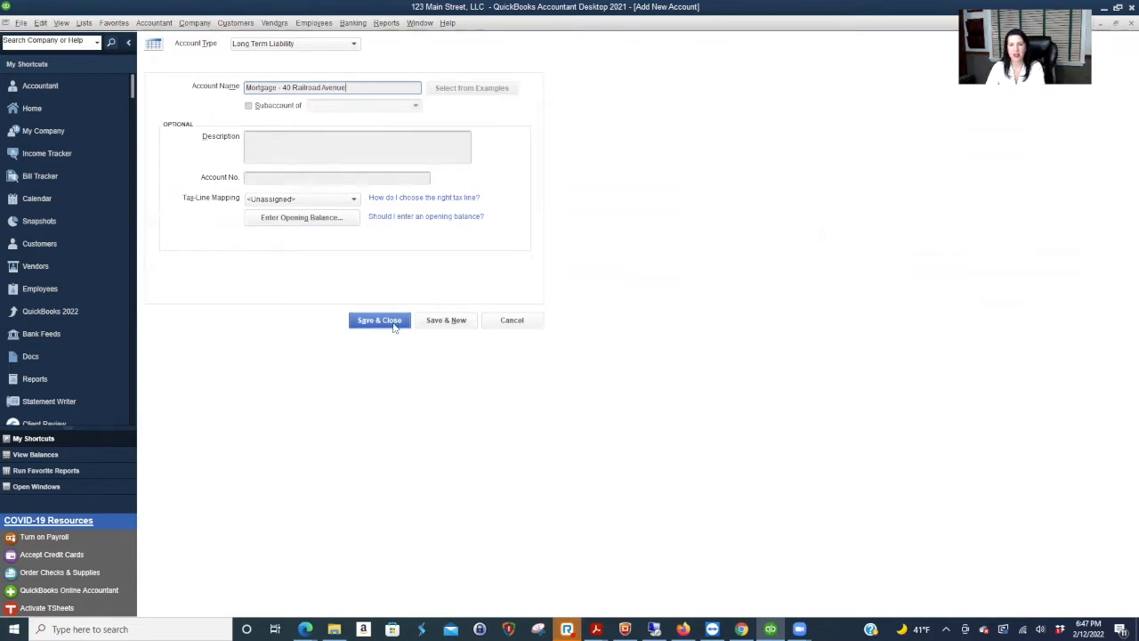
{"action": "left_click", "coordinate": [379, 319]}
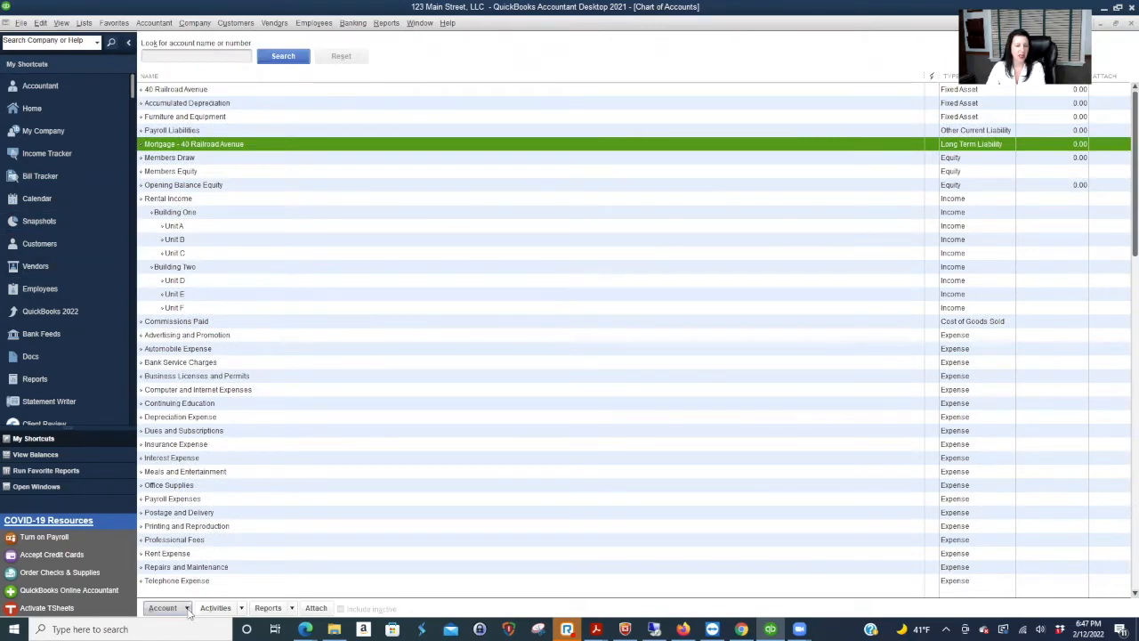
{"action": "left_click", "coordinate": [168, 608]}
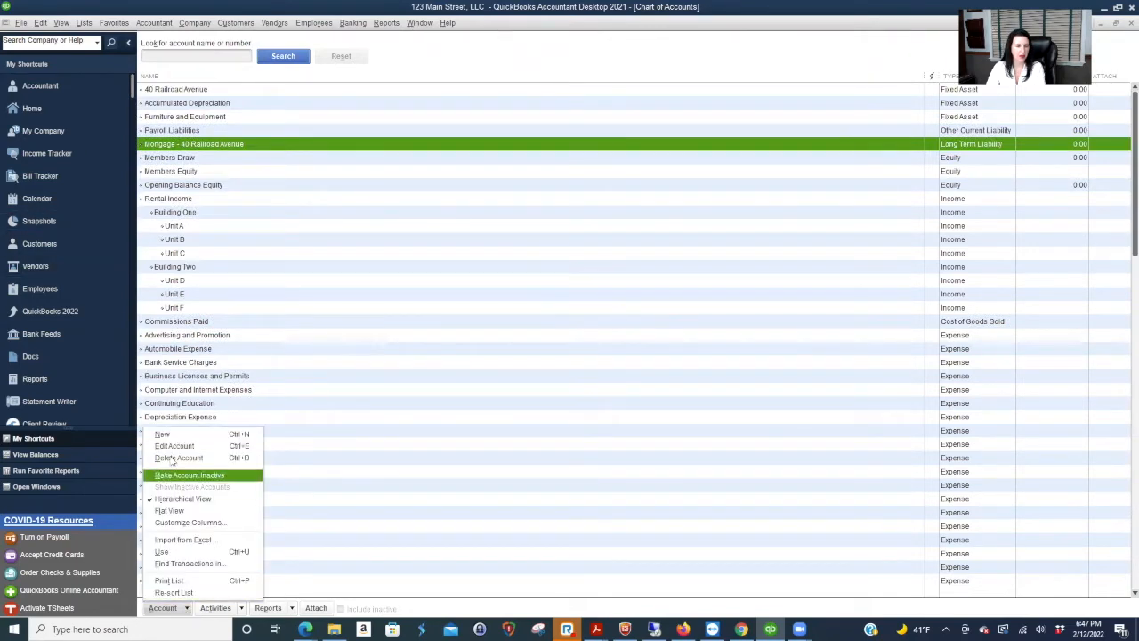
{"action": "left_click", "coordinate": [162, 434]}
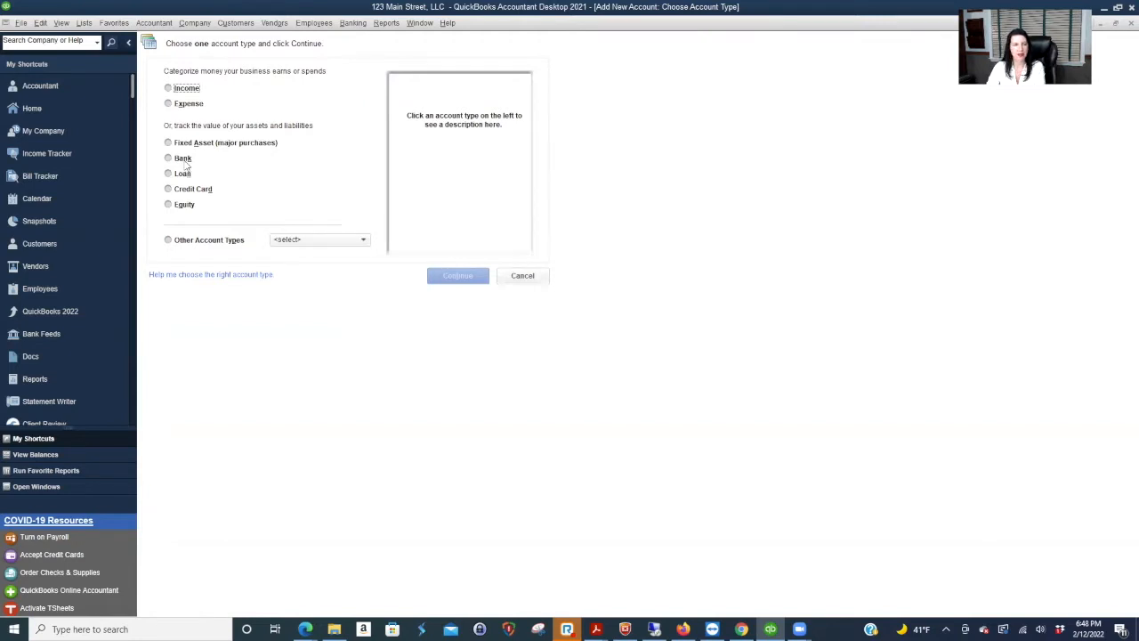
{"action": "left_click", "coordinate": [169, 158]}
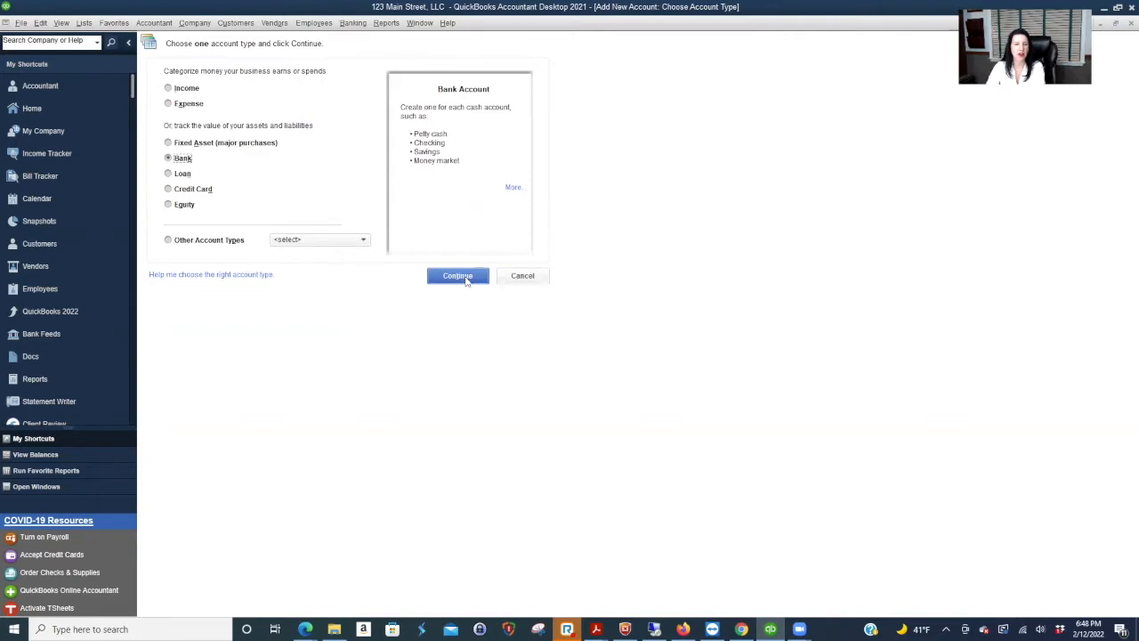
{"action": "left_click", "coordinate": [458, 275]}
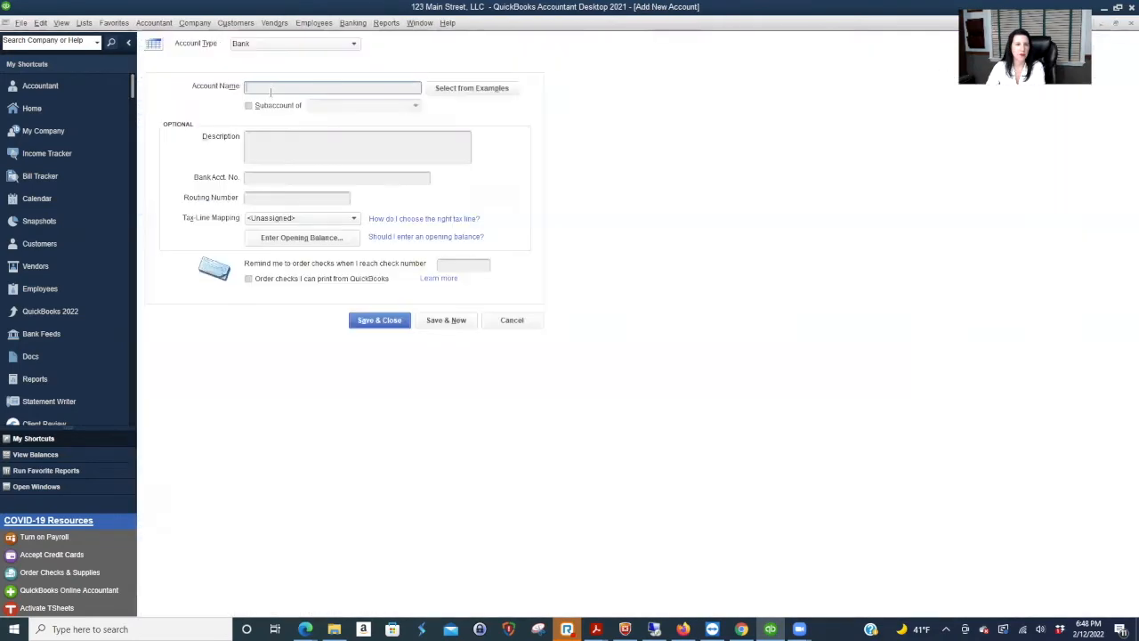
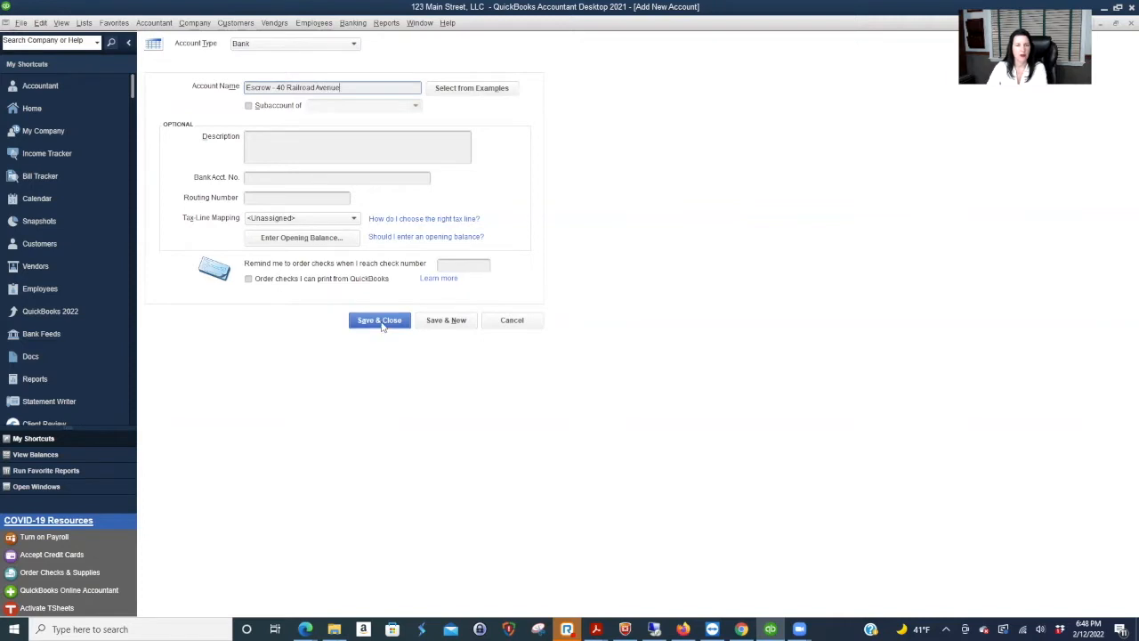
{"action": "left_click", "coordinate": [379, 319]}
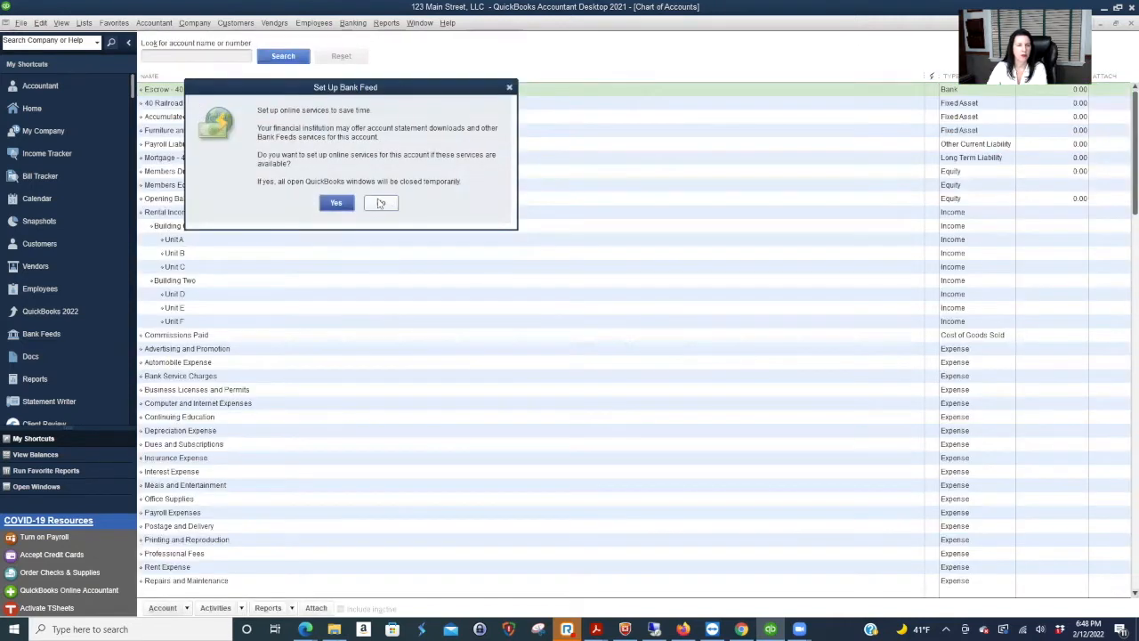
{"action": "left_click", "coordinate": [381, 202]}
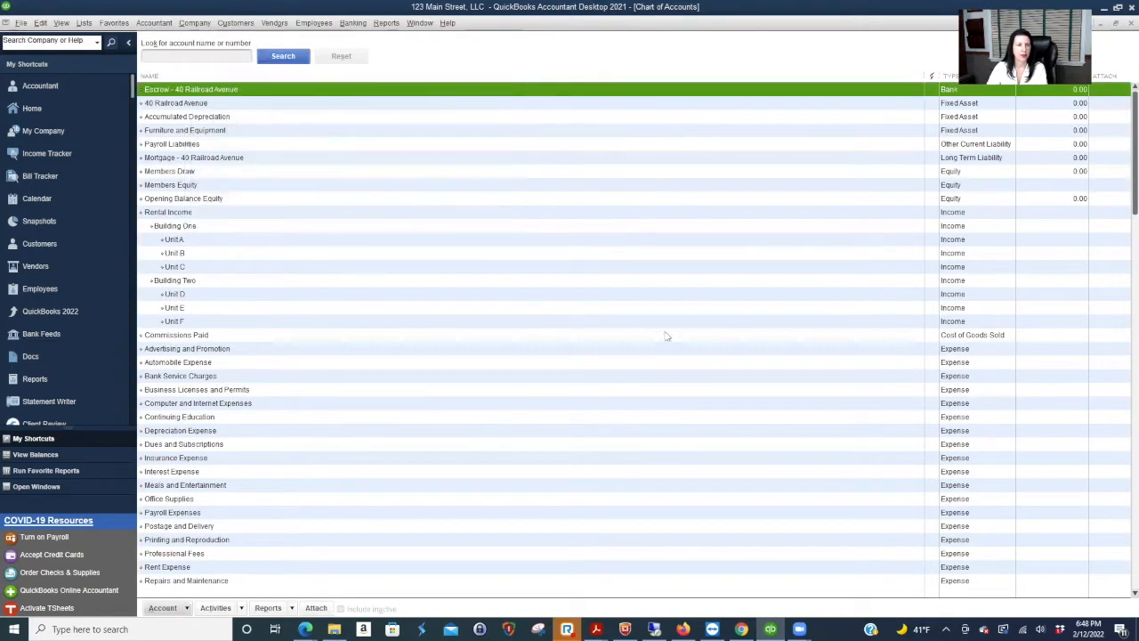
{"action": "mouse_move", "coordinate": [480, 231]}
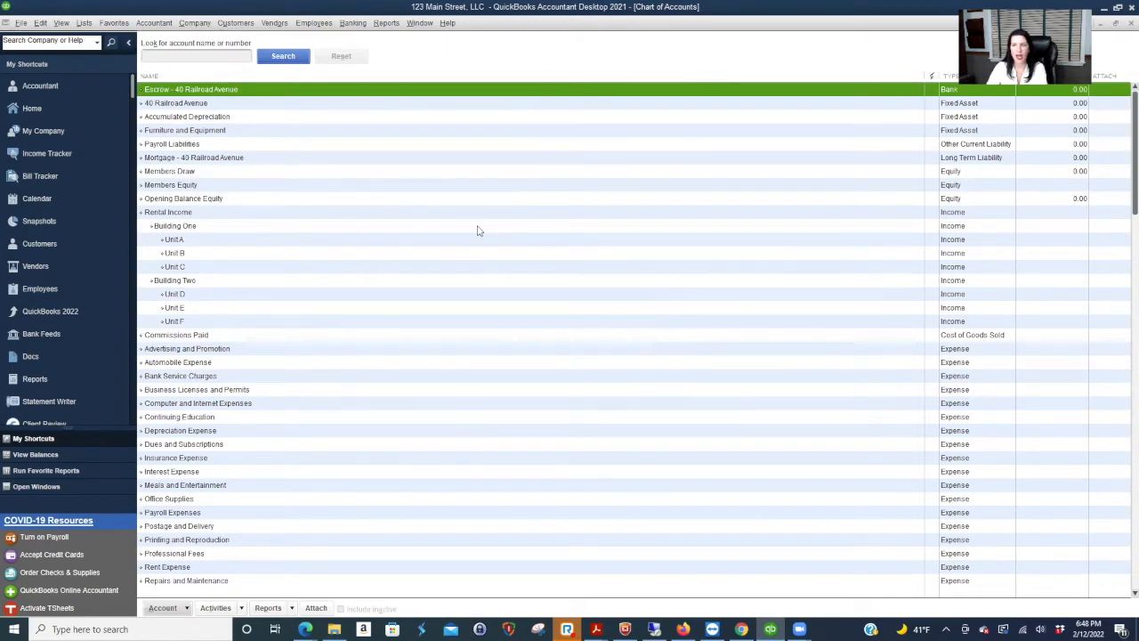
{"action": "mouse_move", "coordinate": [709, 98]}
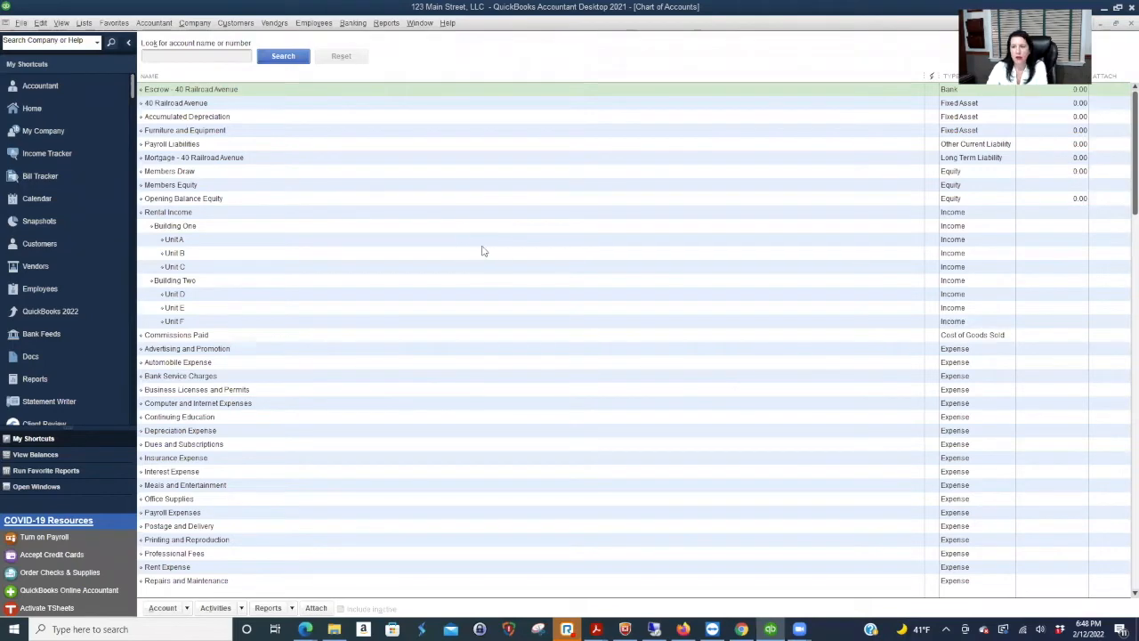
{"action": "mouse_move", "coordinate": [358, 199]}
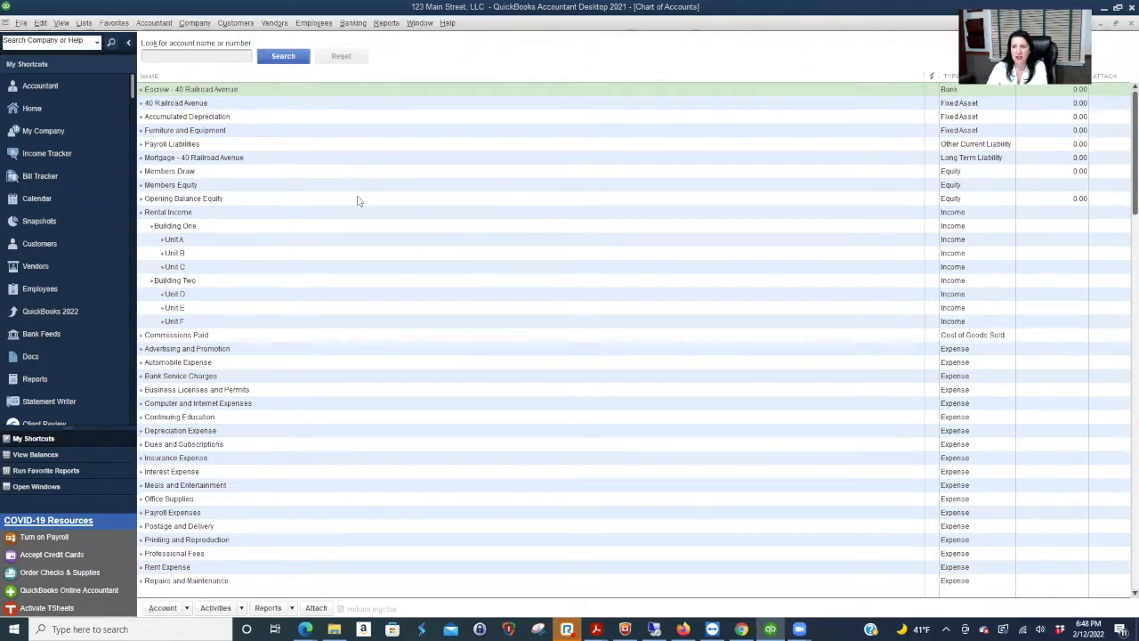
{"action": "double_click", "coordinate": [196, 102]}
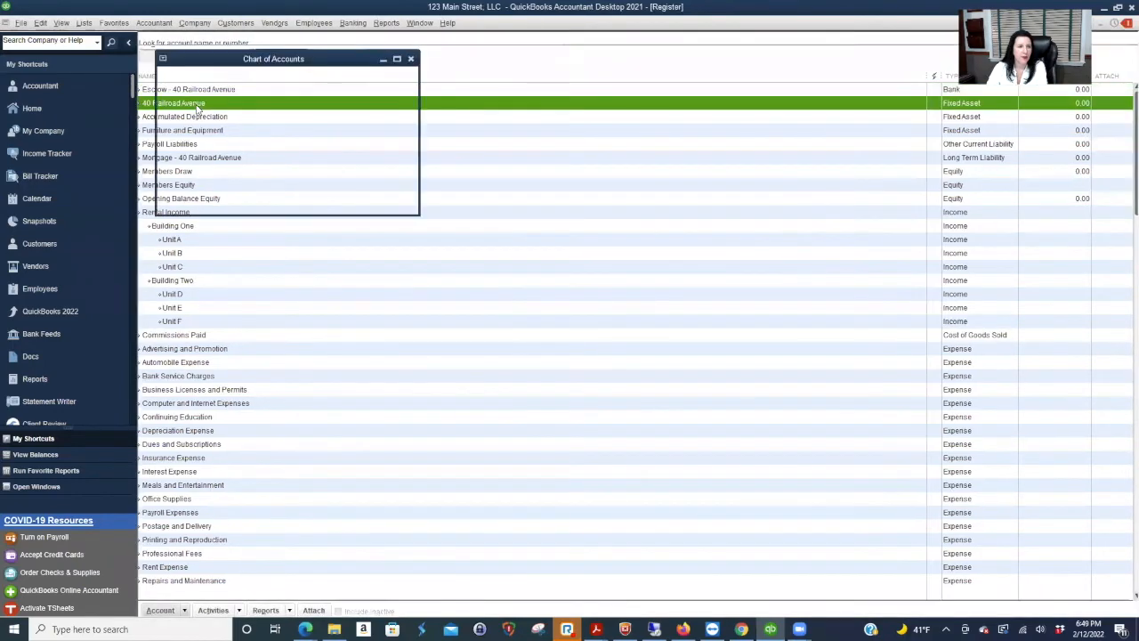
{"action": "double_click", "coordinate": [178, 102]}
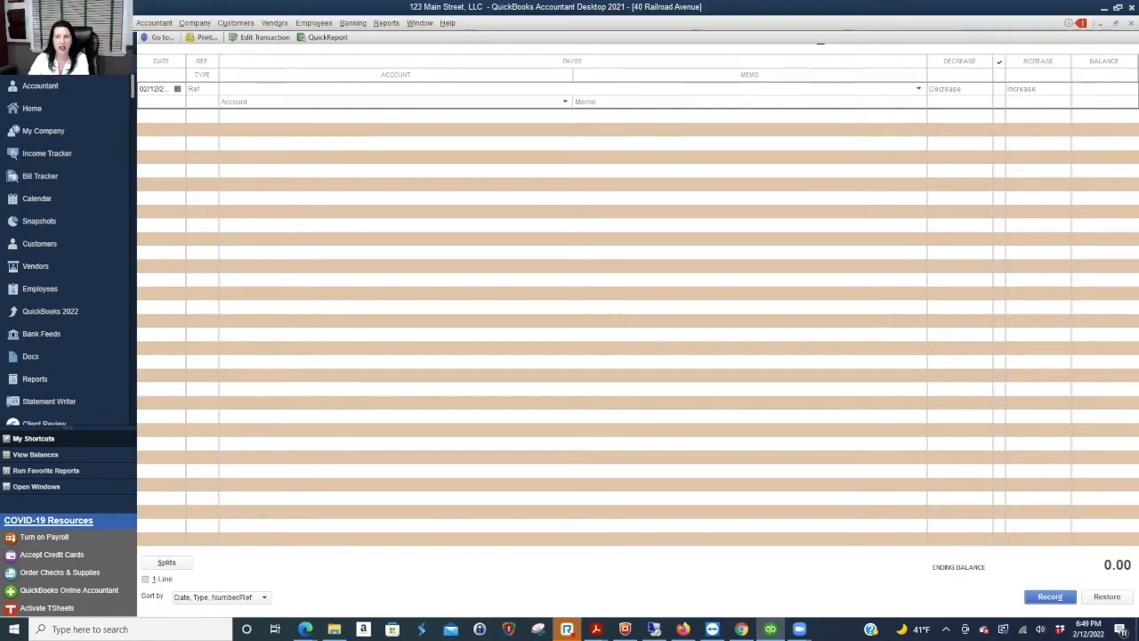
{"action": "left_click", "coordinate": [960, 88]}
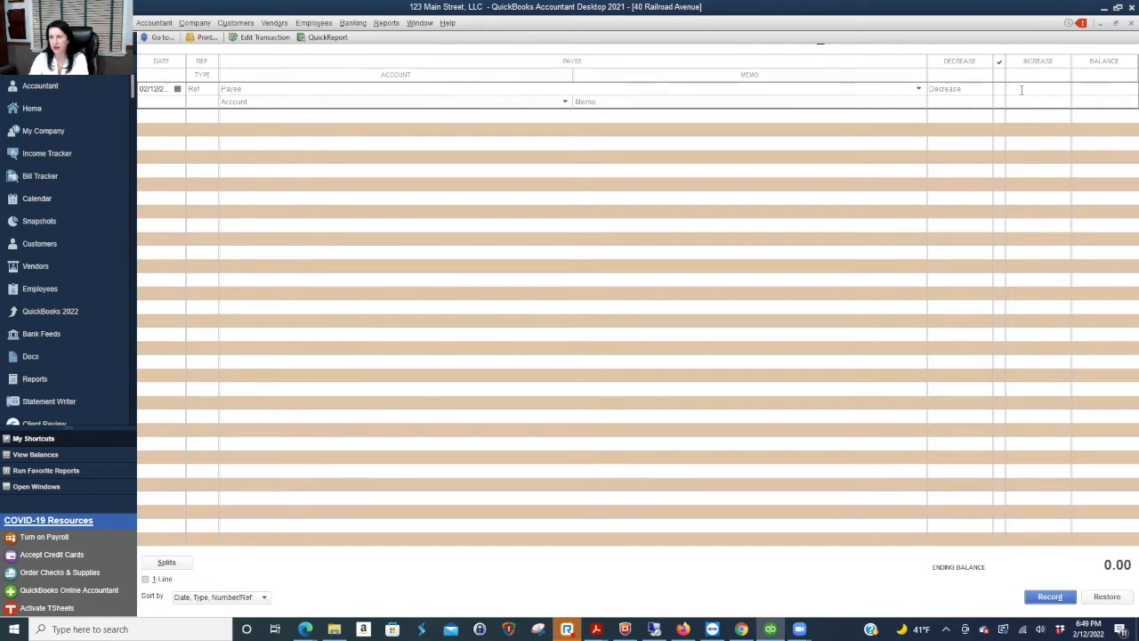
{"action": "type", "text": "50000"}
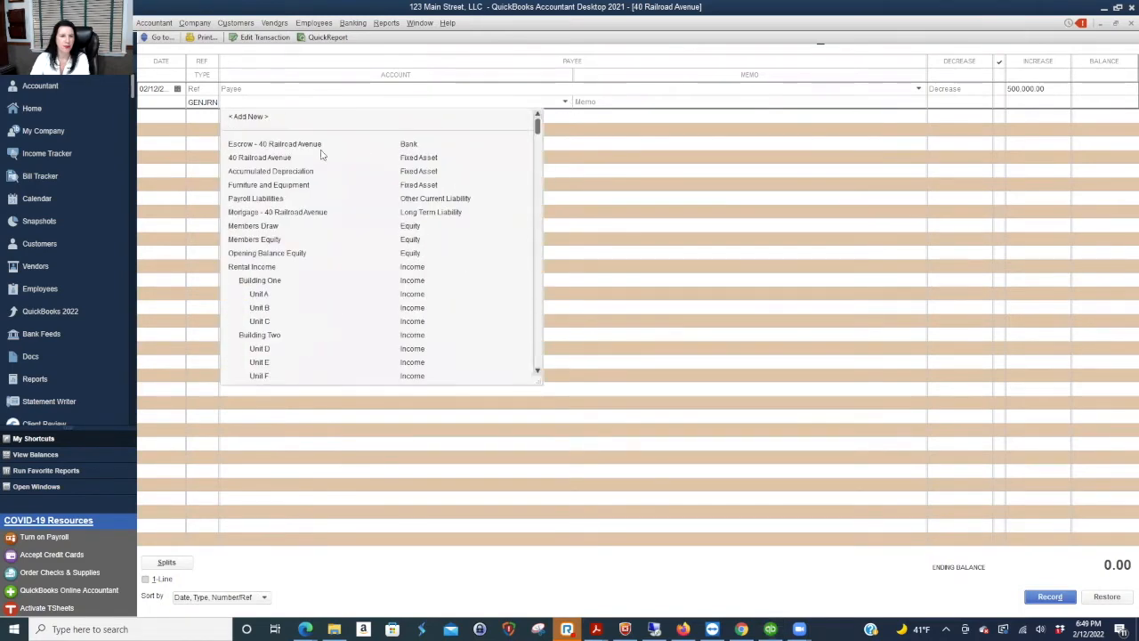
{"action": "mouse_move", "coordinate": [264, 206]}
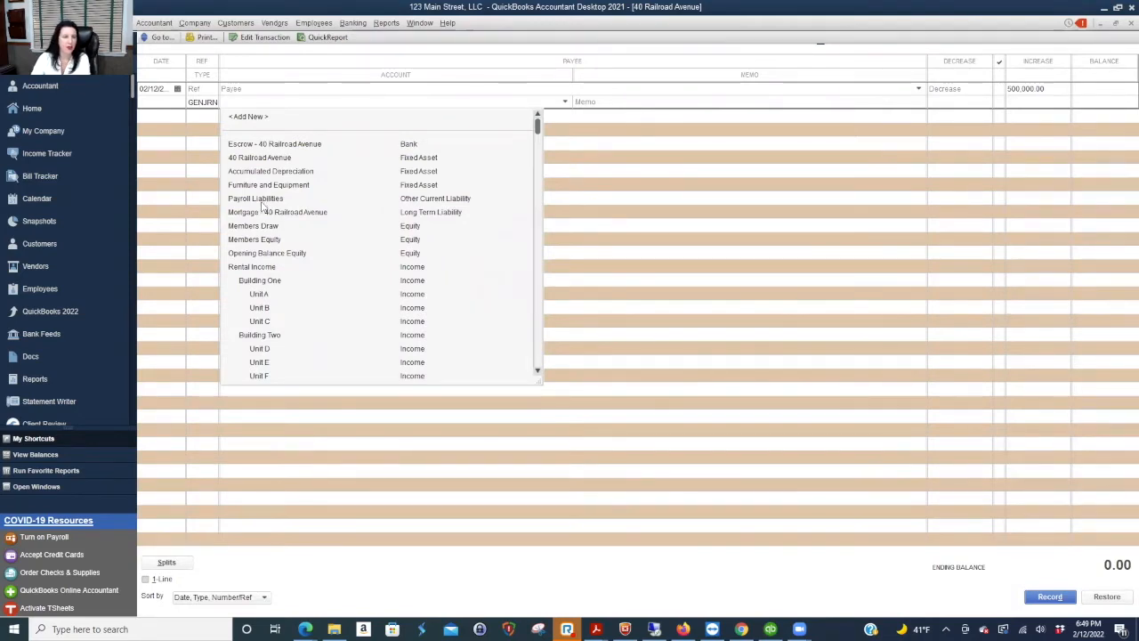
{"action": "left_click", "coordinate": [259, 156]}
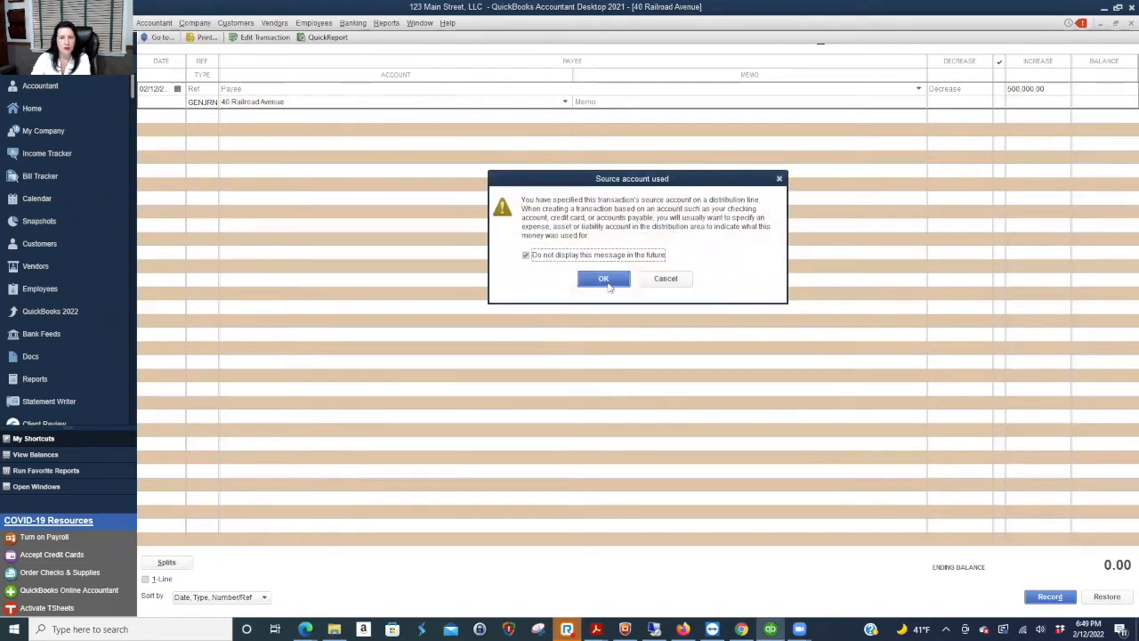
{"action": "left_click", "coordinate": [604, 279]}
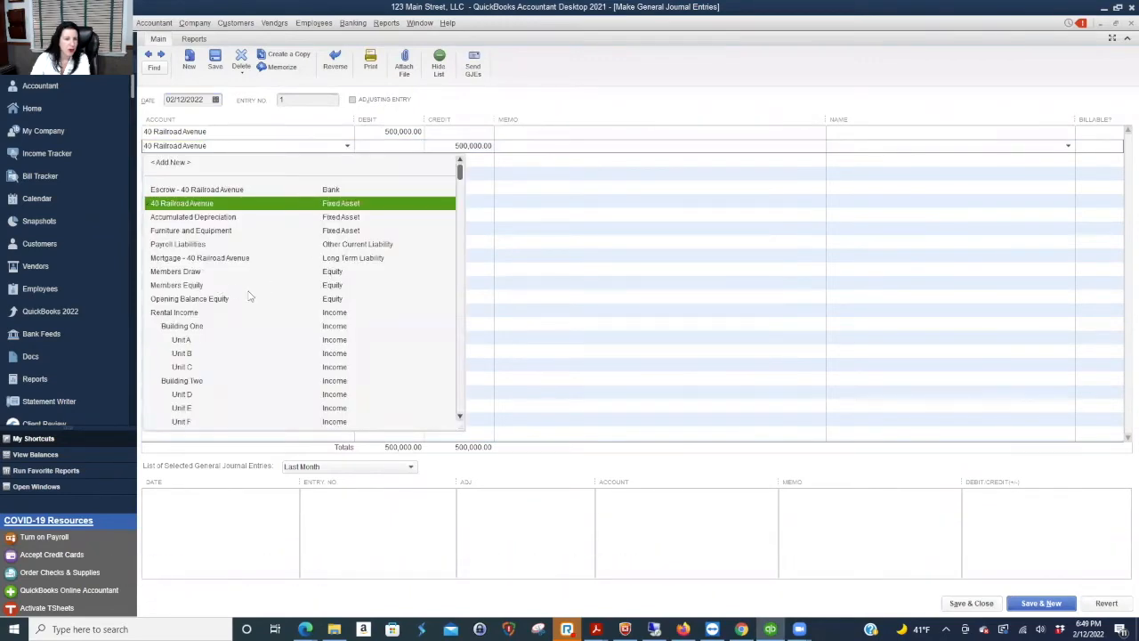
{"action": "left_click", "coordinate": [199, 258]}
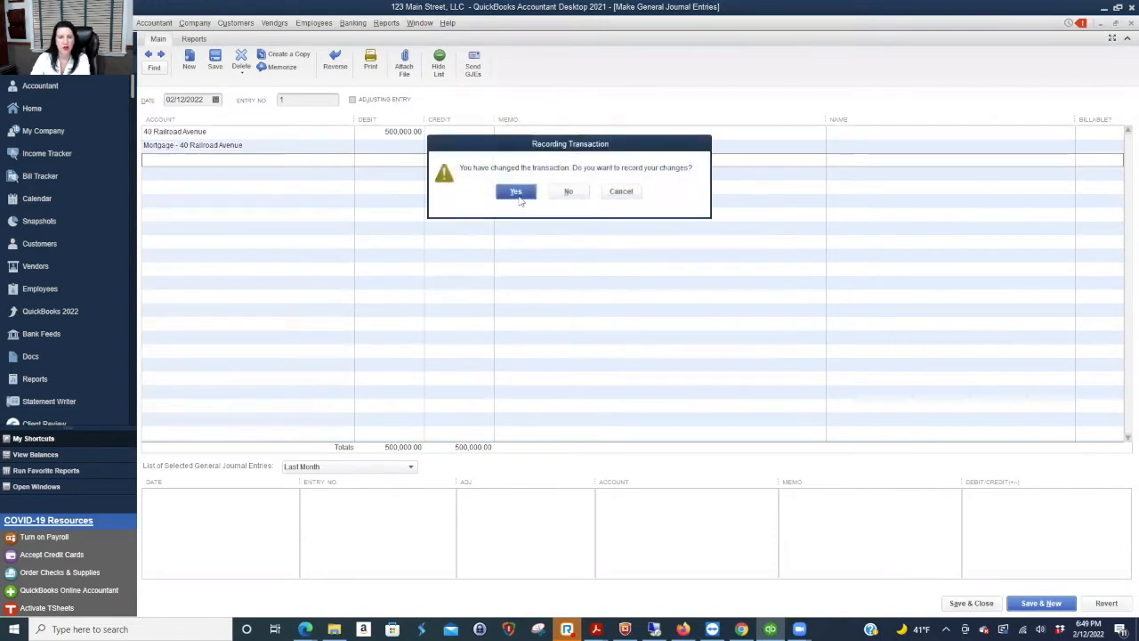
{"action": "left_click", "coordinate": [516, 191]}
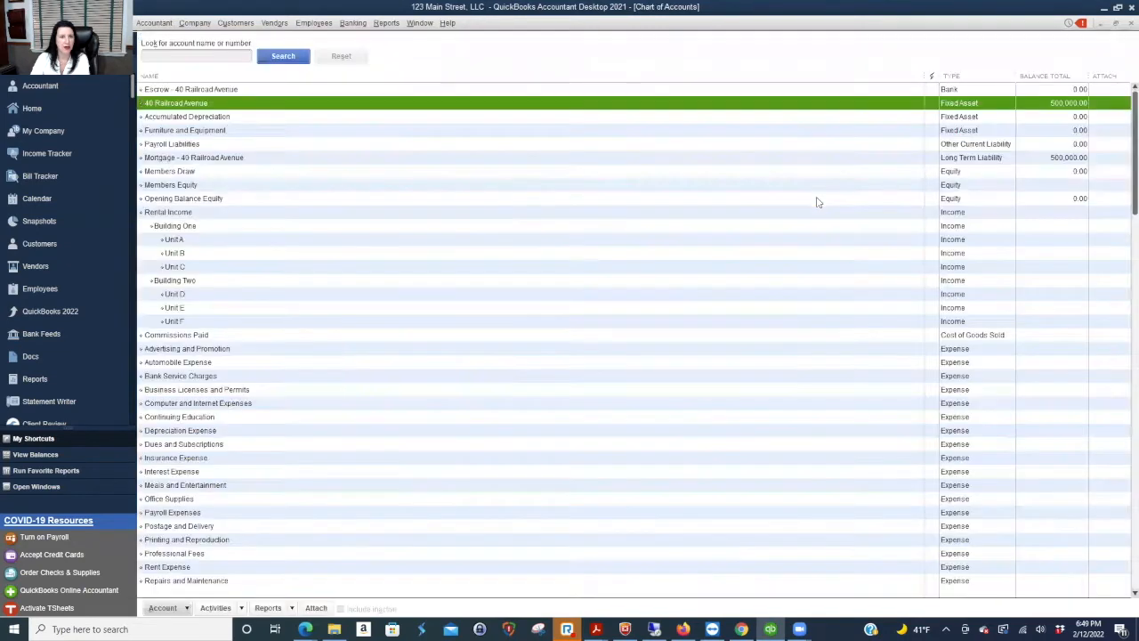
{"action": "mouse_move", "coordinate": [297, 170]}
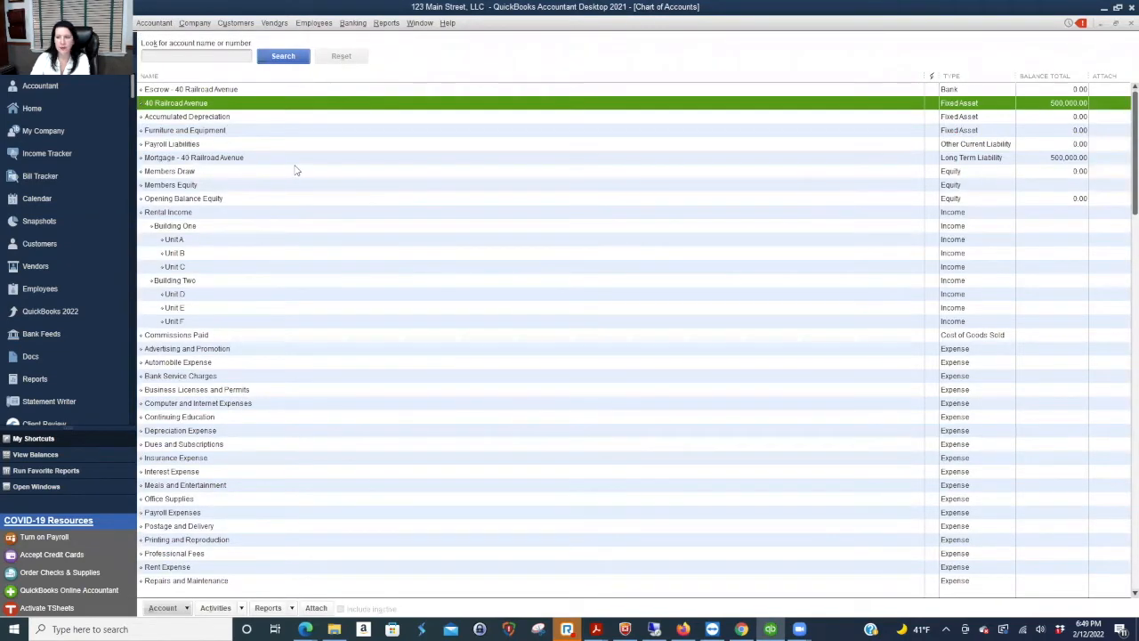
{"action": "mouse_move", "coordinate": [418, 93]}
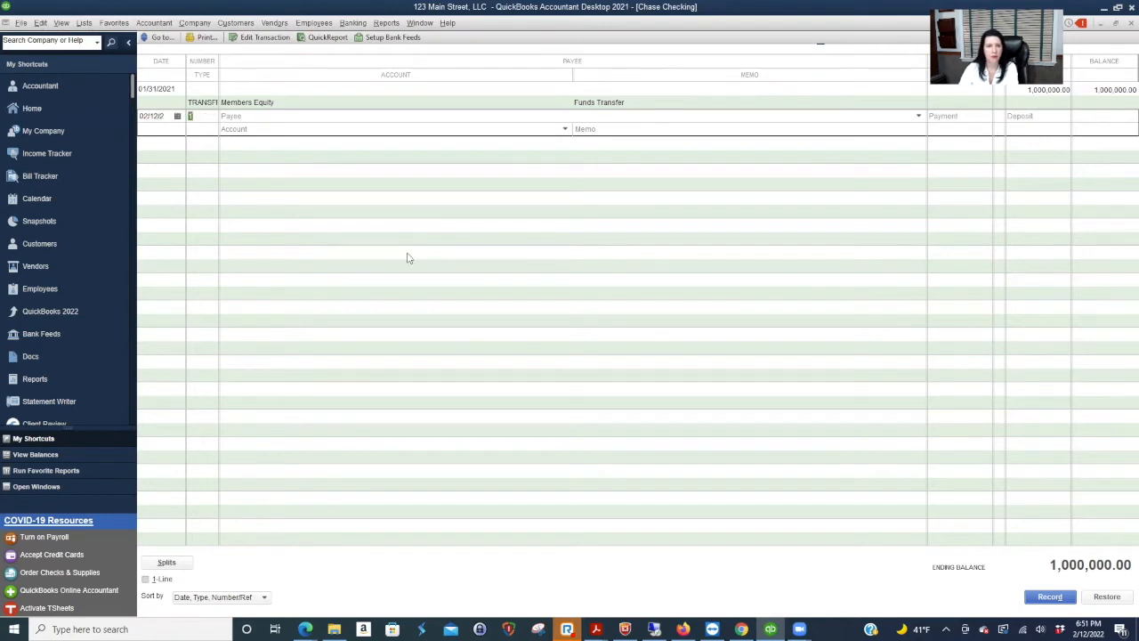
{"action": "type", "text": "Chase"}
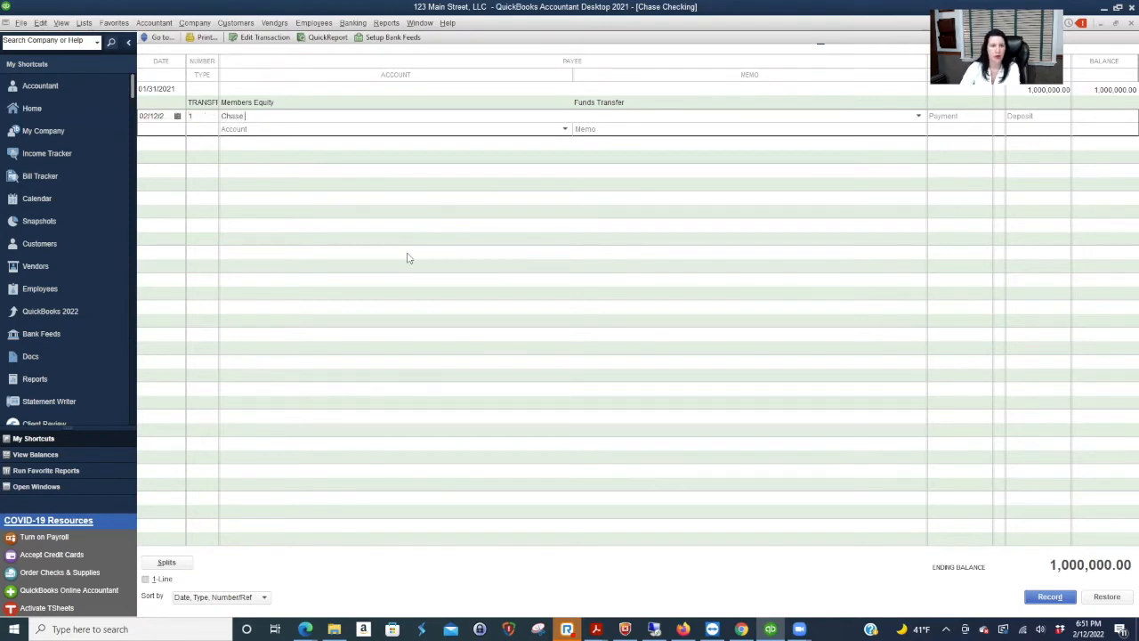
{"action": "type", "text": "Mortgage"}
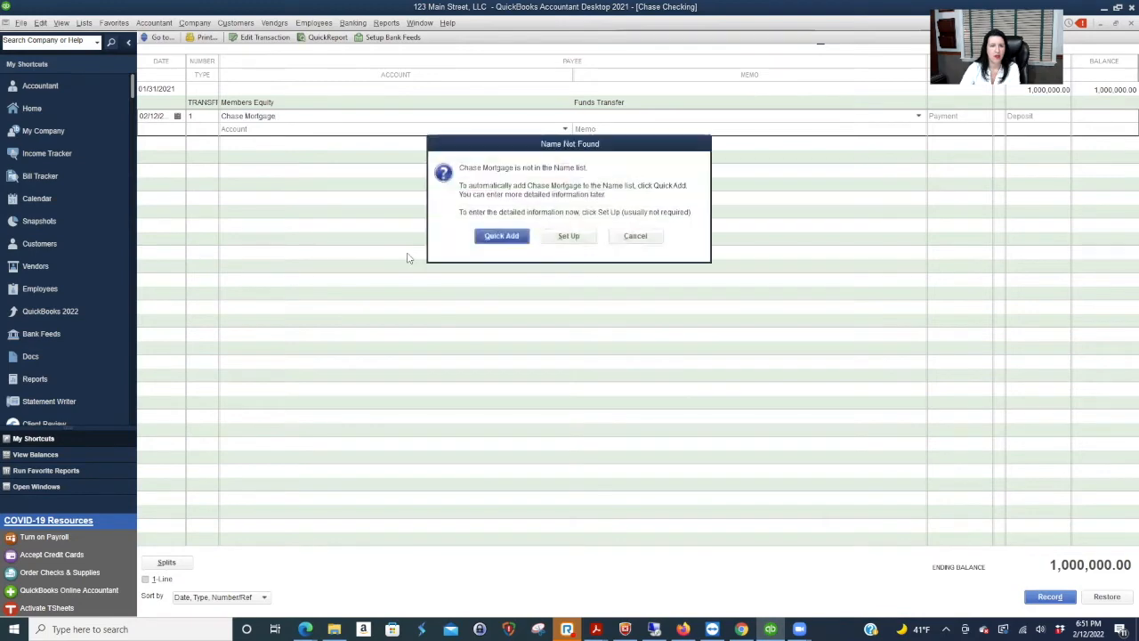
{"action": "left_click", "coordinate": [568, 236]}
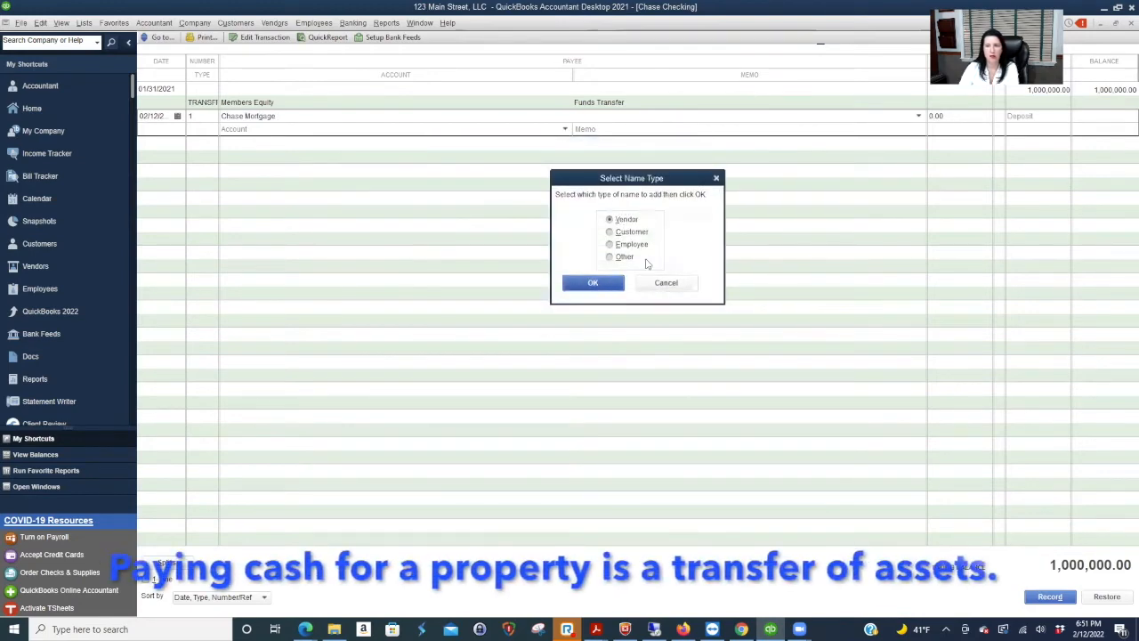
{"action": "left_click", "coordinate": [593, 282]}
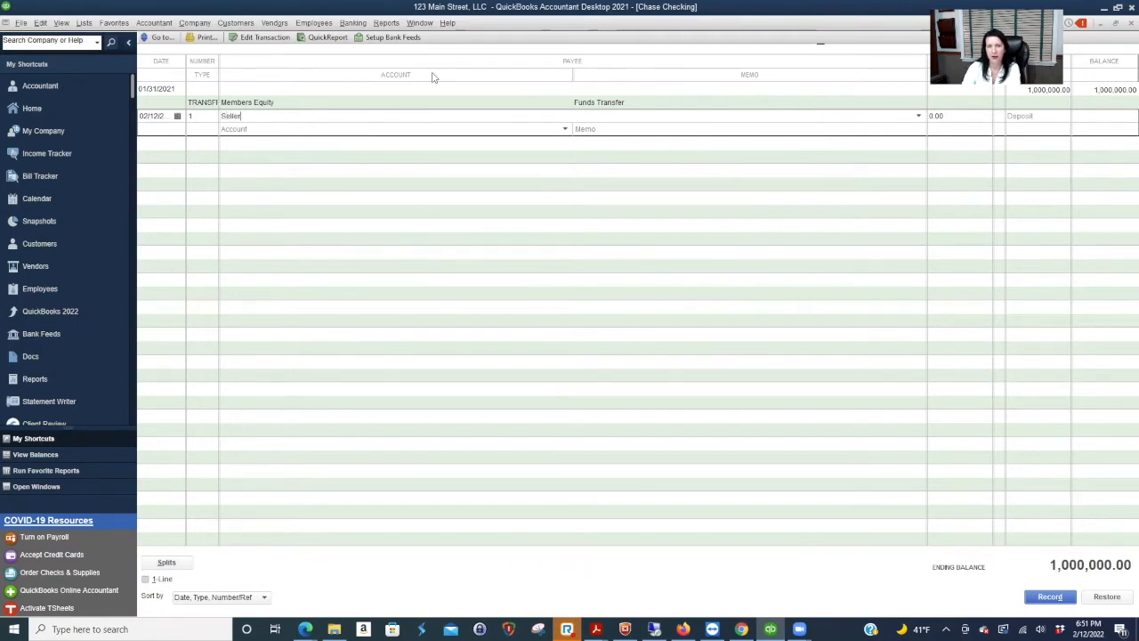
{"action": "key", "text": "Tab"}
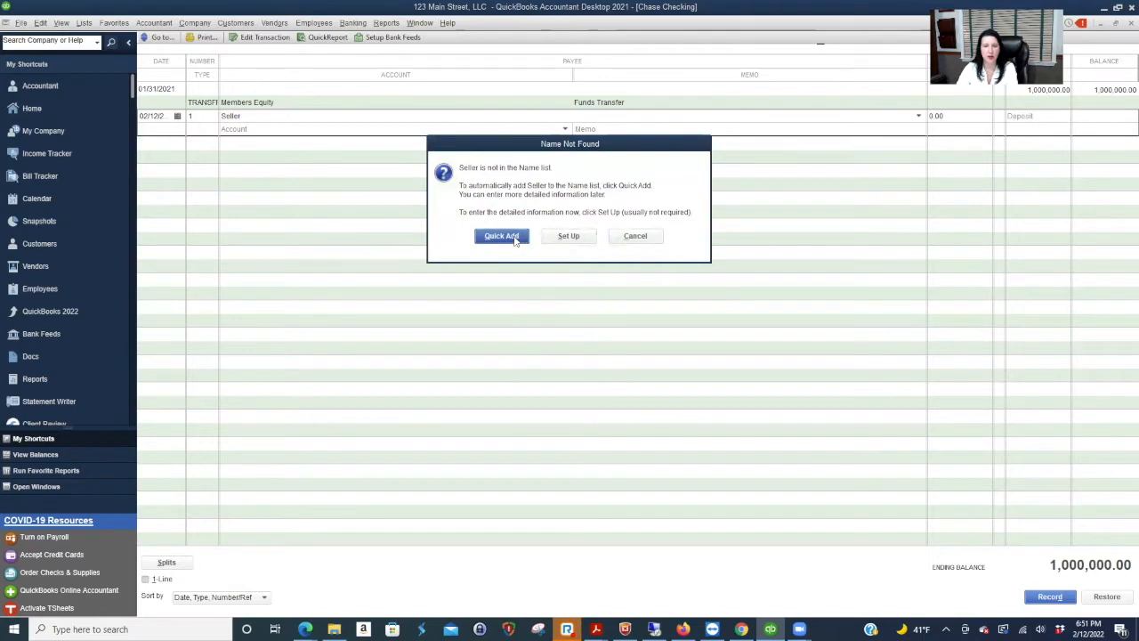
{"action": "left_click", "coordinate": [501, 236]}
{"action": "type", "text": "100,000"}
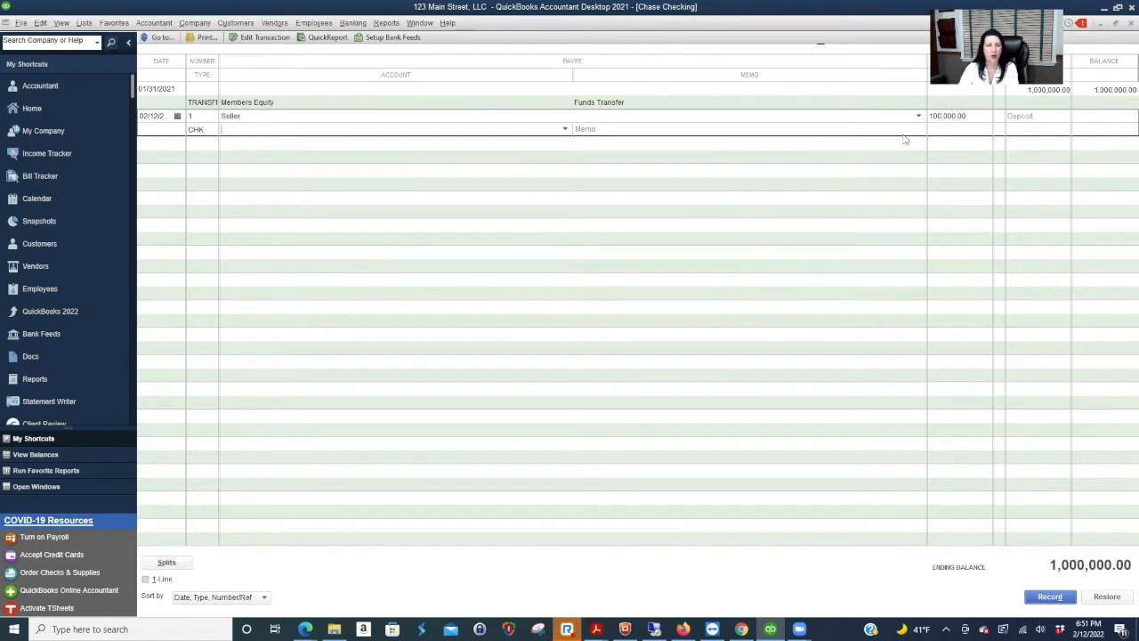
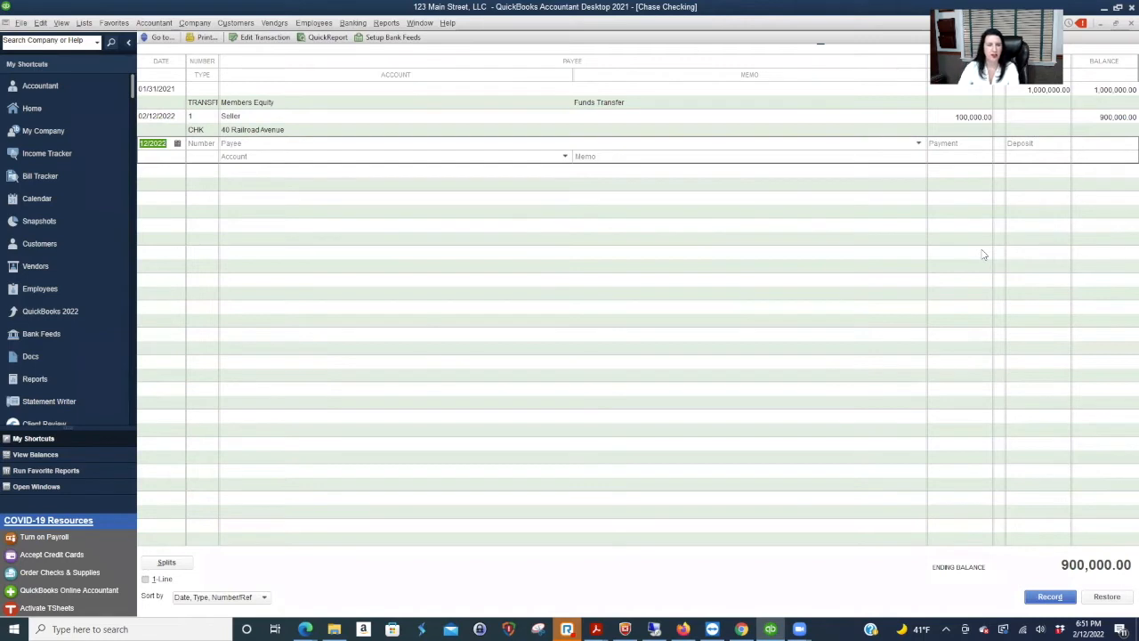
{"action": "mouse_move", "coordinate": [760, 60]}
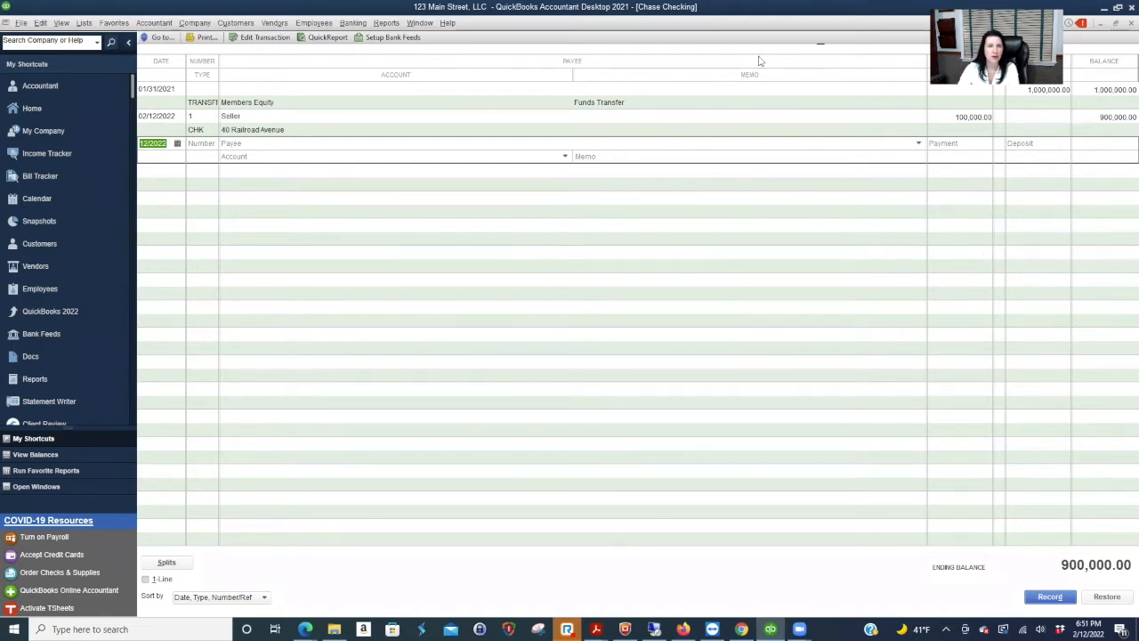
Run the Balance Sheet Standard report from Reports > Company & Financial
{"action": "left_click", "coordinate": [379, 22]}
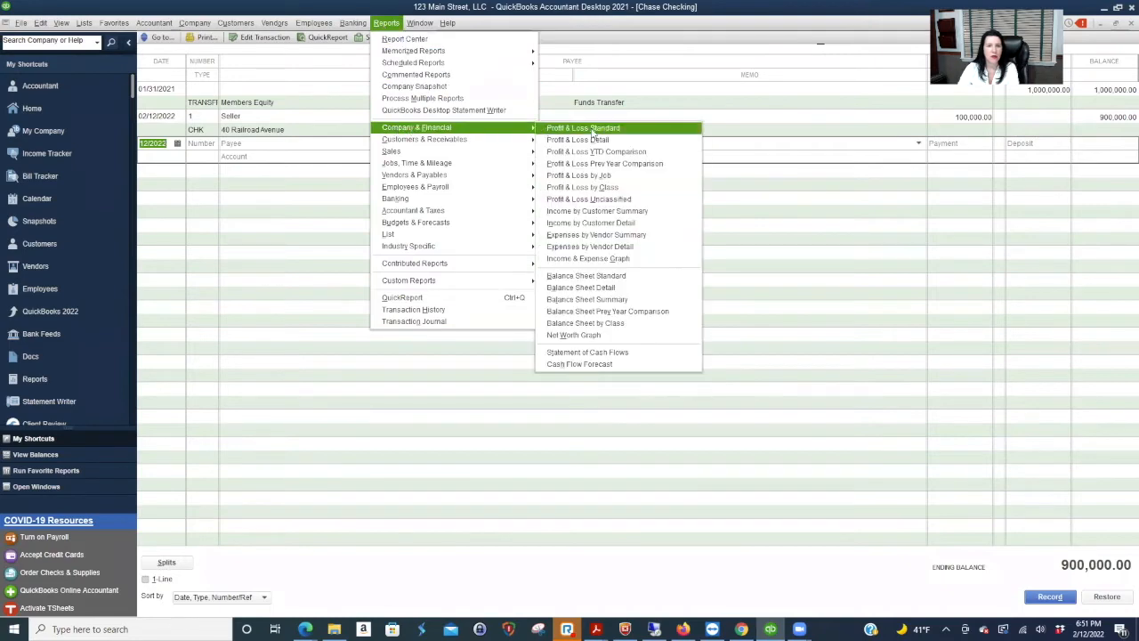
{"action": "left_click", "coordinate": [586, 275]}
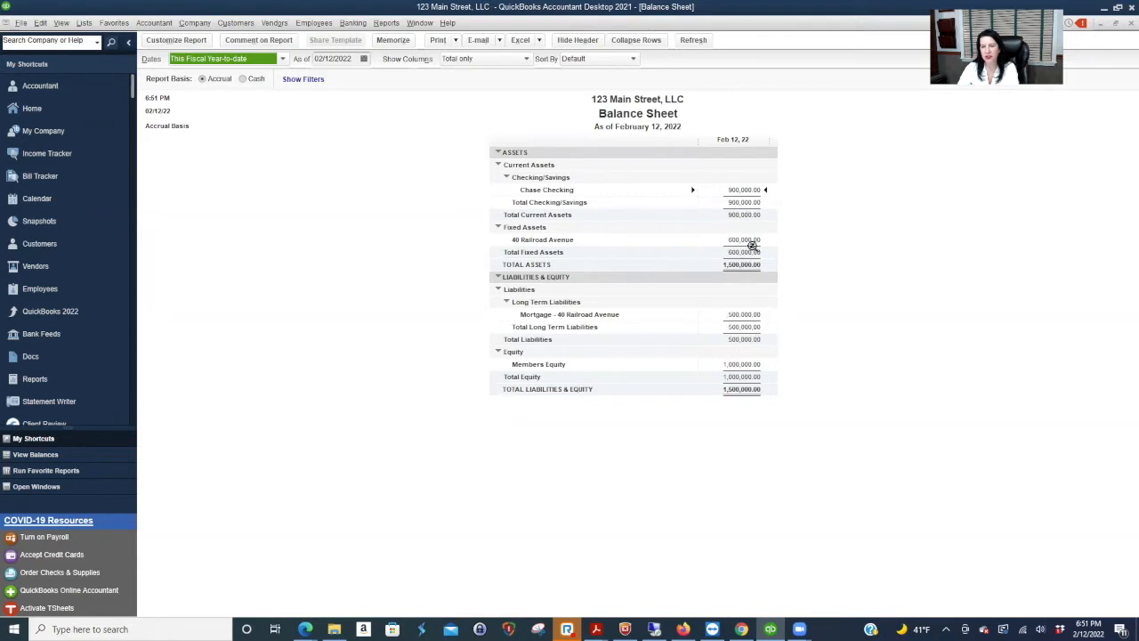
{"action": "mouse_move", "coordinate": [755, 312]}
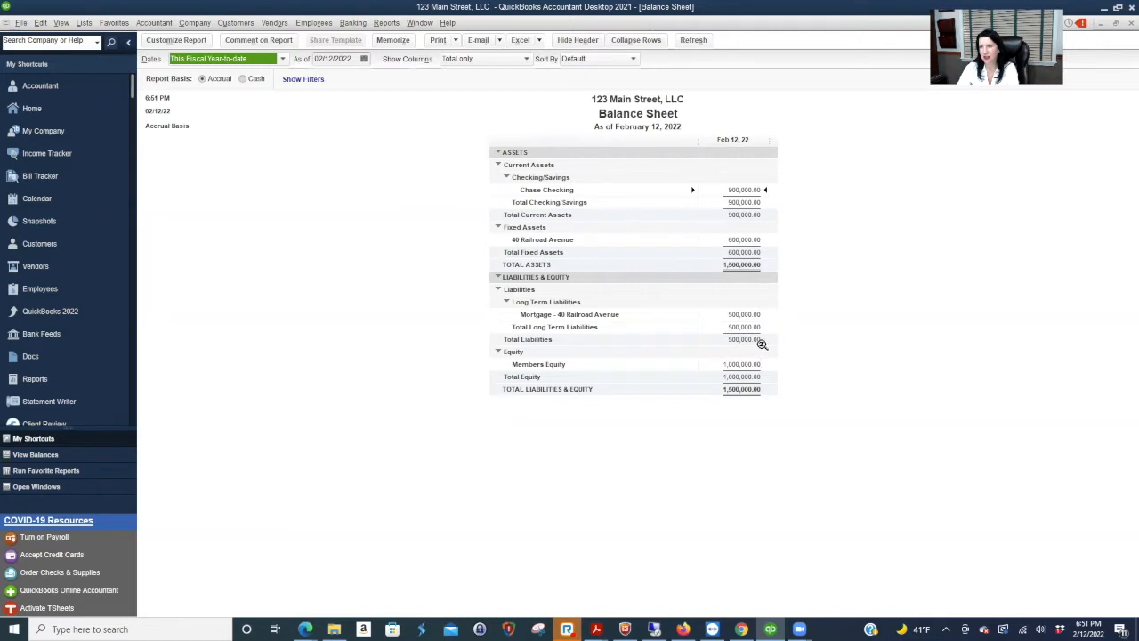
{"action": "mouse_move", "coordinate": [754, 238]}
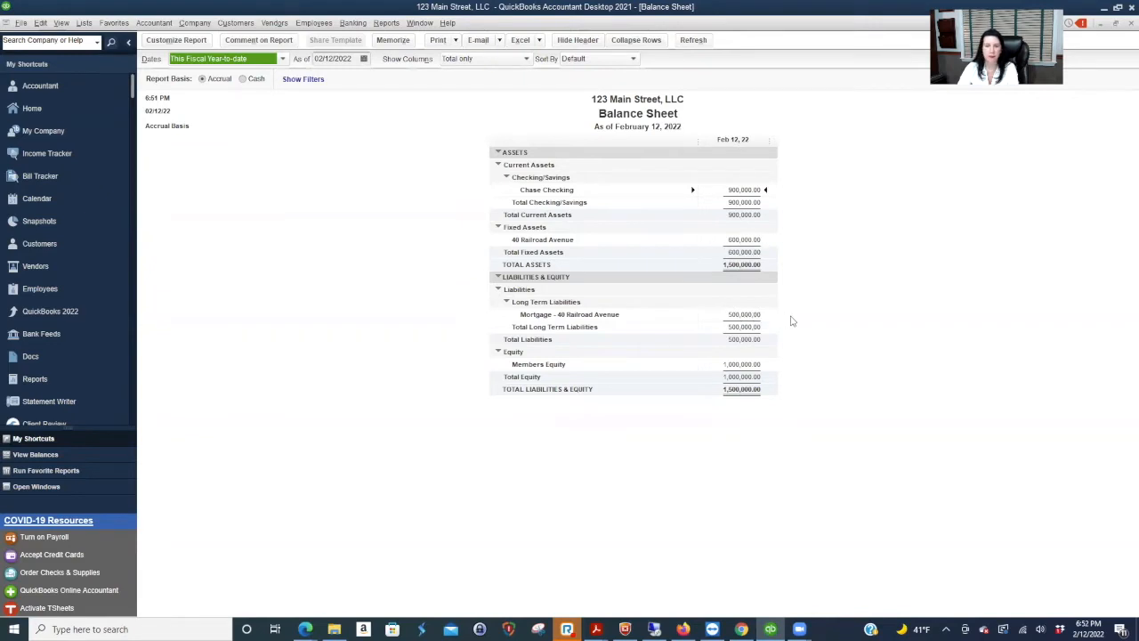
{"action": "mouse_move", "coordinate": [279, 278]}
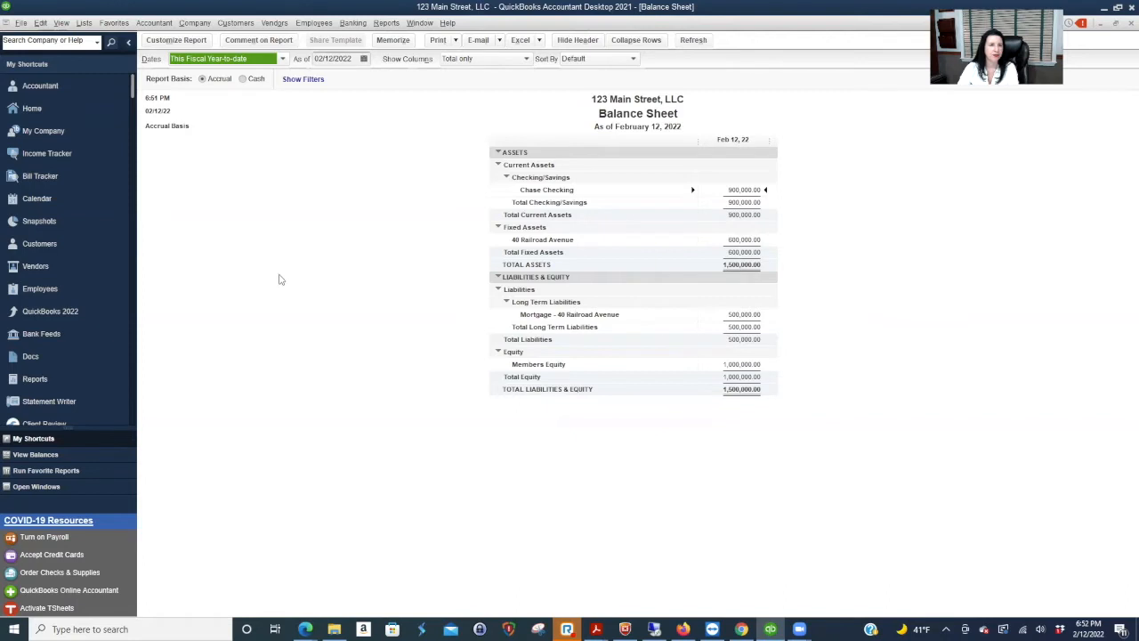
{"action": "mouse_move", "coordinate": [236, 98]}
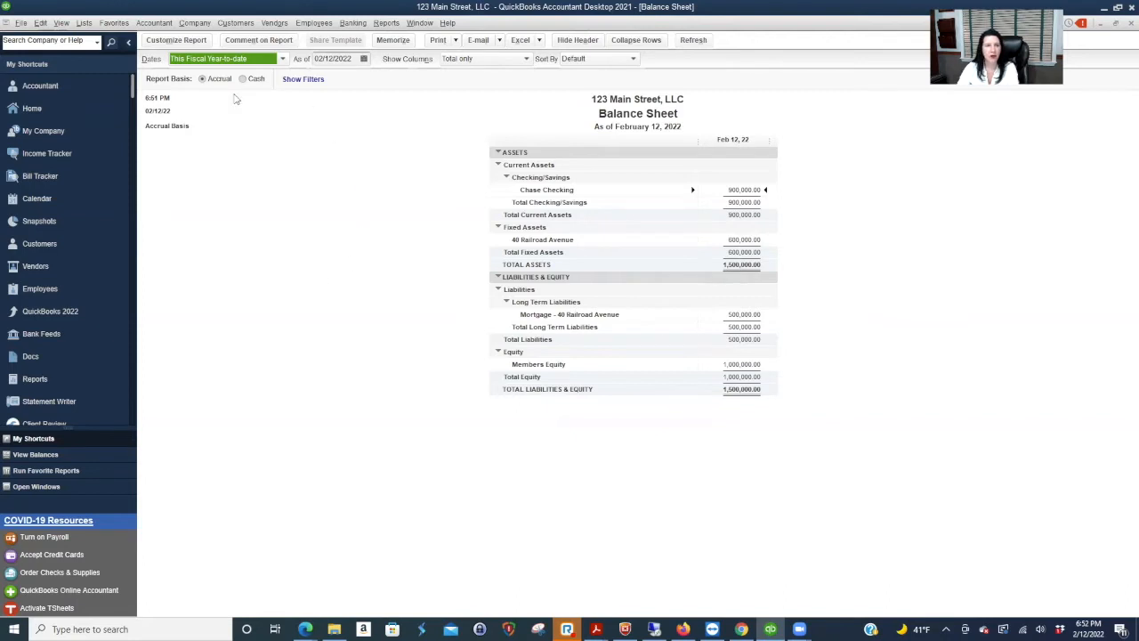
Reopen the Chart of Accounts and create an Expense account named 'Mortgage Interest'
{"action": "left_click", "coordinate": [85, 22]}
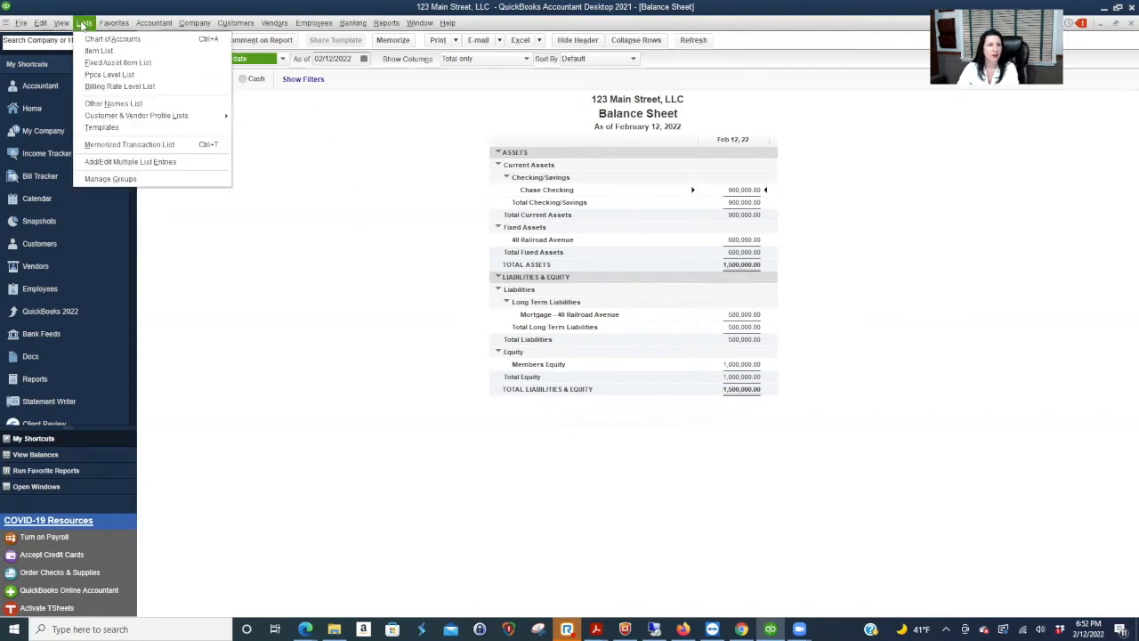
{"action": "left_click", "coordinate": [112, 39]}
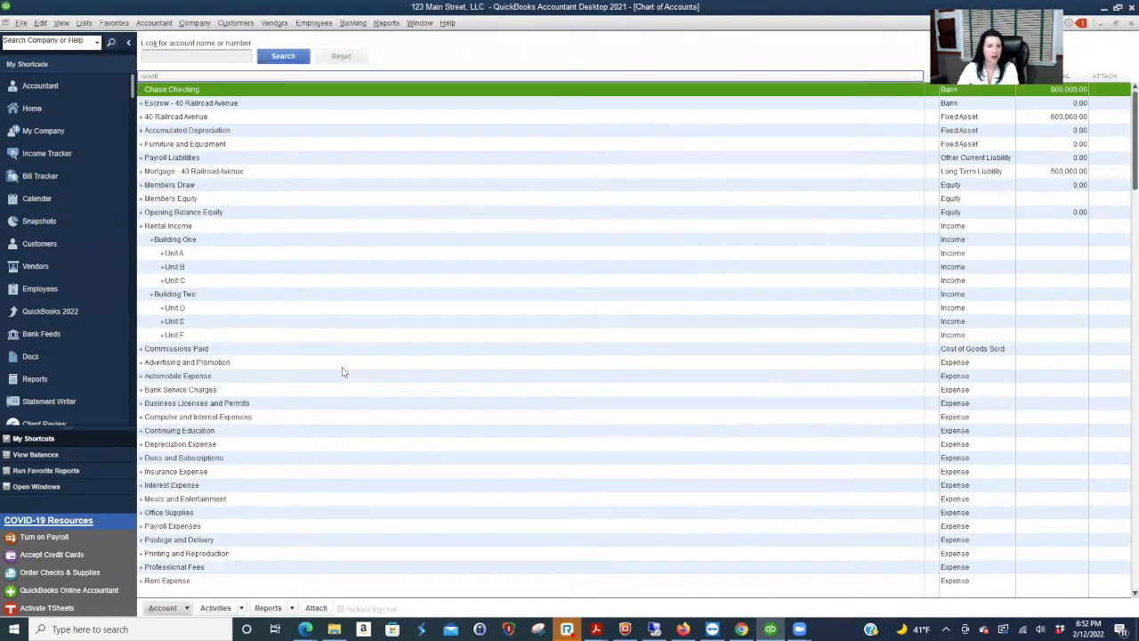
{"action": "right_click", "coordinate": [198, 416]}
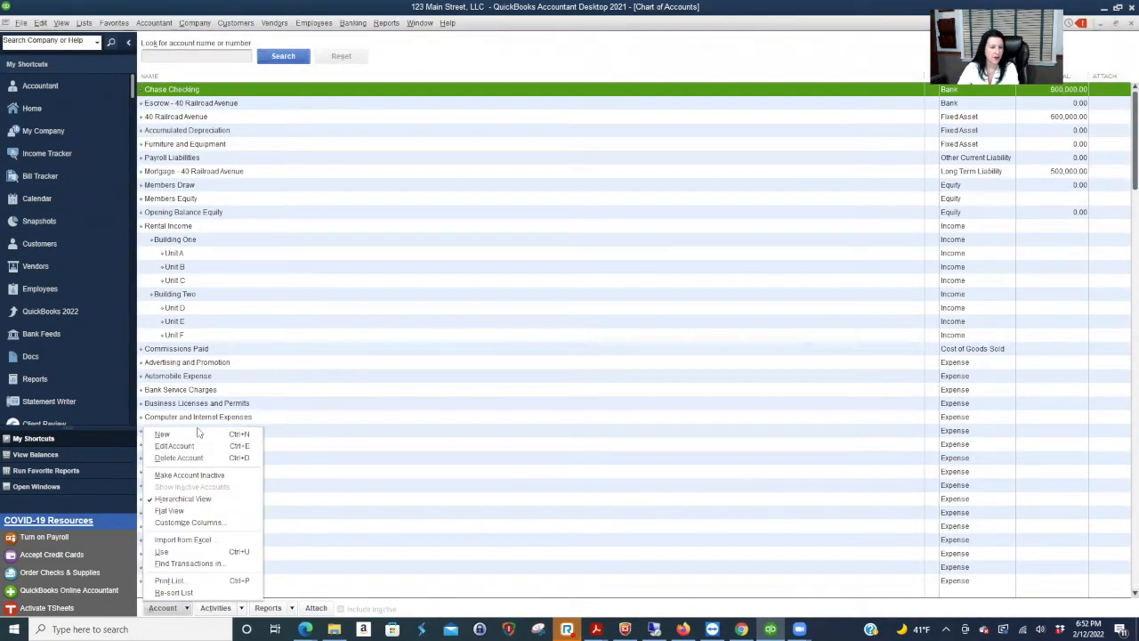
{"action": "left_click", "coordinate": [163, 433]}
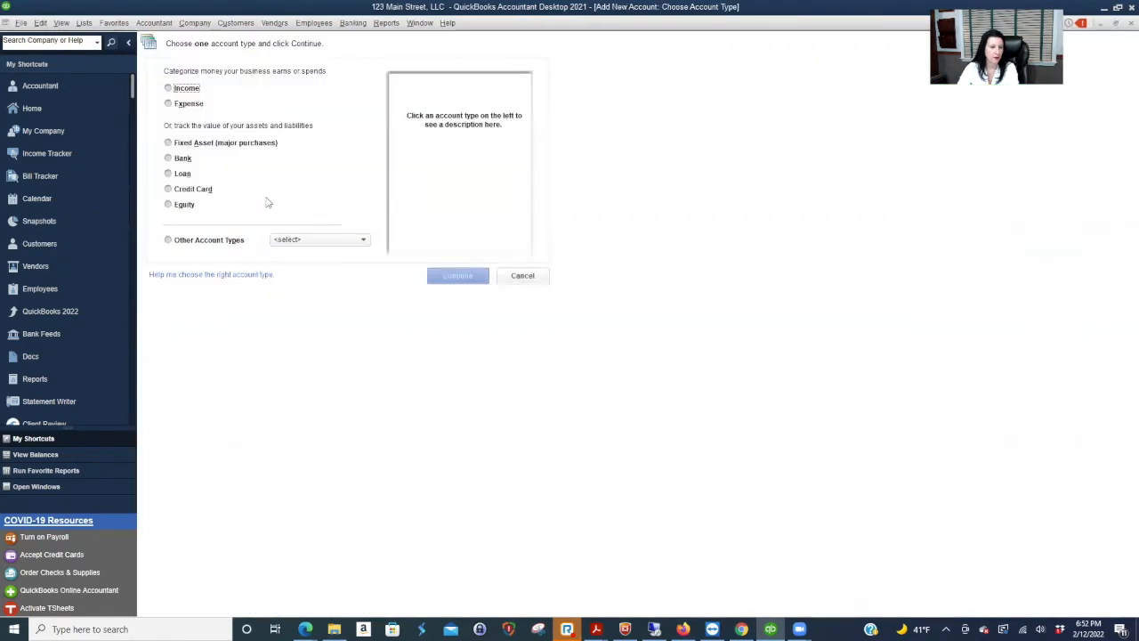
{"action": "left_click", "coordinate": [168, 103]}
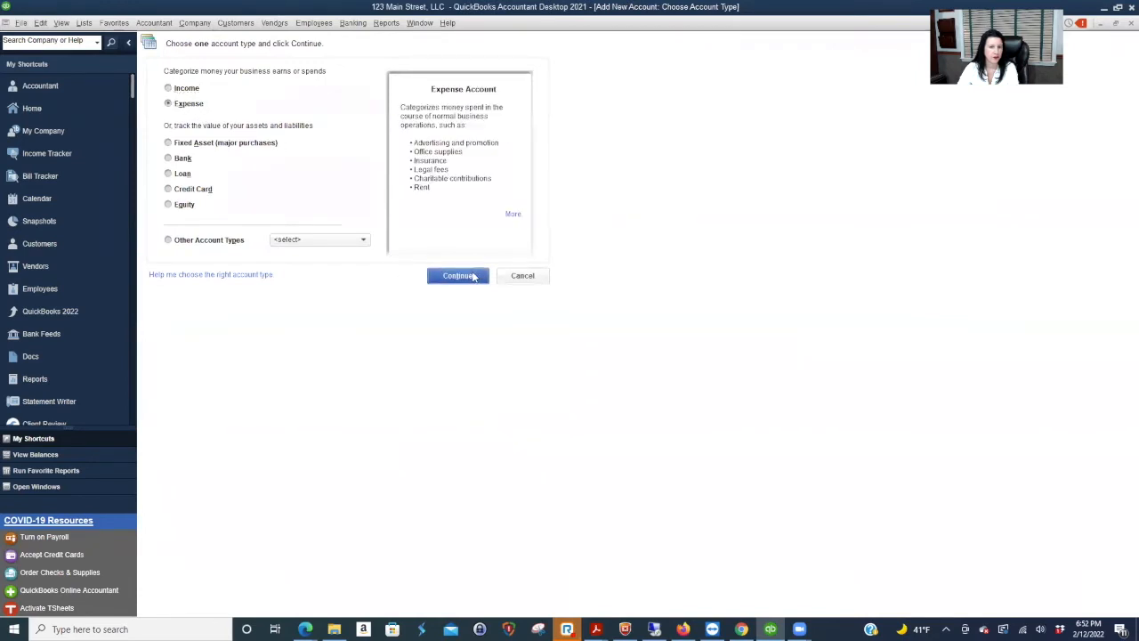
{"action": "left_click", "coordinate": [457, 275]}
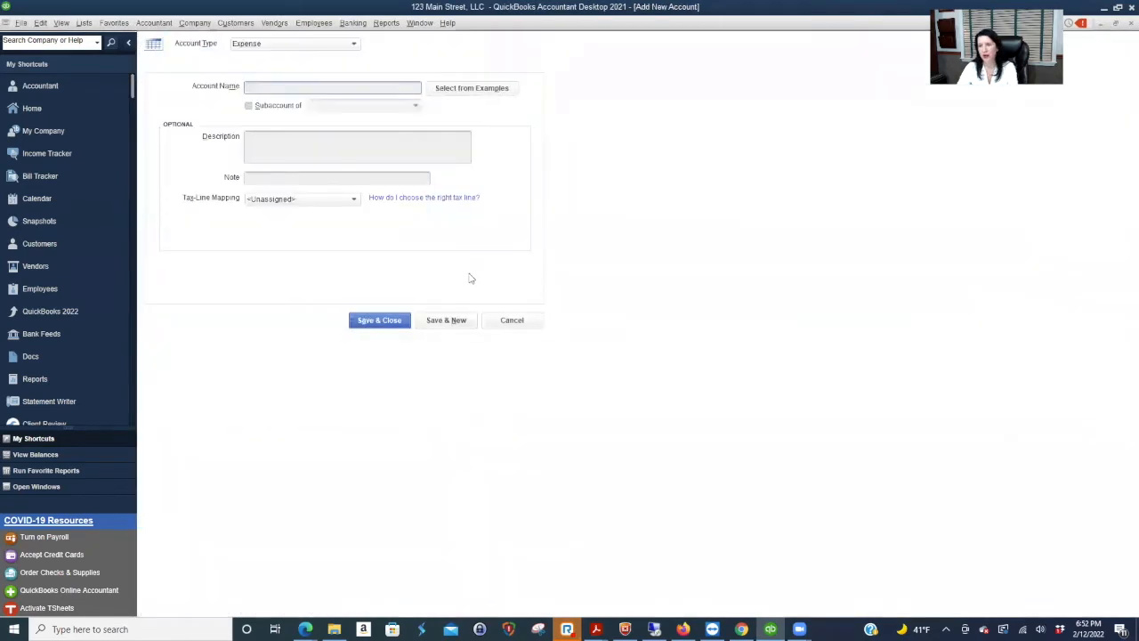
{"action": "left_click", "coordinate": [332, 88]}
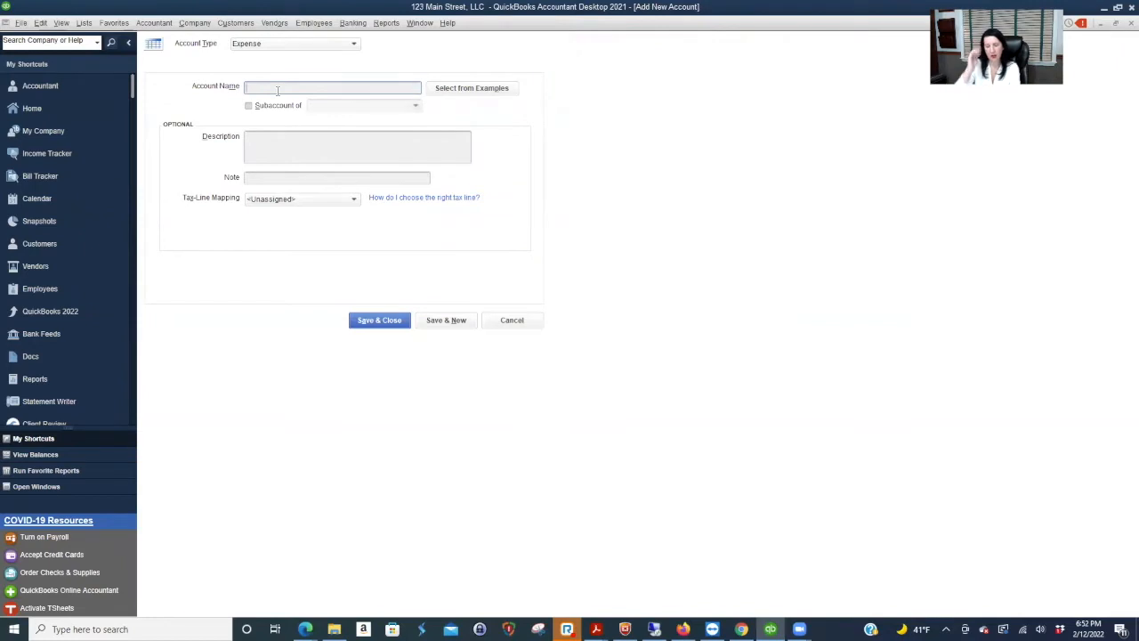
{"action": "type", "text": "M"}
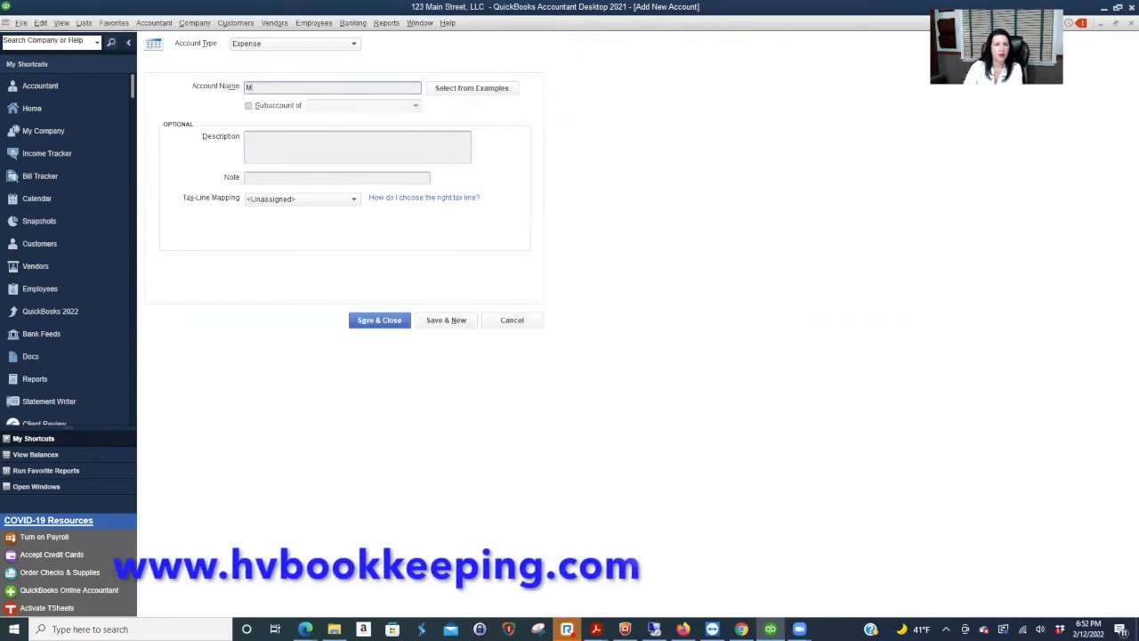
{"action": "type", "text": "ortgage Interest"}
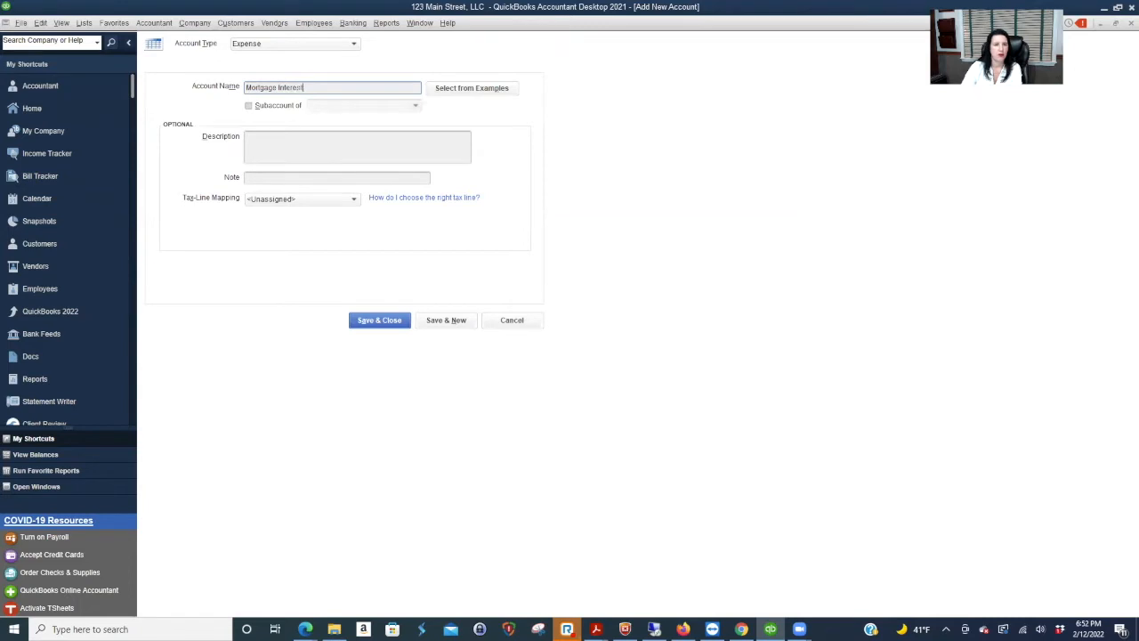
{"action": "left_click", "coordinate": [377, 319]}
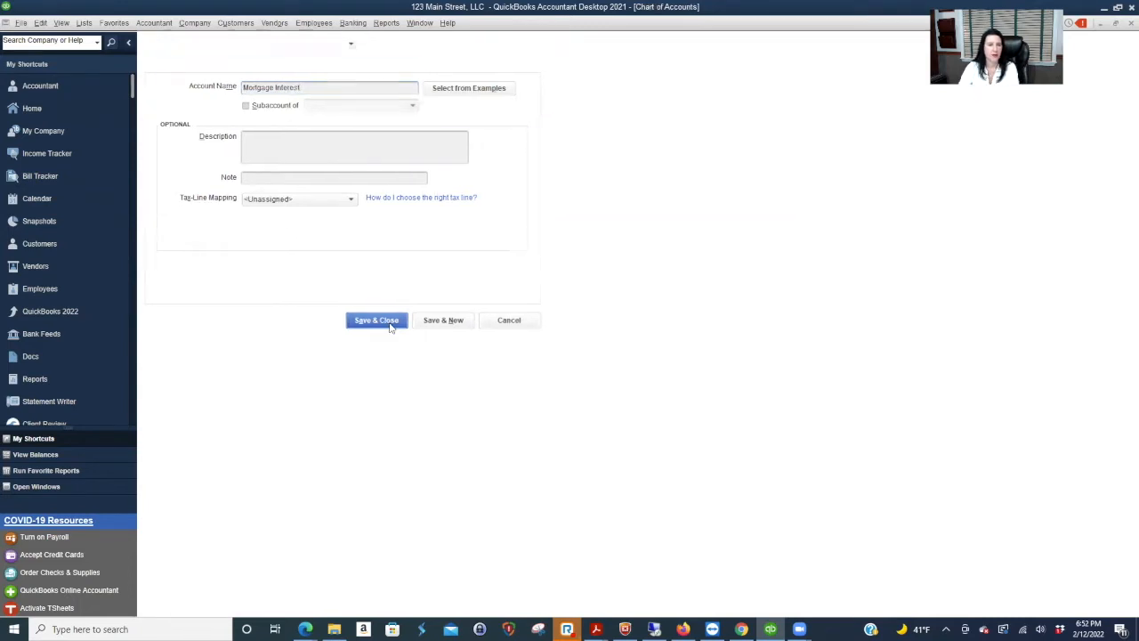
{"action": "left_click", "coordinate": [376, 320]}
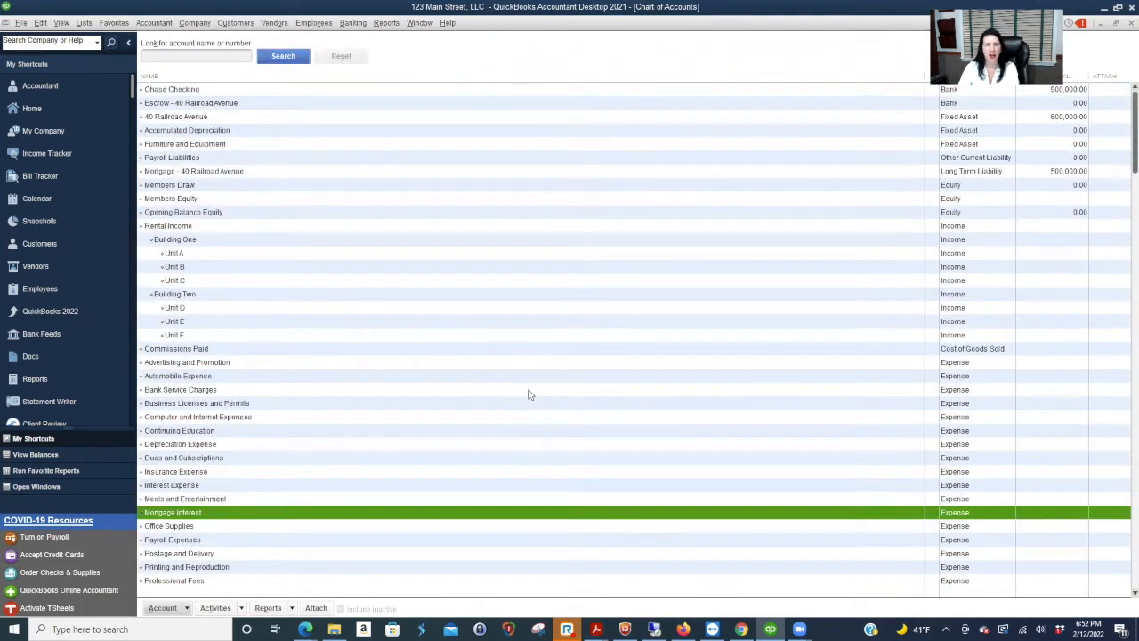
{"action": "mouse_move", "coordinate": [363, 152]}
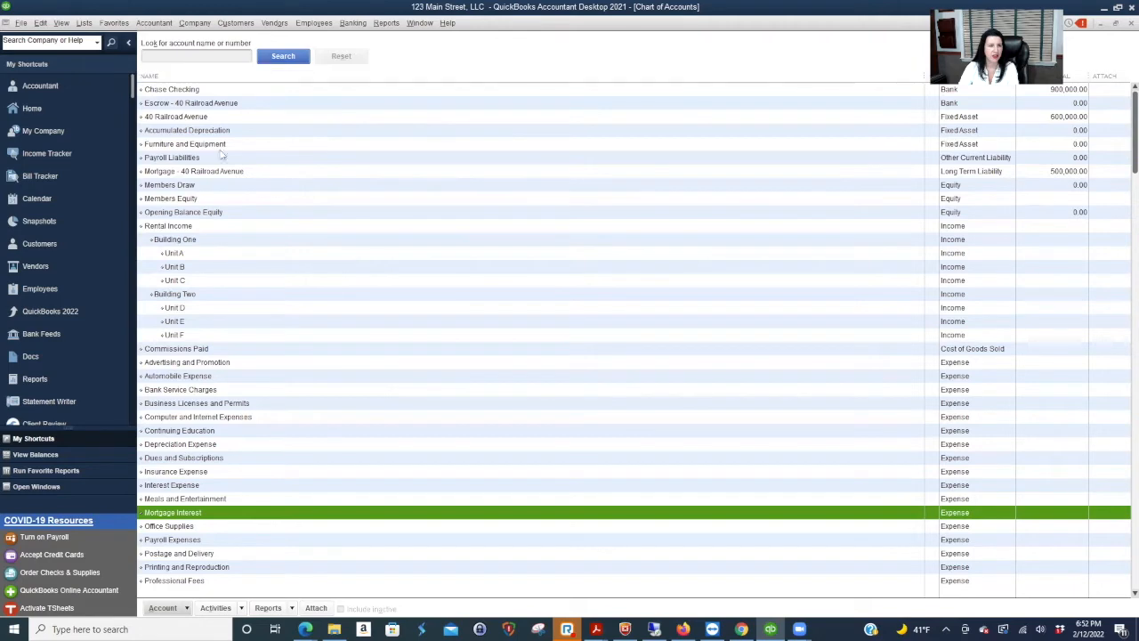
{"action": "mouse_move", "coordinate": [216, 175]}
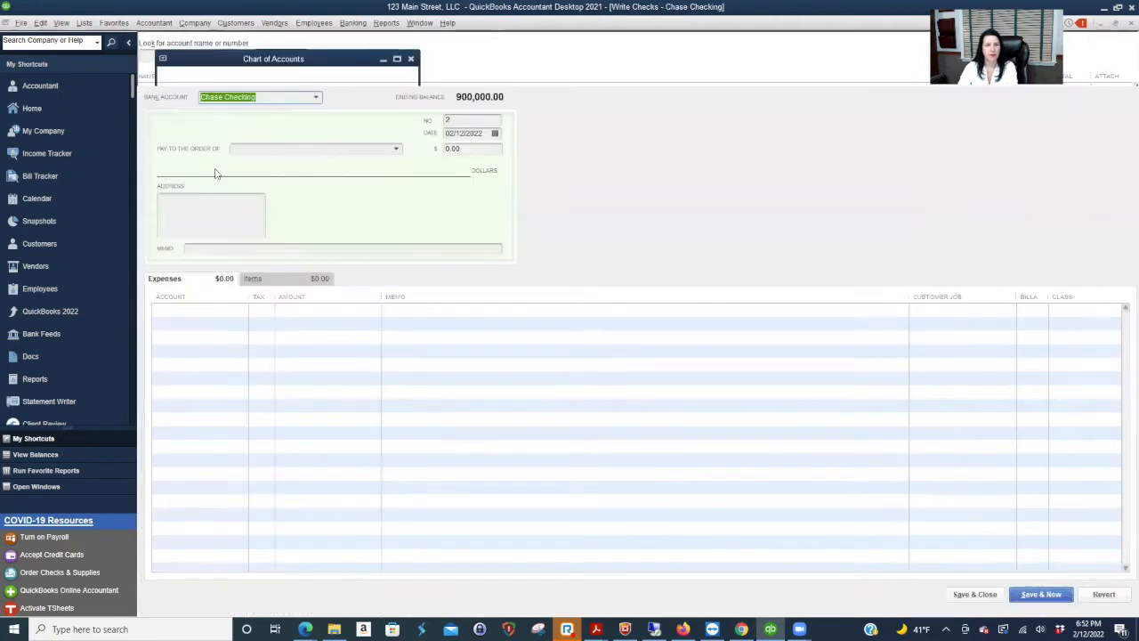
Maximize the Chase Checking Write Checks window, then select Chase Mortgage in the Vendor Center
{"action": "left_click", "coordinate": [411, 58]}
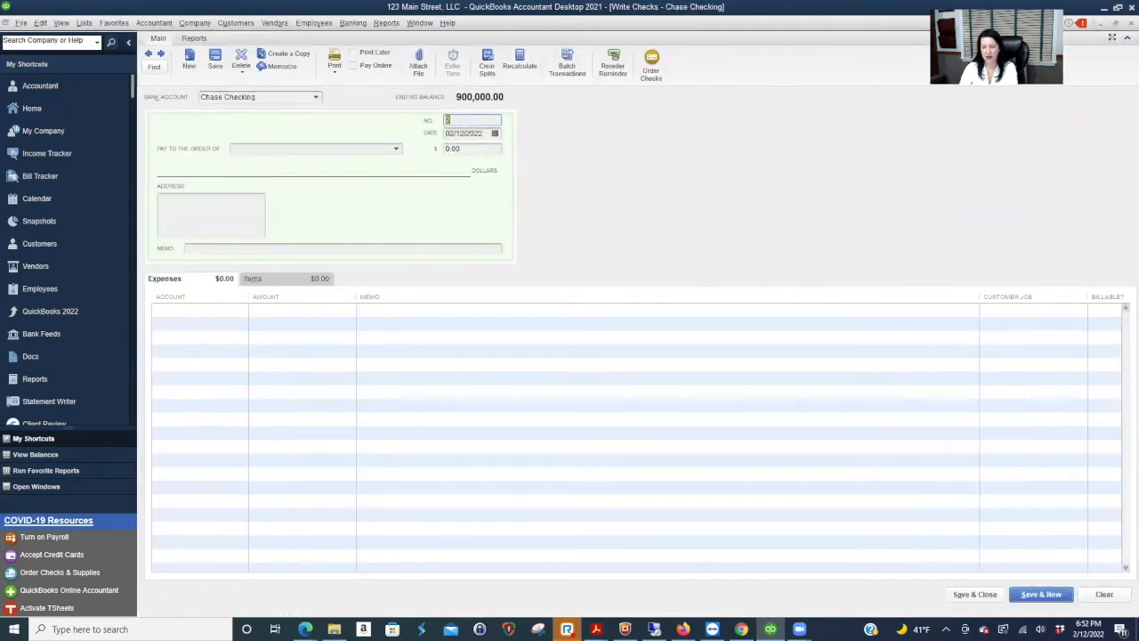
{"action": "left_click", "coordinate": [497, 133]}
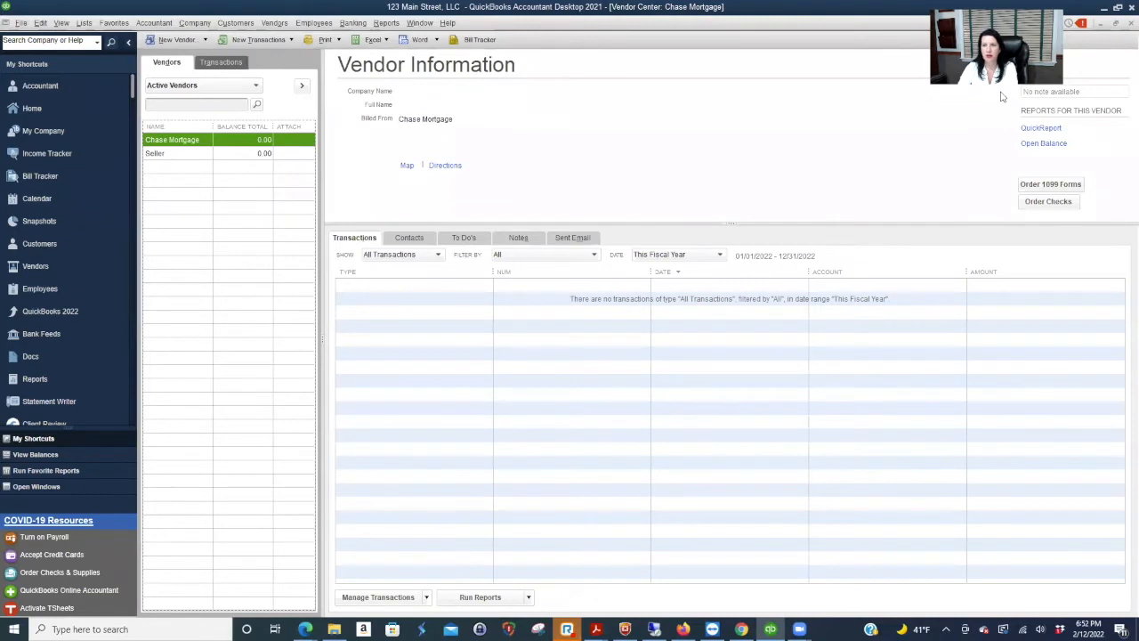
{"action": "mouse_move", "coordinate": [222, 6]}
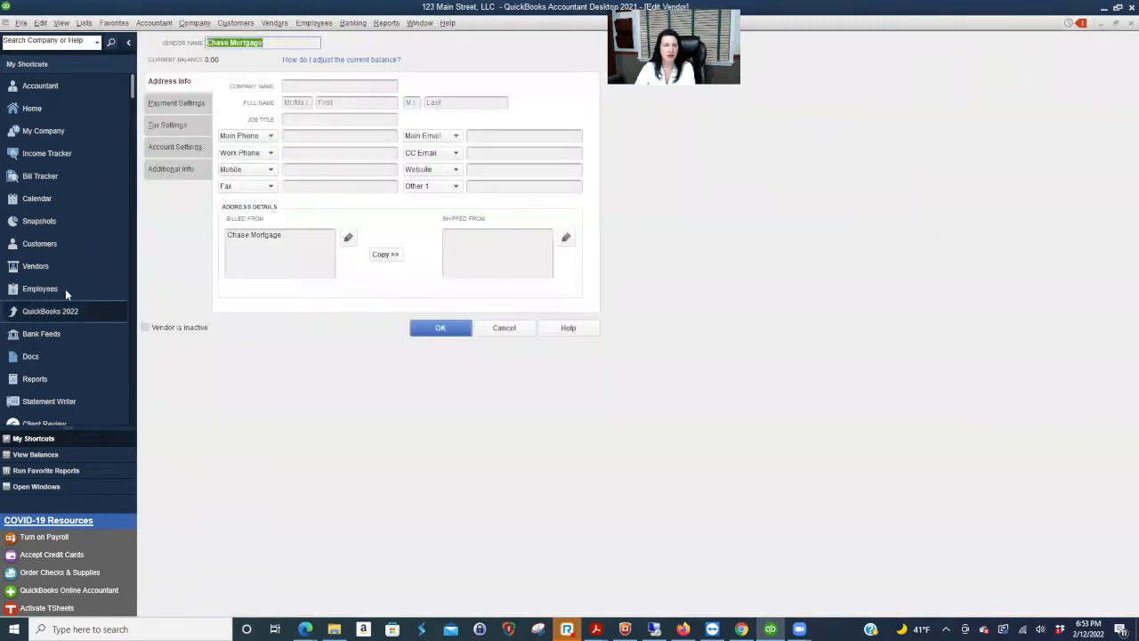
Open Chase Mortgage's Account Settings and show the list of accounts to prefill
{"action": "left_click", "coordinate": [176, 147]}
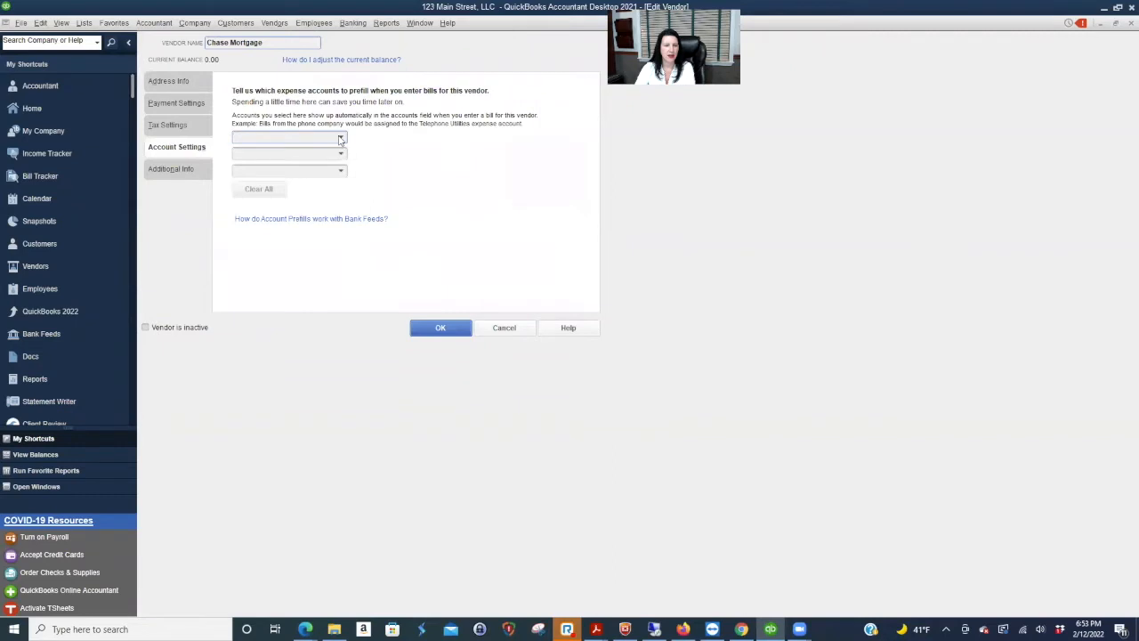
{"action": "left_click", "coordinate": [339, 138]}
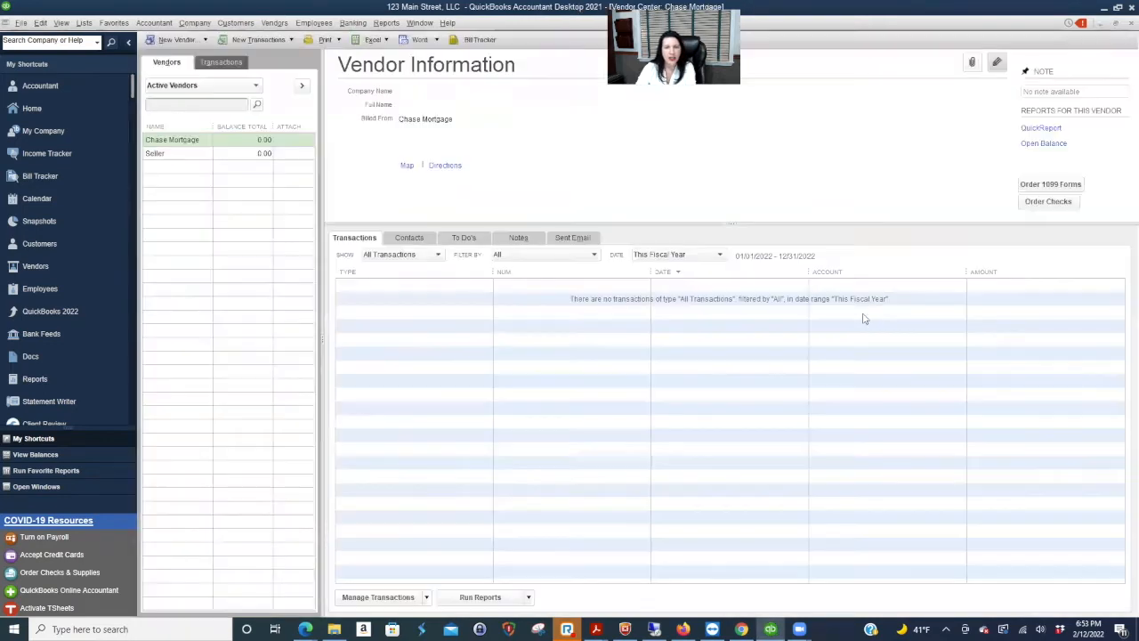
{"action": "mouse_move", "coordinate": [839, 248]}
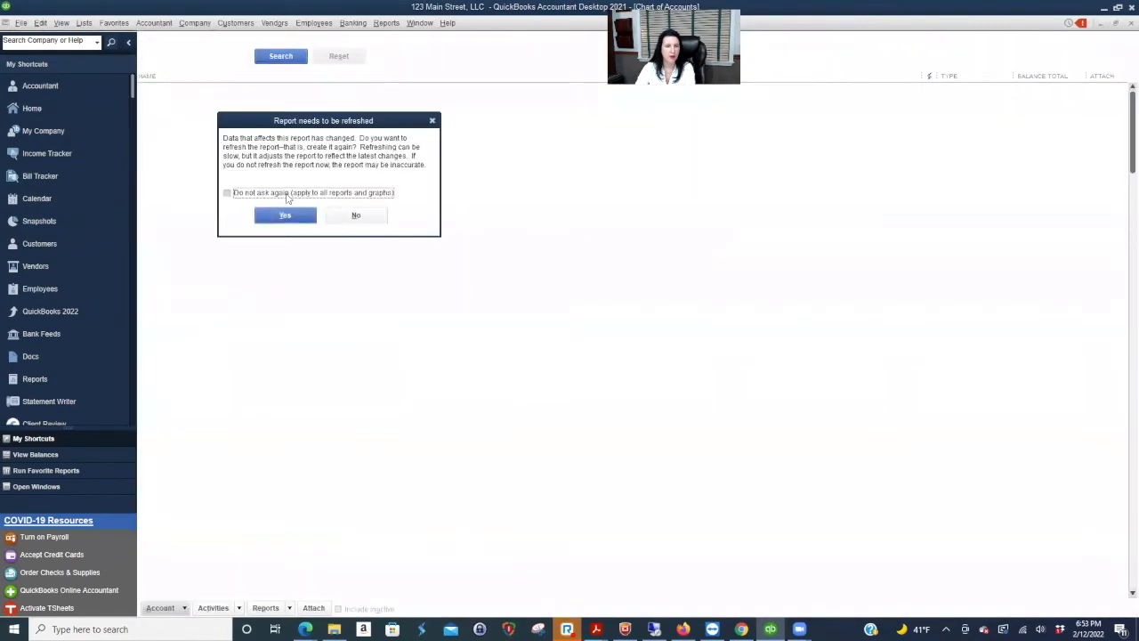
Refresh the report, then save a 5,000.00 check to Chase Mortgage dated 02/01/2022
{"action": "left_click", "coordinate": [284, 215]}
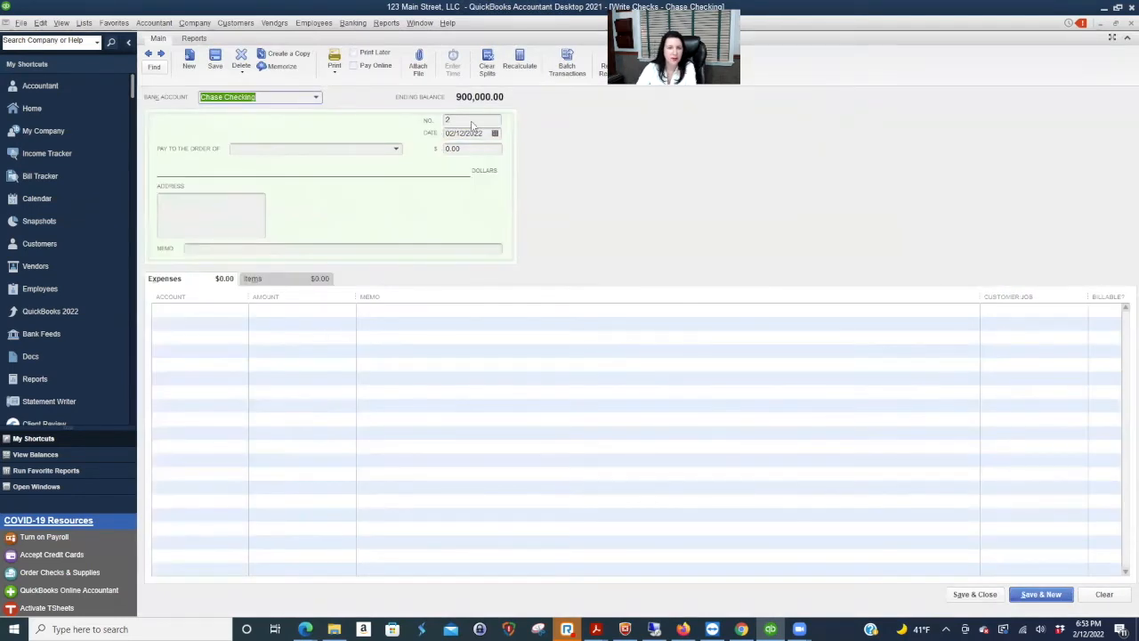
{"action": "left_click", "coordinate": [495, 133]}
{"action": "type", "text": "Chase Mortgage"}
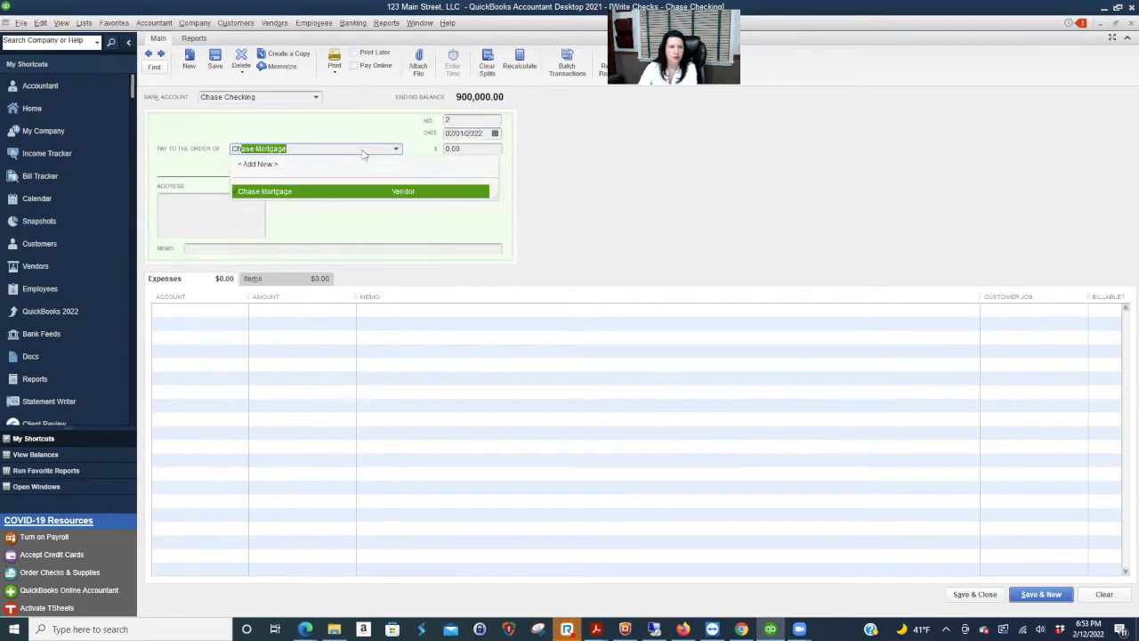
{"action": "left_click", "coordinate": [264, 190]}
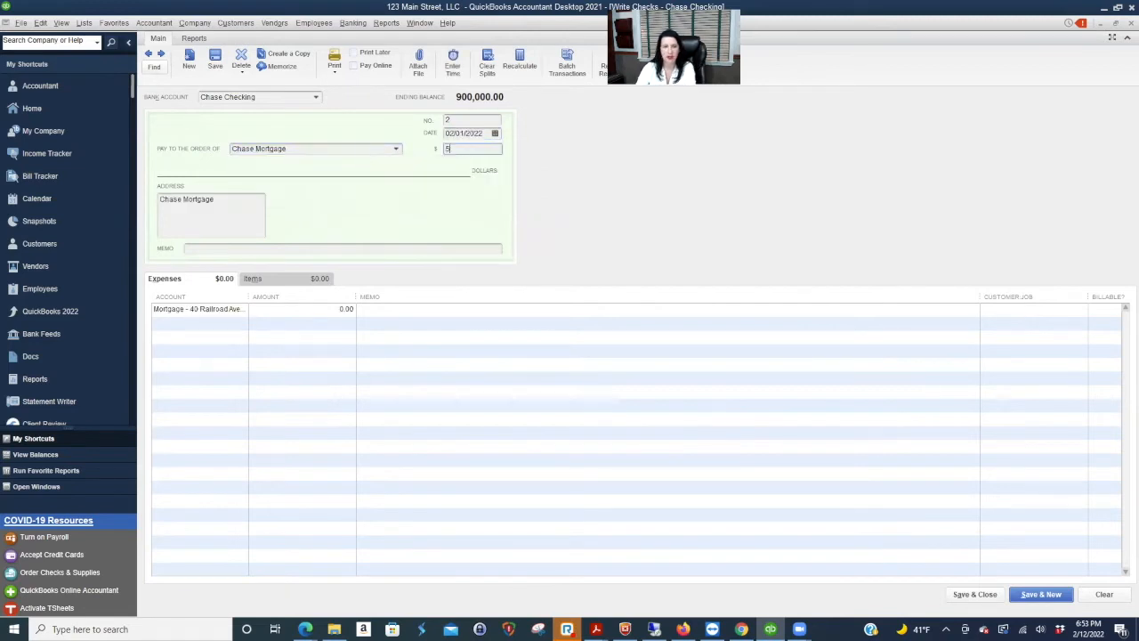
{"action": "type", "text": "000"}
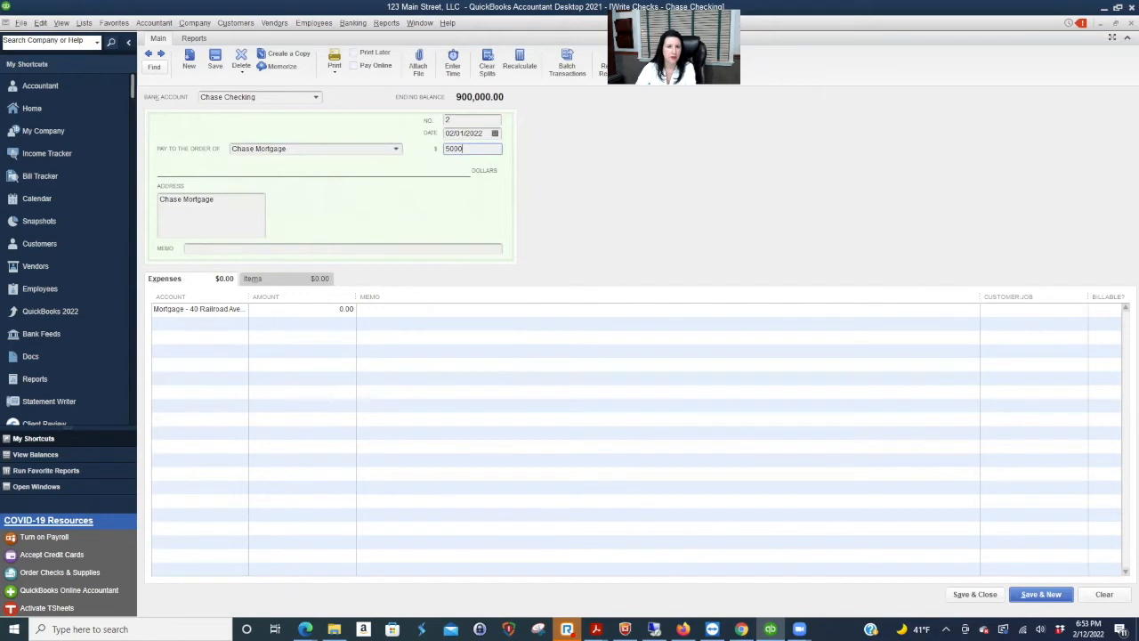
{"action": "key", "text": "Tab"}
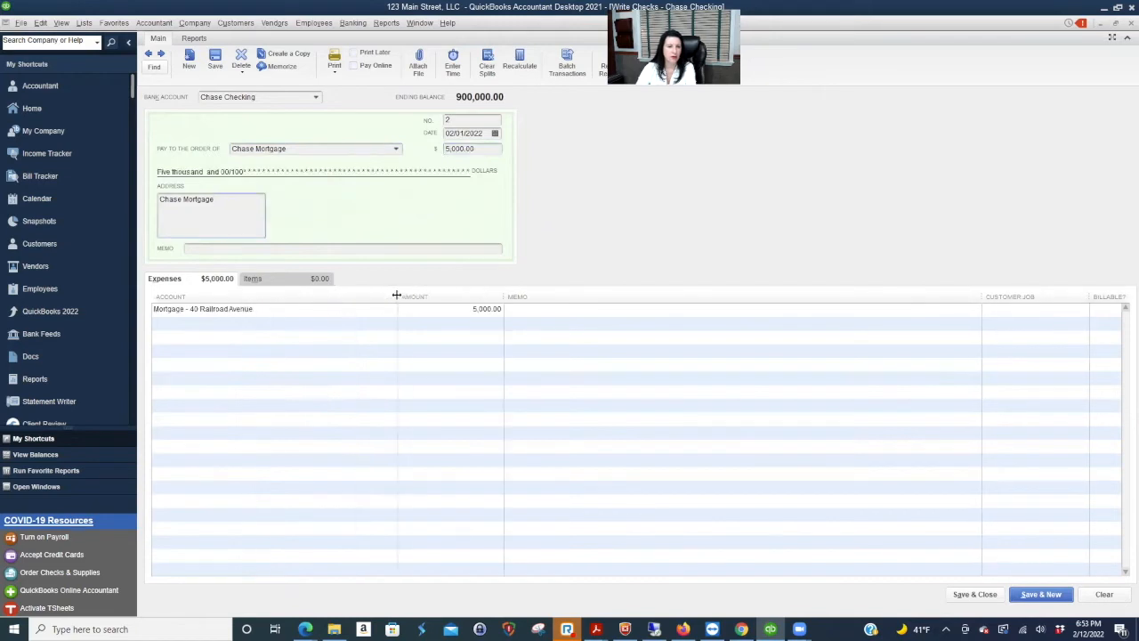
{"action": "mouse_move", "coordinate": [975, 595]}
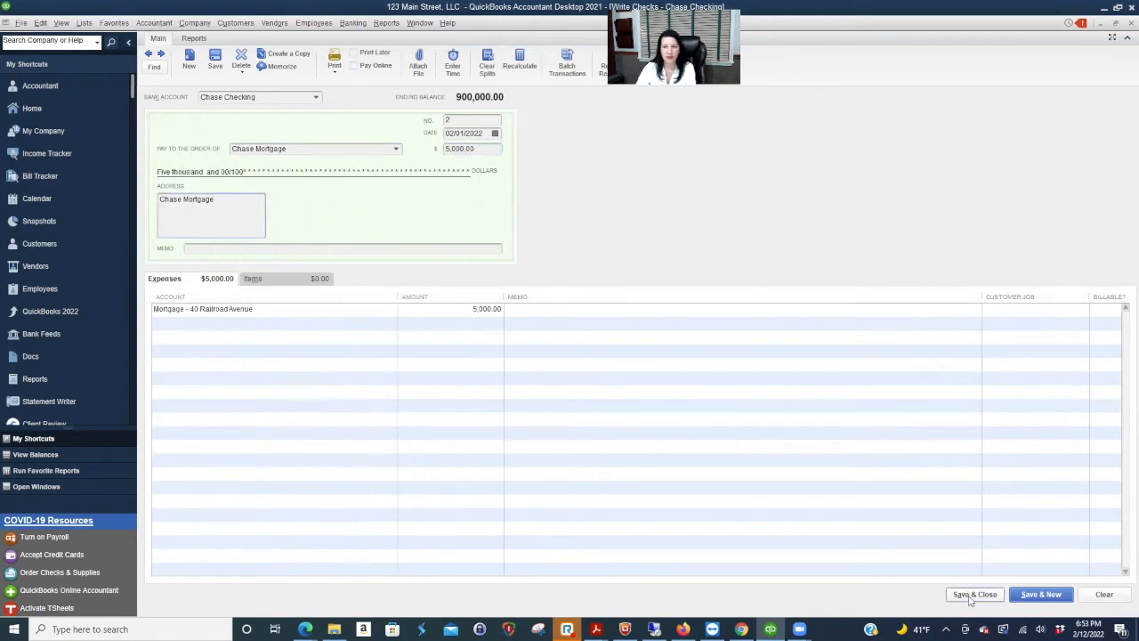
{"action": "left_click", "coordinate": [979, 594]}
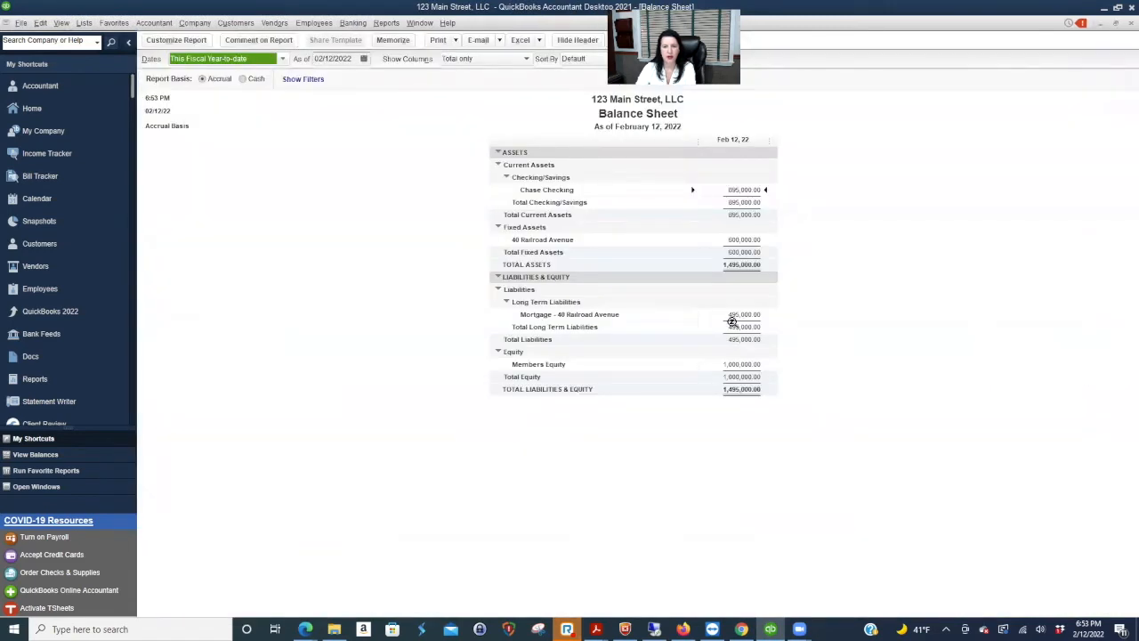
{"action": "mouse_move", "coordinate": [762, 318]}
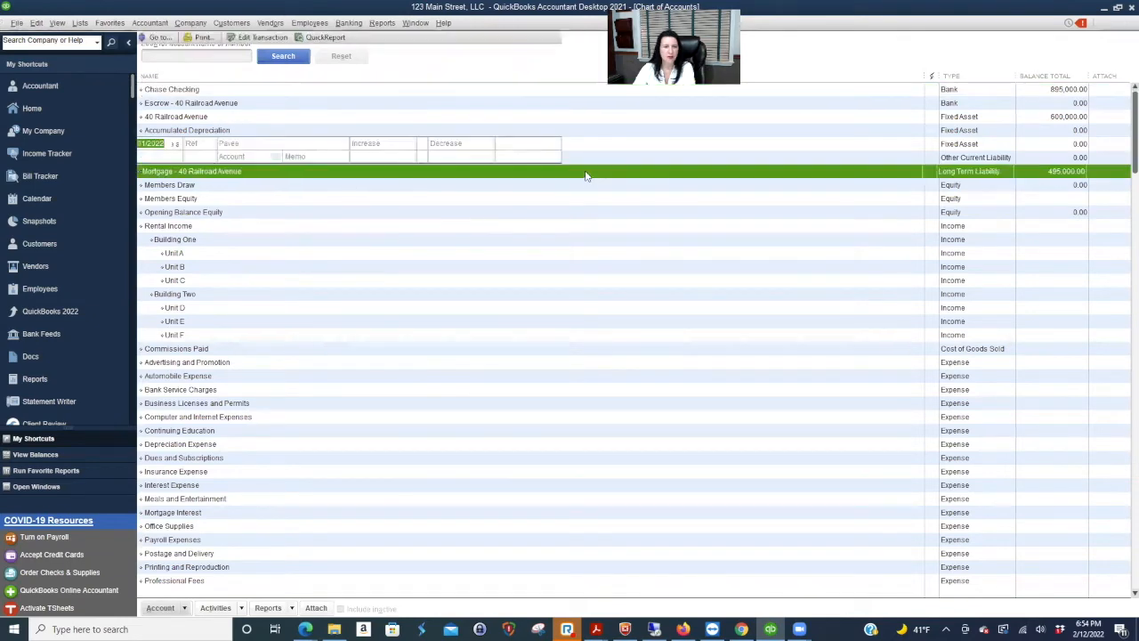
{"action": "double_click", "coordinate": [192, 171]}
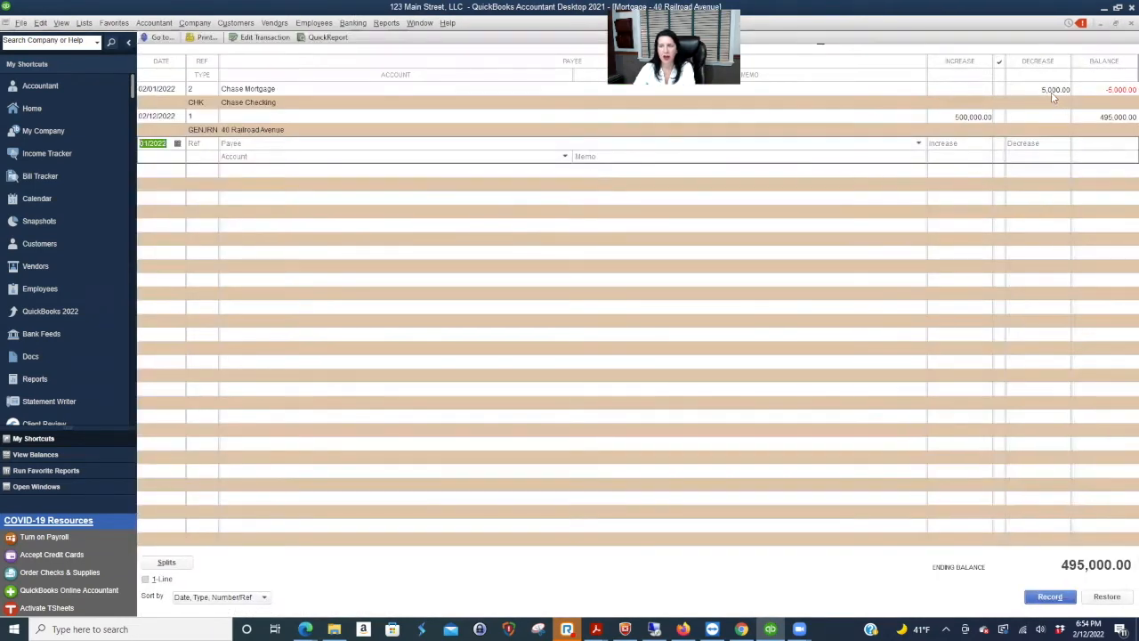
{"action": "mouse_move", "coordinate": [1054, 98]}
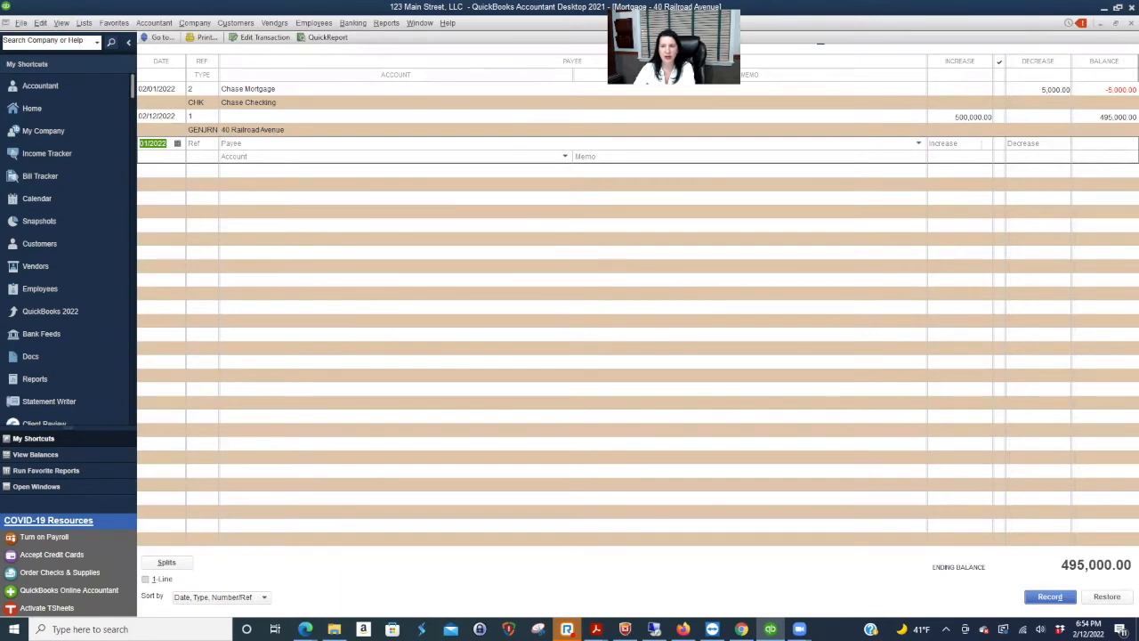
{"action": "mouse_move", "coordinate": [925, 70]}
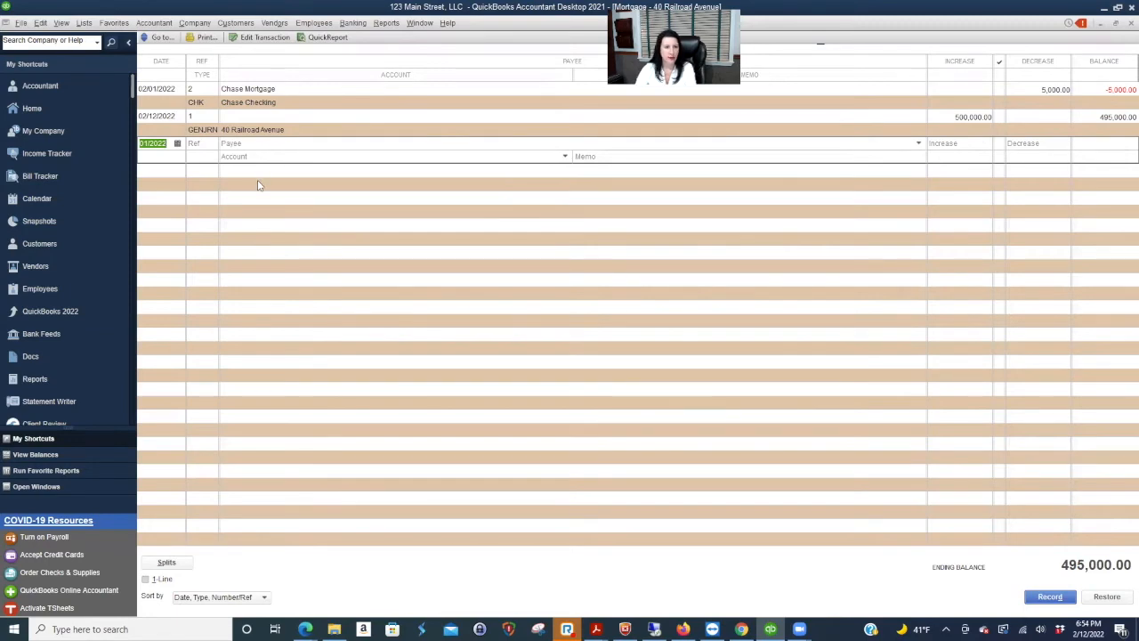
{"action": "type", "text": "2/1"}
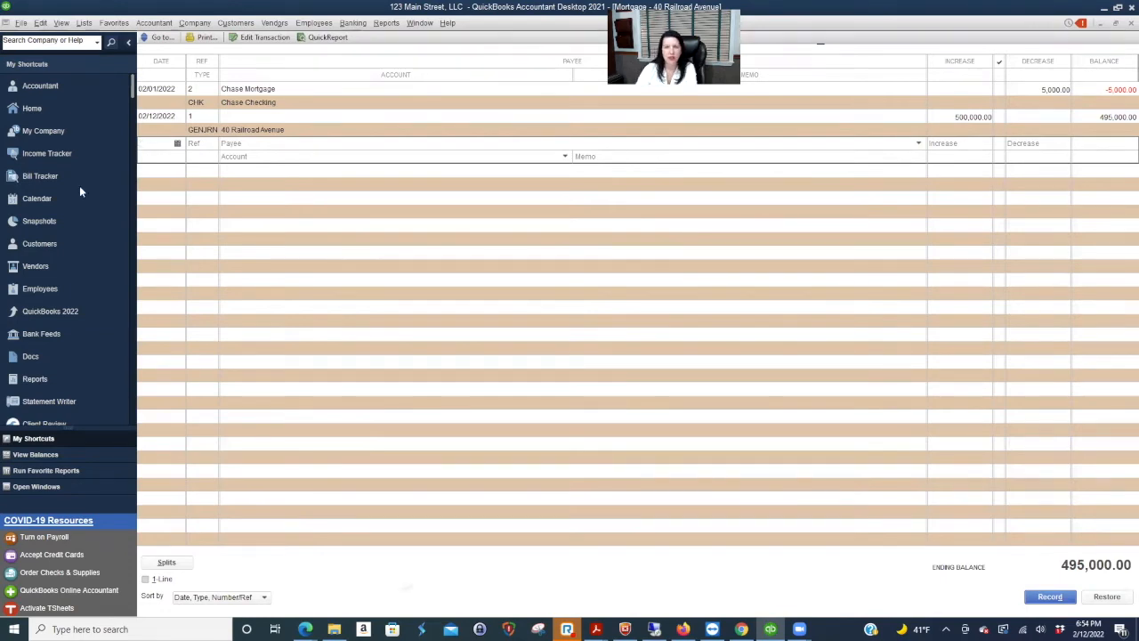
{"action": "left_click", "coordinate": [177, 116]}
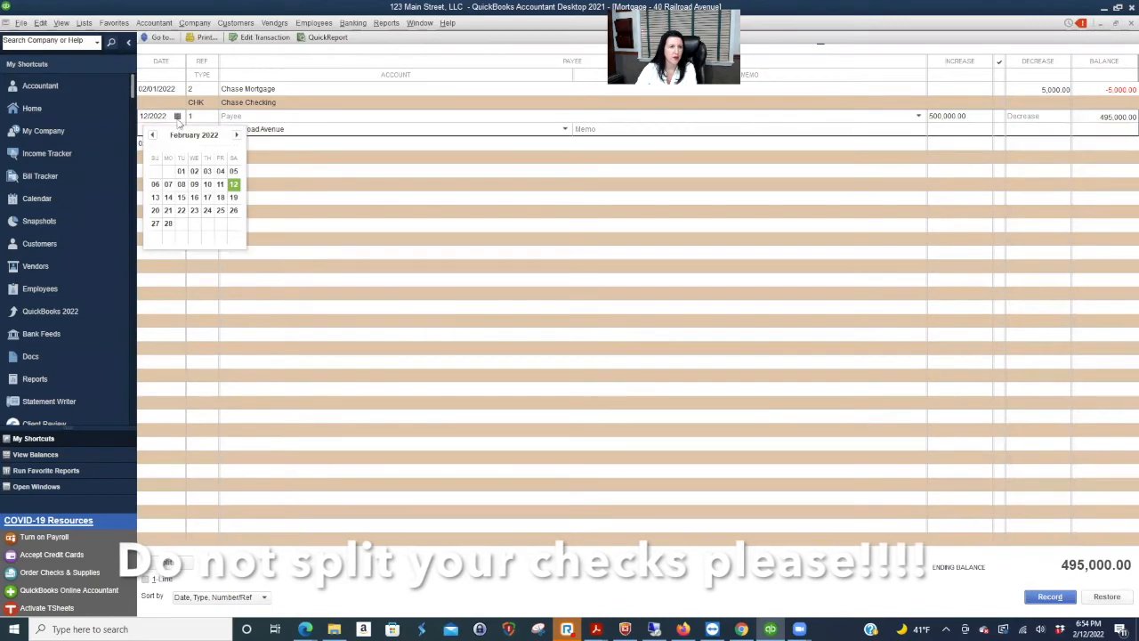
{"action": "left_click", "coordinate": [152, 134]}
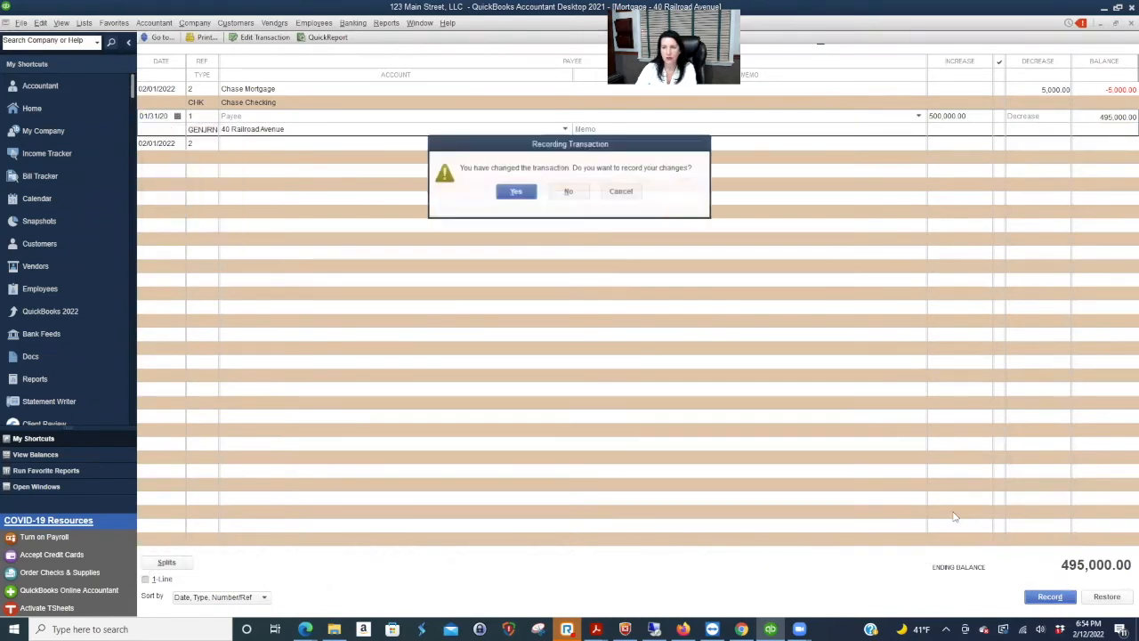
{"action": "left_click", "coordinate": [516, 190]}
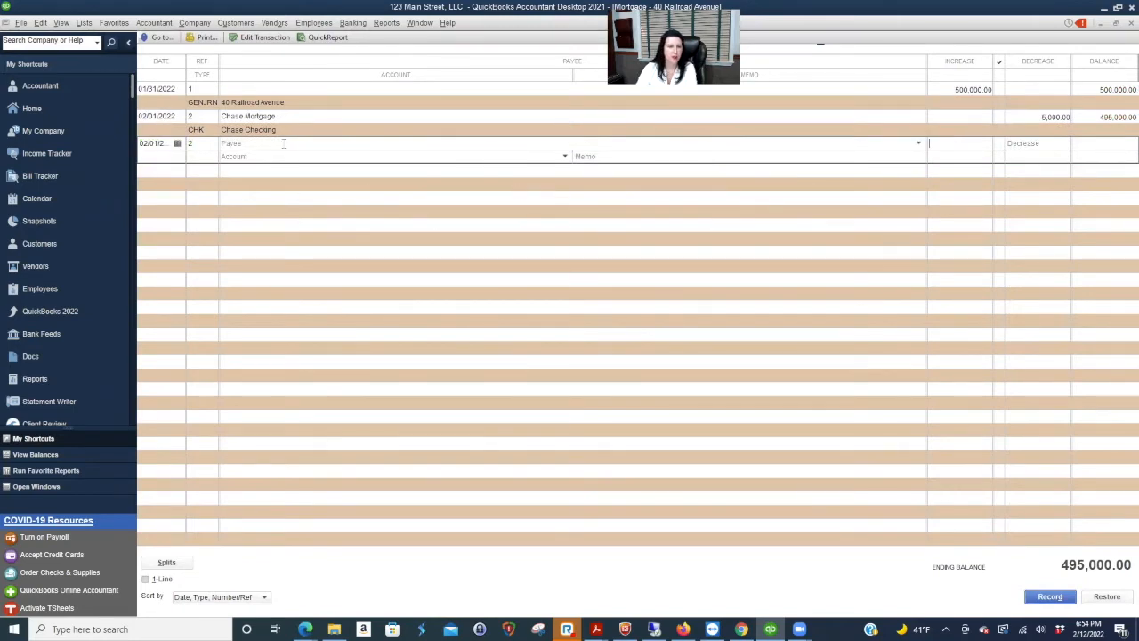
{"action": "type", "text": "Chase Mortgage"}
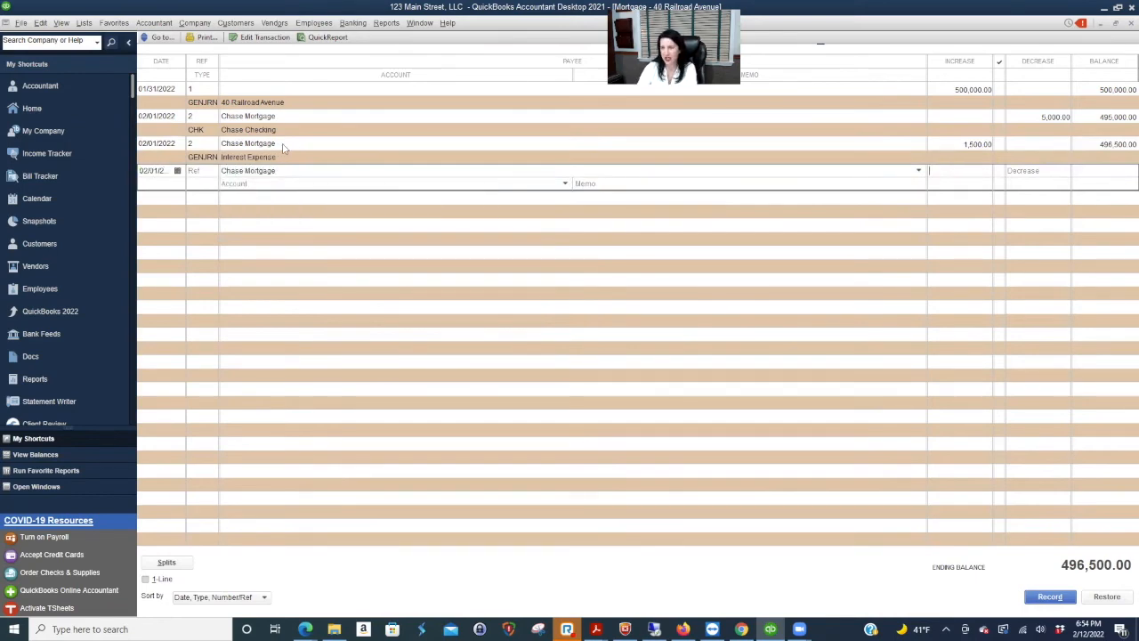
{"action": "type", "text": "2000"}
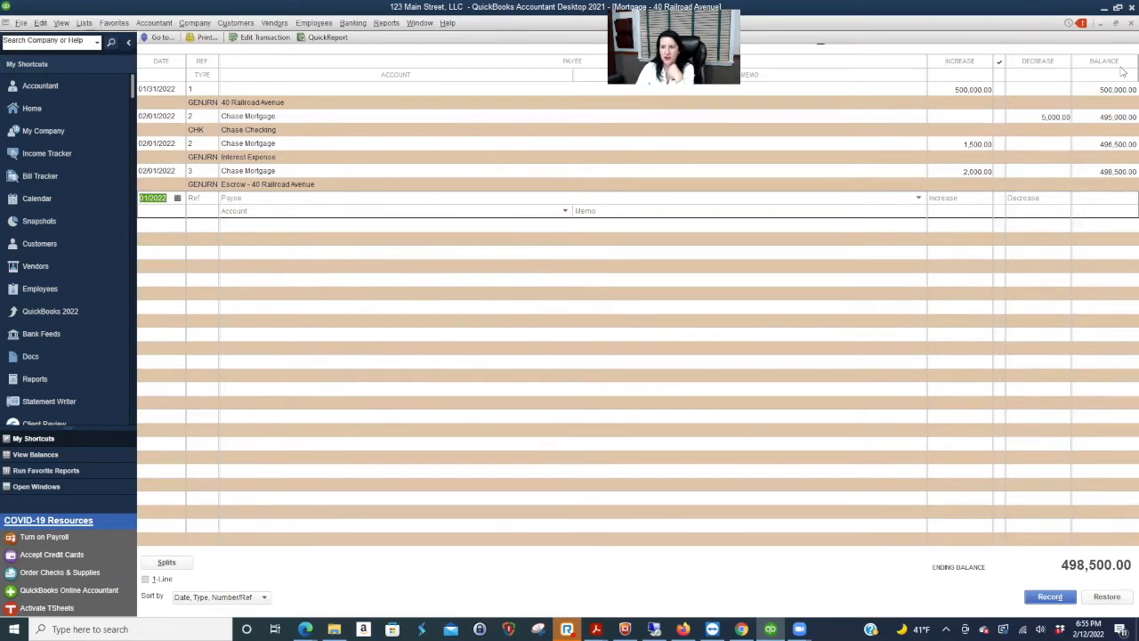
{"action": "mouse_move", "coordinate": [1060, 180]}
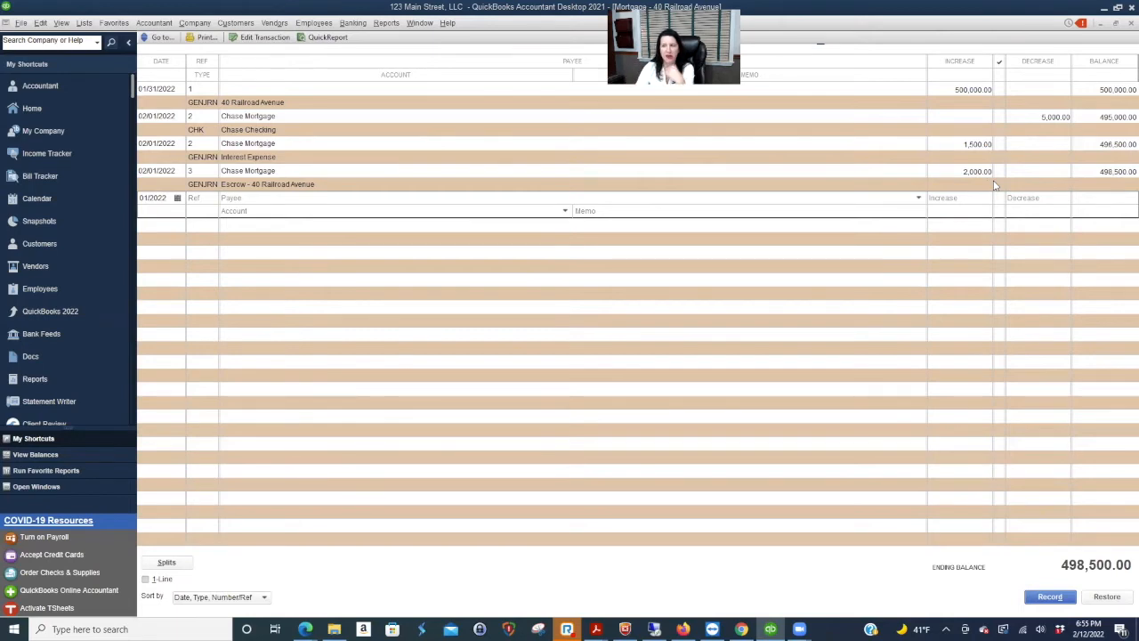
{"action": "mouse_move", "coordinate": [1067, 121]}
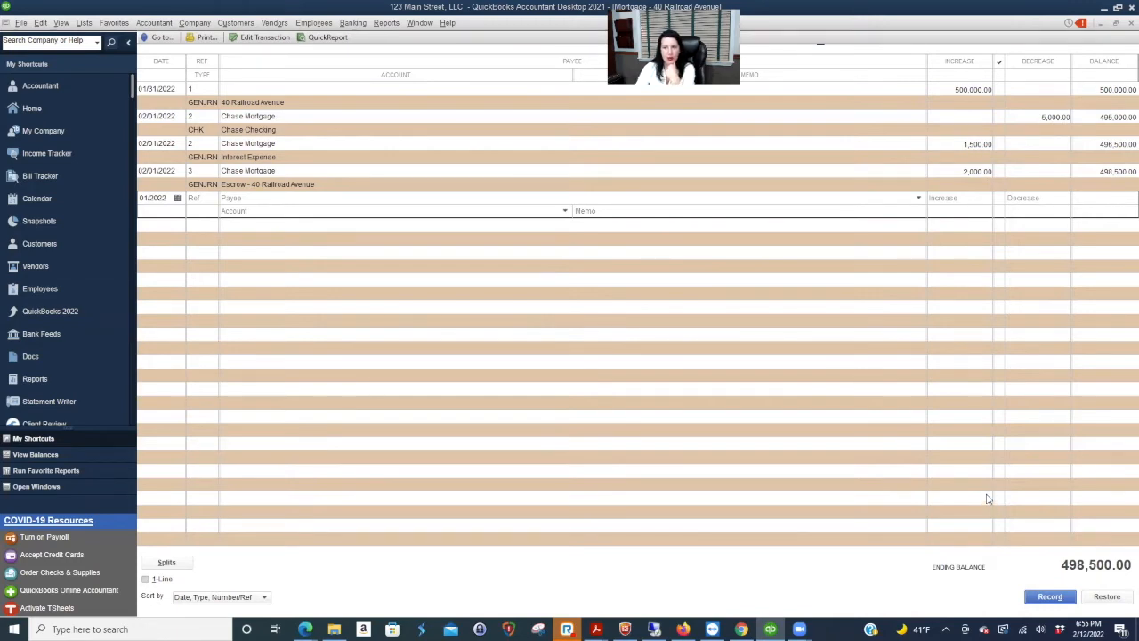
{"action": "mouse_move", "coordinate": [956, 449]}
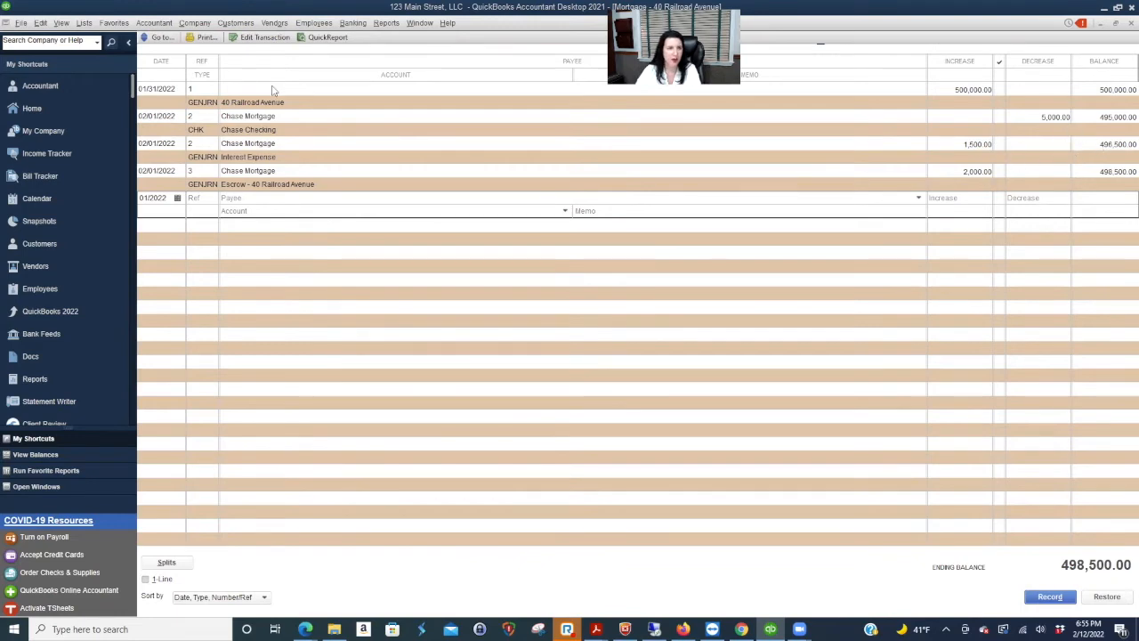
{"action": "left_click", "coordinate": [419, 22]}
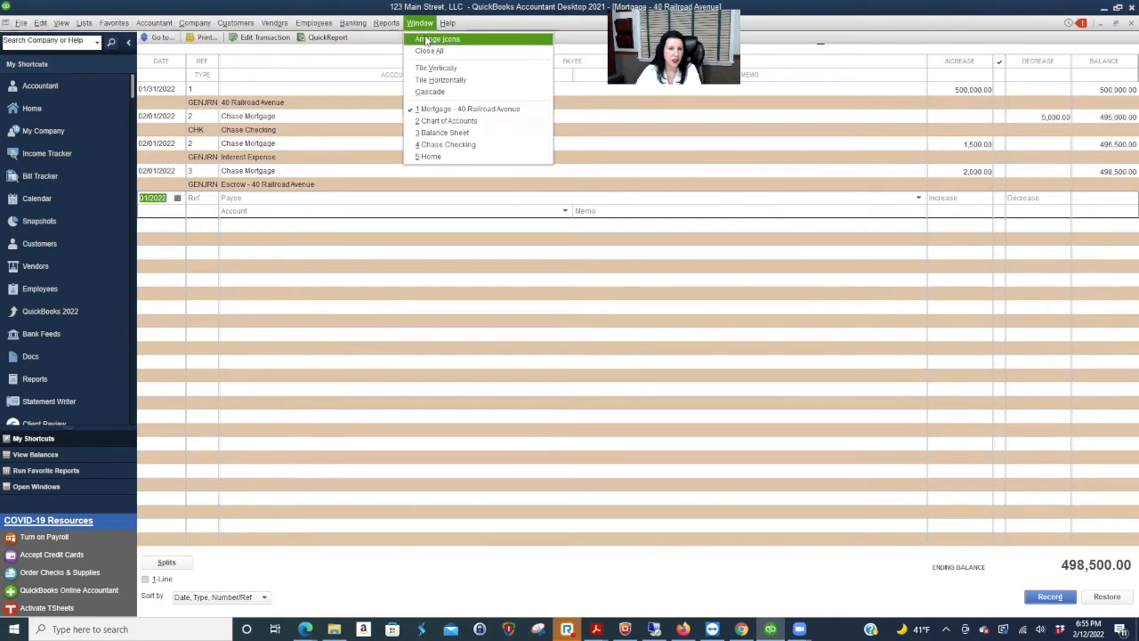
Close all open windows and bring up the Chart of Accounts full-size
{"action": "left_click", "coordinate": [430, 155]}
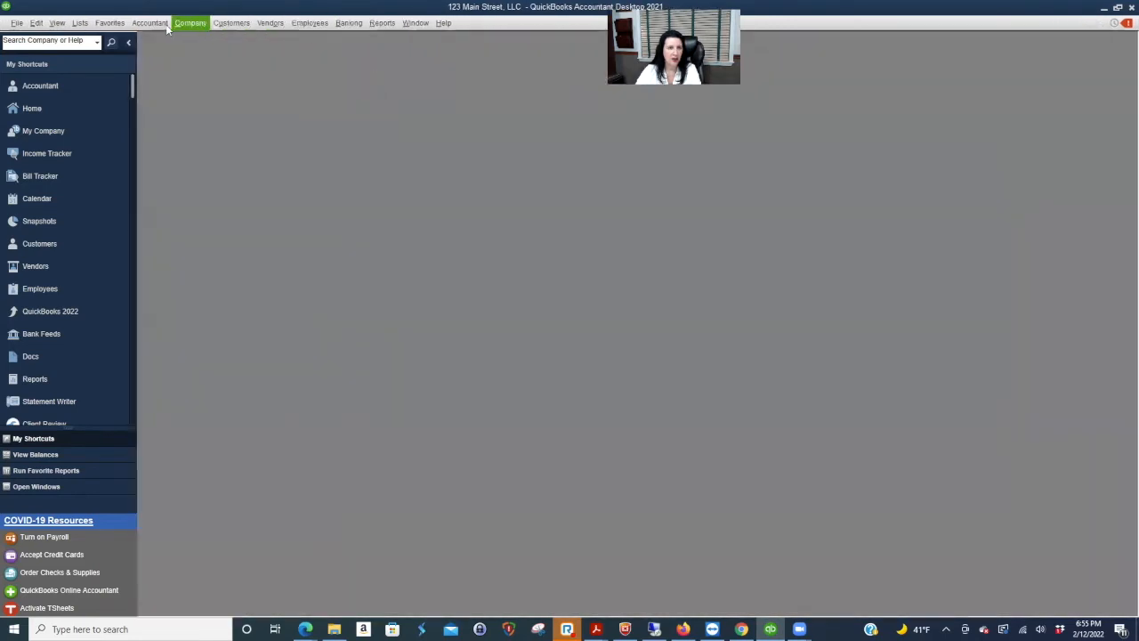
{"action": "mouse_move", "coordinate": [79, 22]}
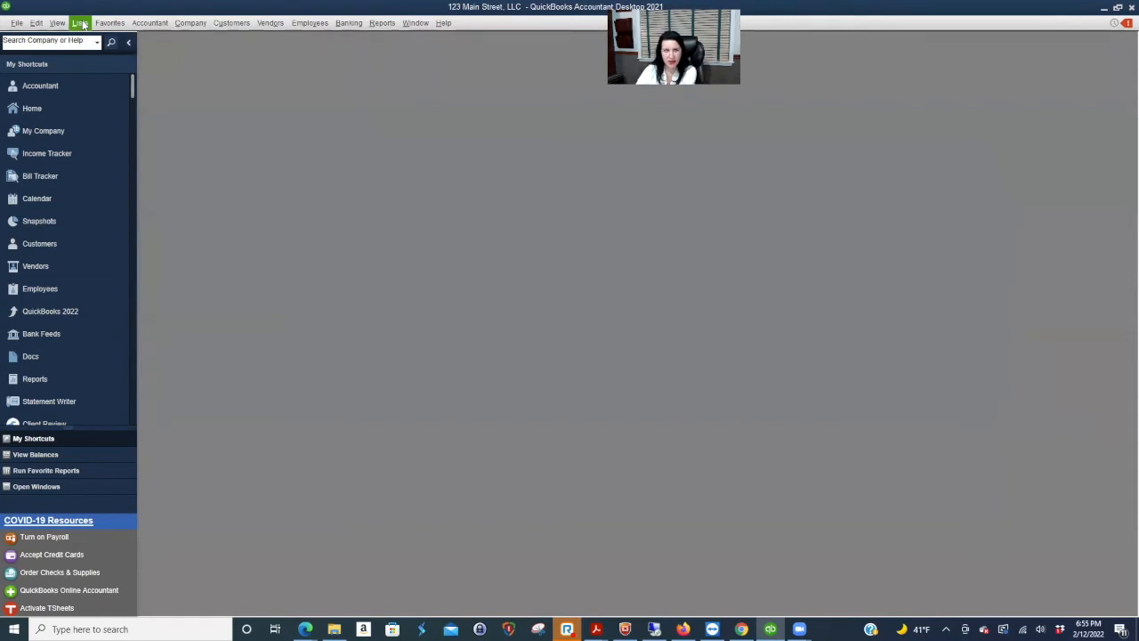
{"action": "left_click", "coordinate": [81, 22]}
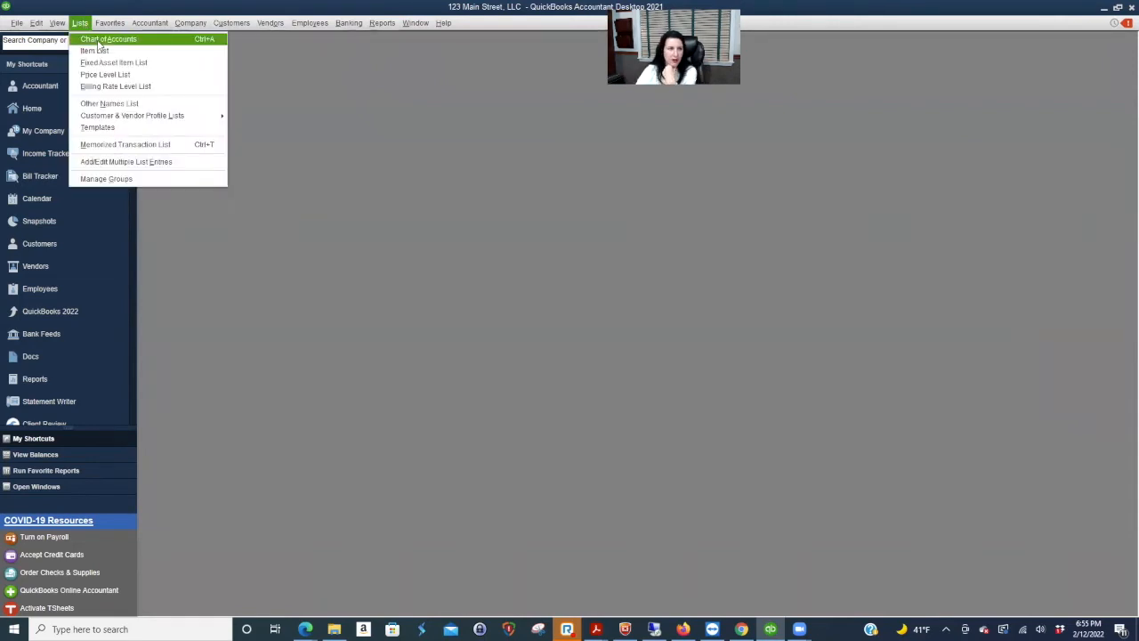
{"action": "left_click", "coordinate": [116, 37]}
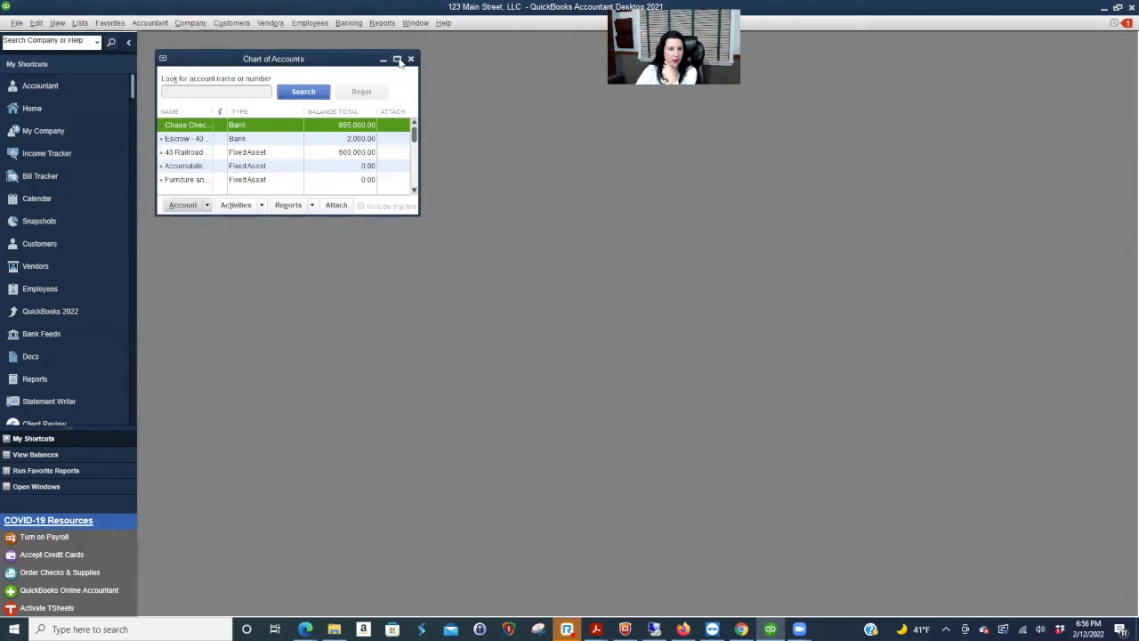
{"action": "left_click", "coordinate": [397, 58]}
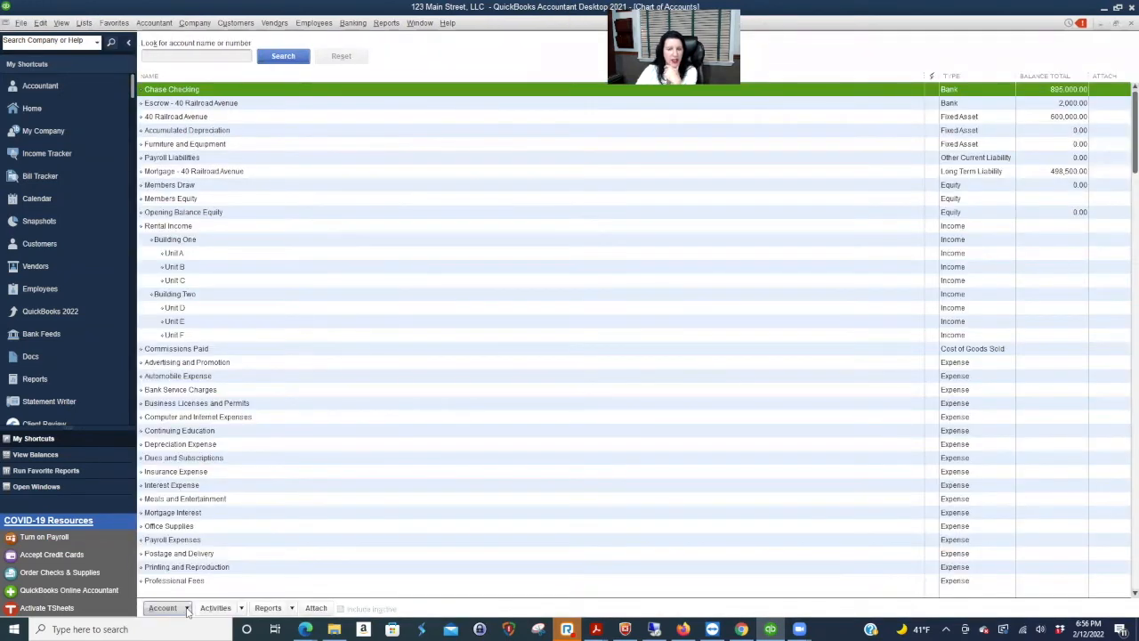
Create a new expense account named Mortgage Payment Expense
{"action": "left_click", "coordinate": [169, 608]}
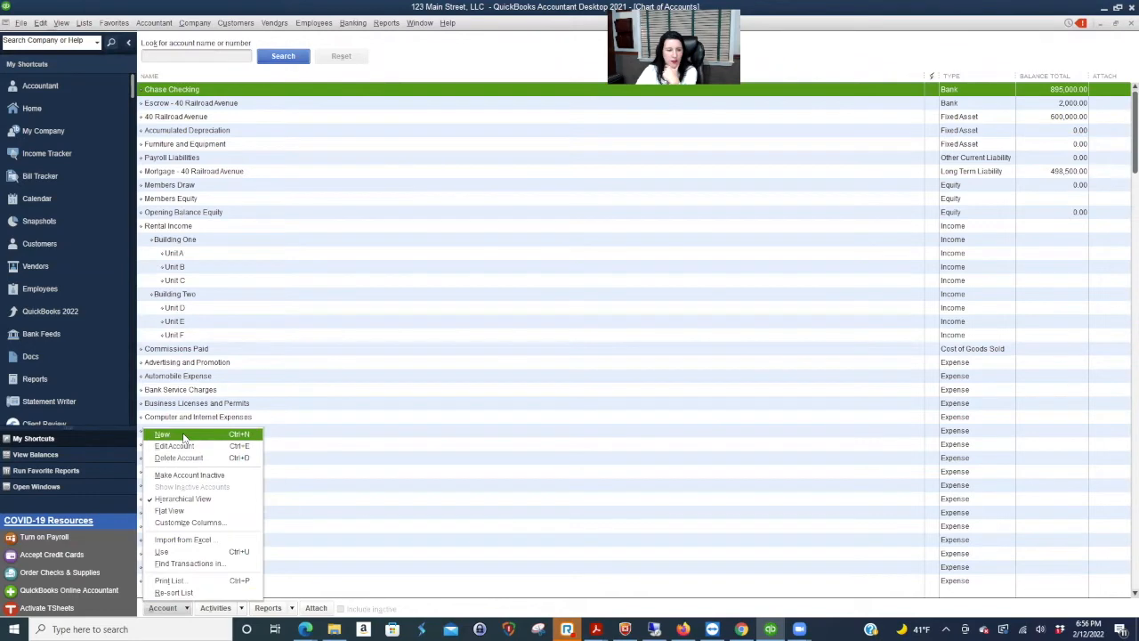
{"action": "left_click", "coordinate": [163, 433]}
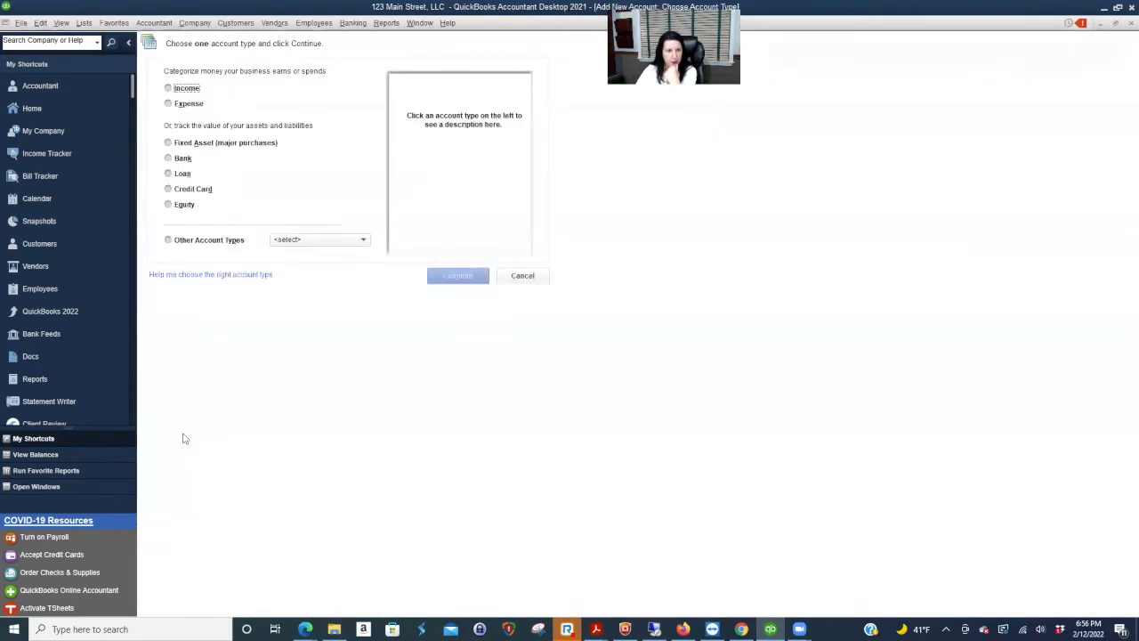
{"action": "left_click", "coordinate": [166, 103]}
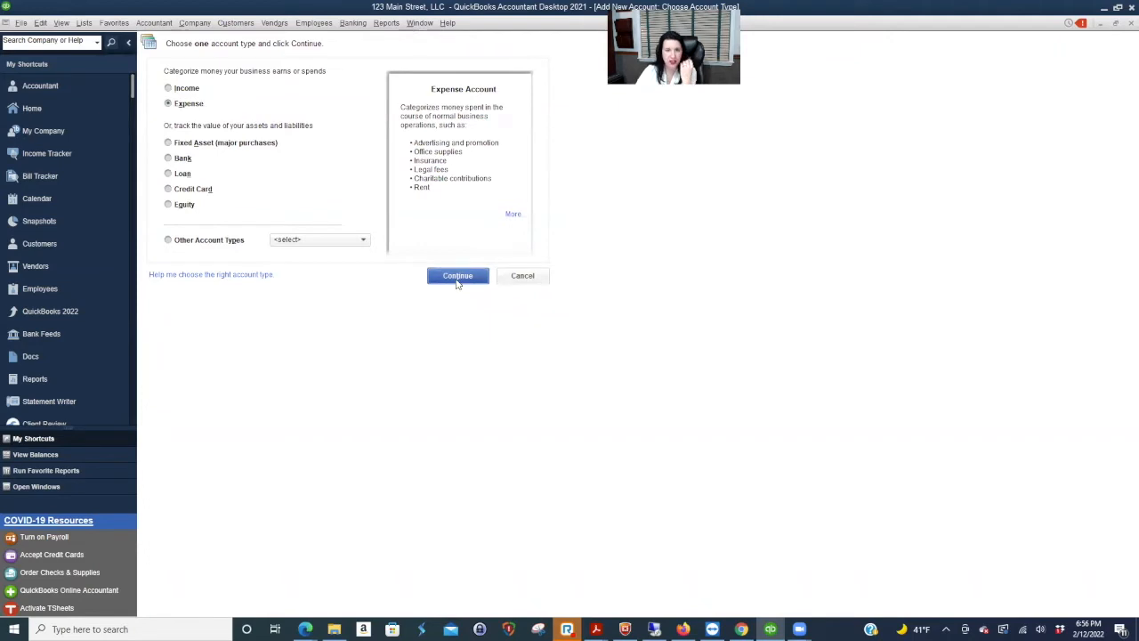
{"action": "left_click", "coordinate": [456, 275]}
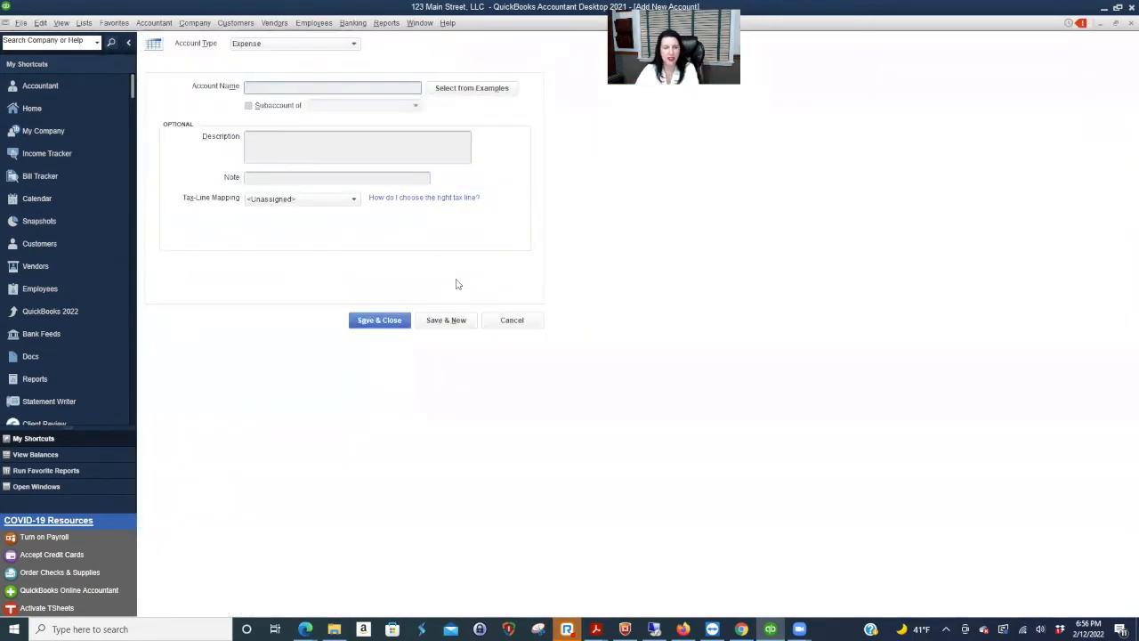
{"action": "type", "text": "Mortgage"}
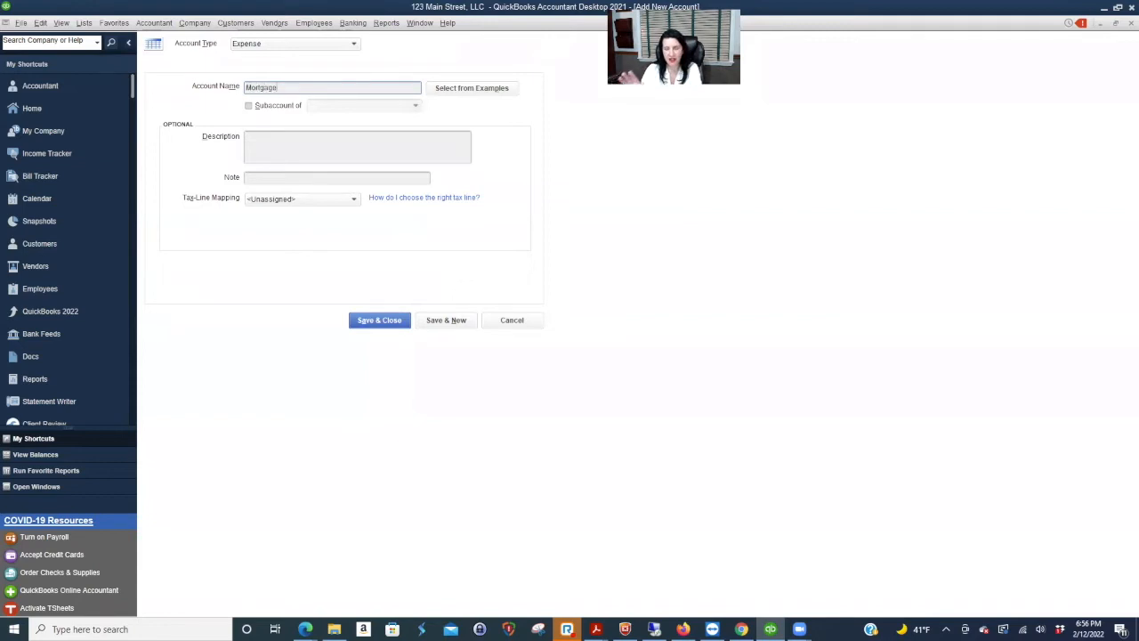
{"action": "type", "text": "Paymen"}
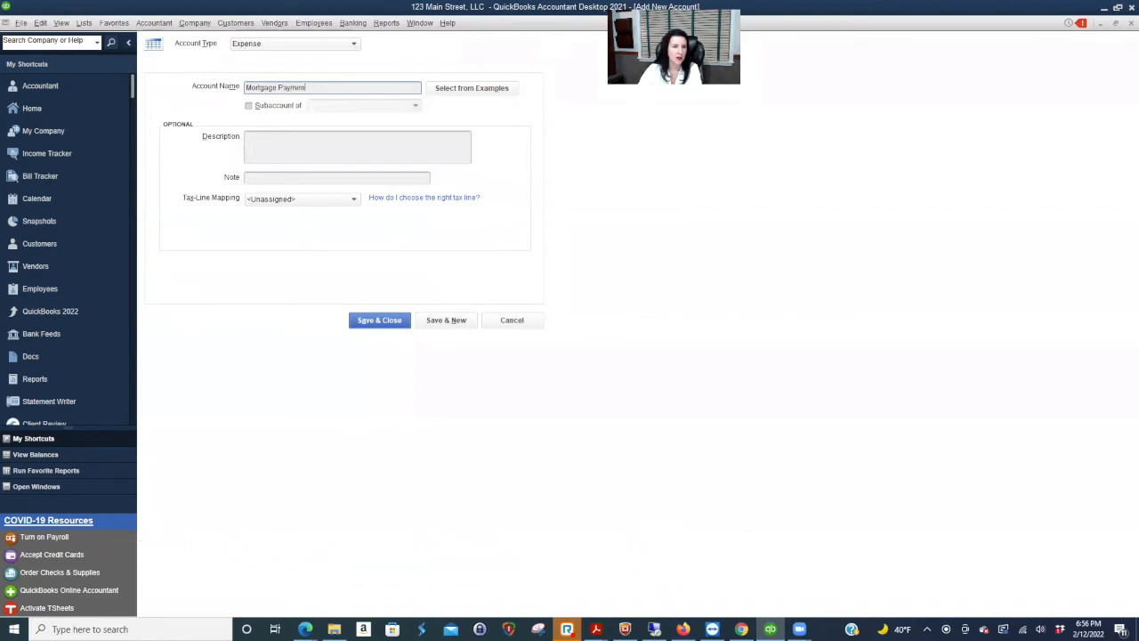
{"action": "type", "text": "Expense"}
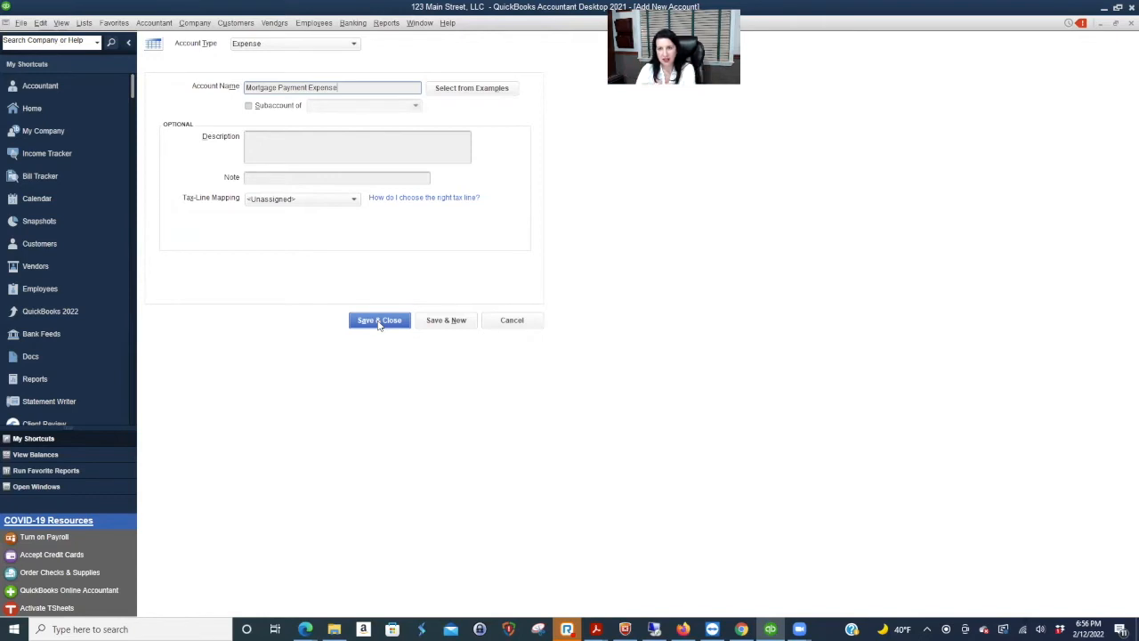
{"action": "left_click", "coordinate": [379, 320]}
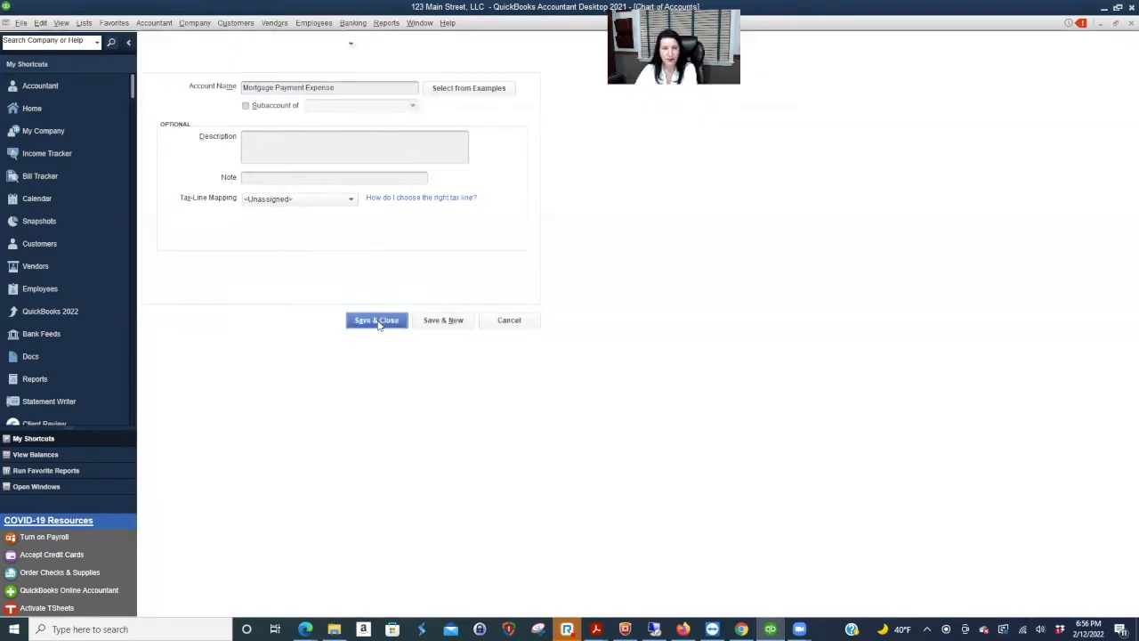
{"action": "left_click", "coordinate": [376, 320]}
{"action": "type", "text": "Cha"}
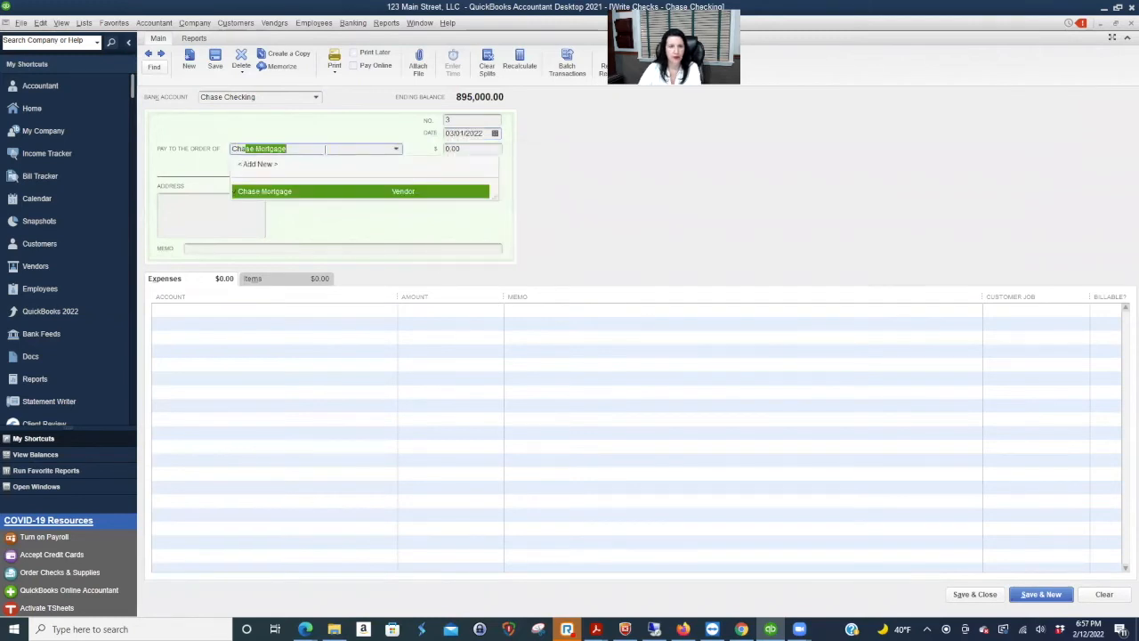
Write a 5,000 check to Chase Mortgage charged to Mortgage Payment Expense
{"action": "left_click", "coordinate": [265, 191]}
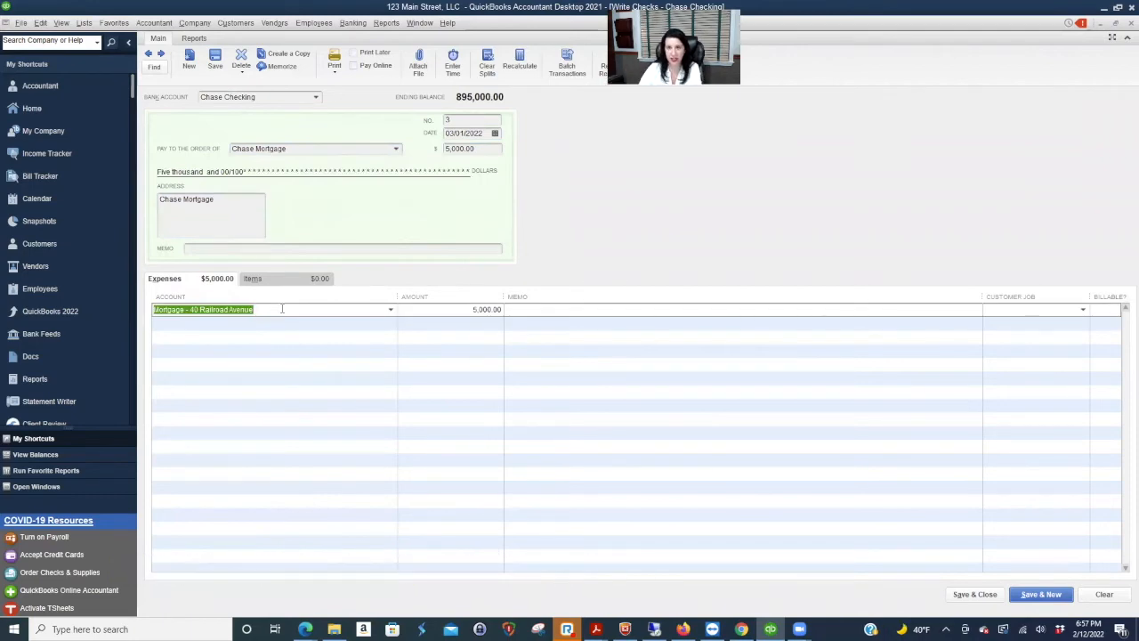
{"action": "left_click", "coordinate": [390, 309]}
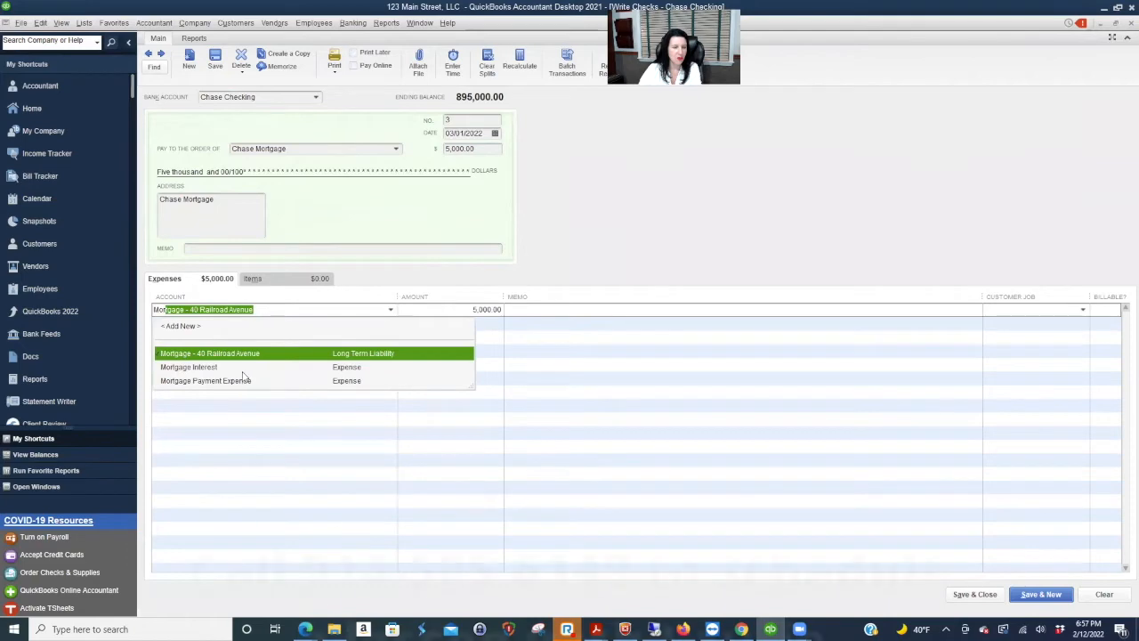
{"action": "left_click", "coordinate": [205, 380]}
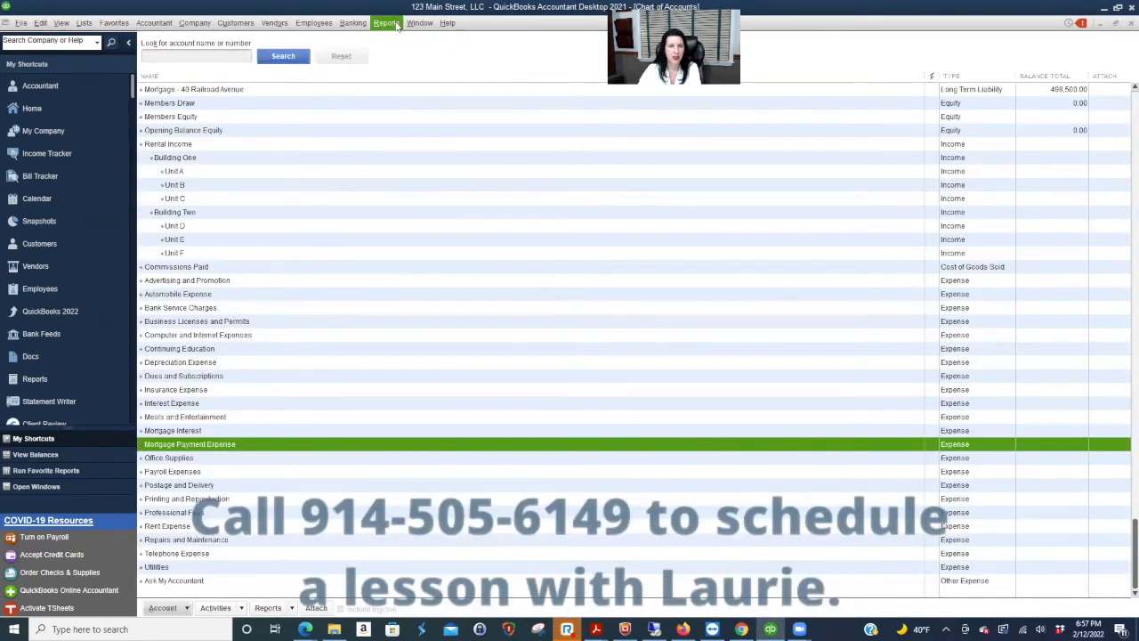
{"action": "left_click", "coordinate": [397, 23]}
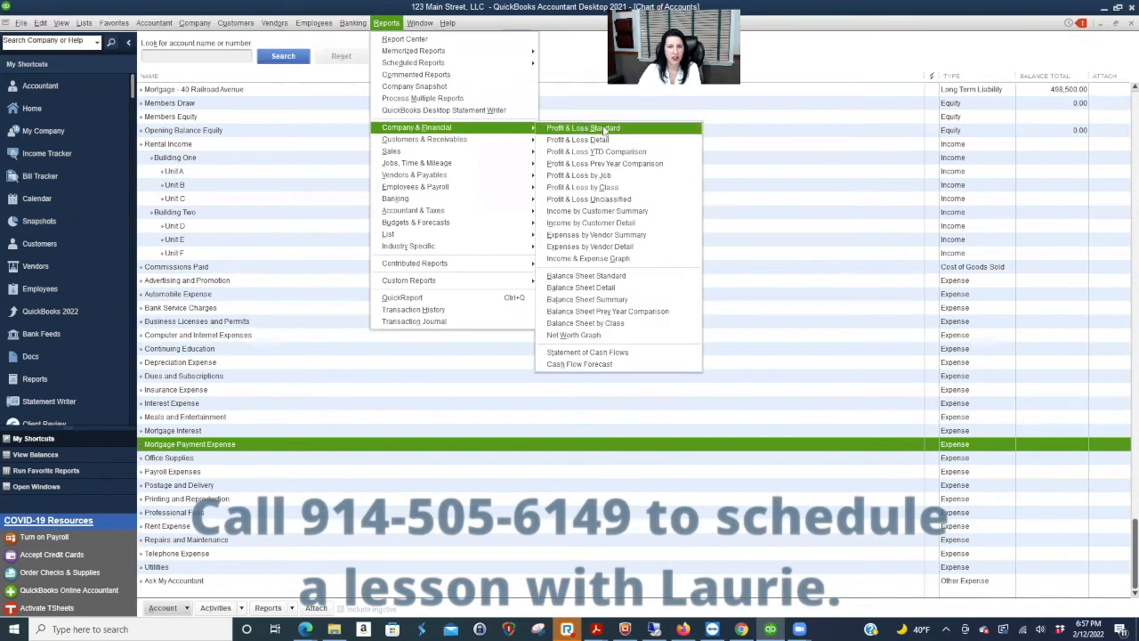
Run Profit & Loss Standard for March 2022 with previous-period and $ Change columns, equal widths
{"action": "left_click", "coordinate": [578, 127]}
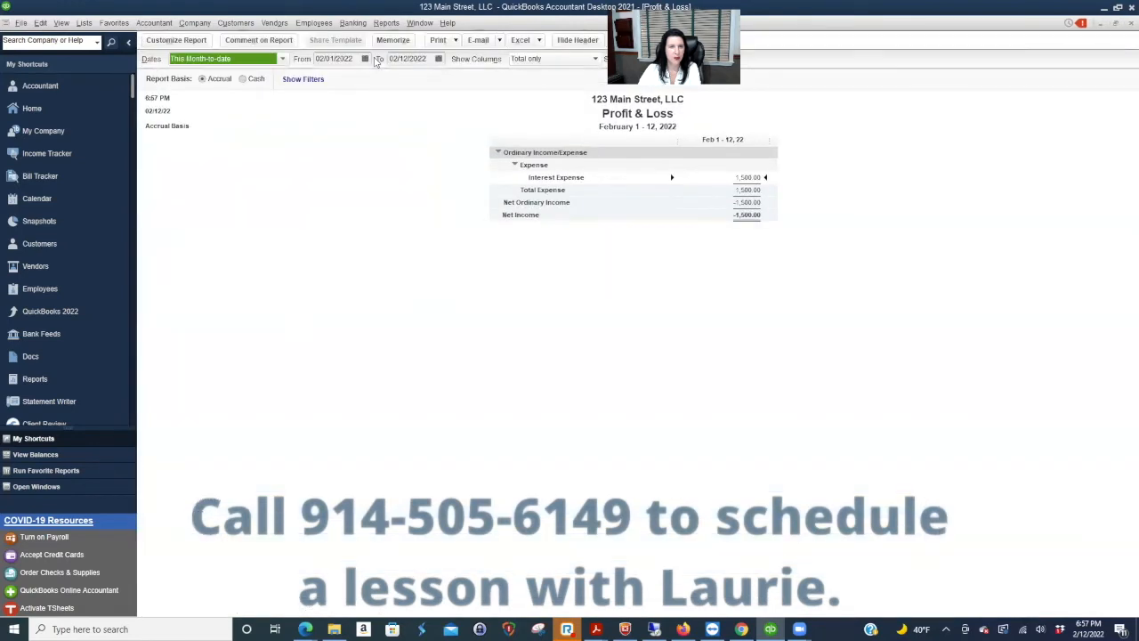
{"action": "type", "text": "3/1"}
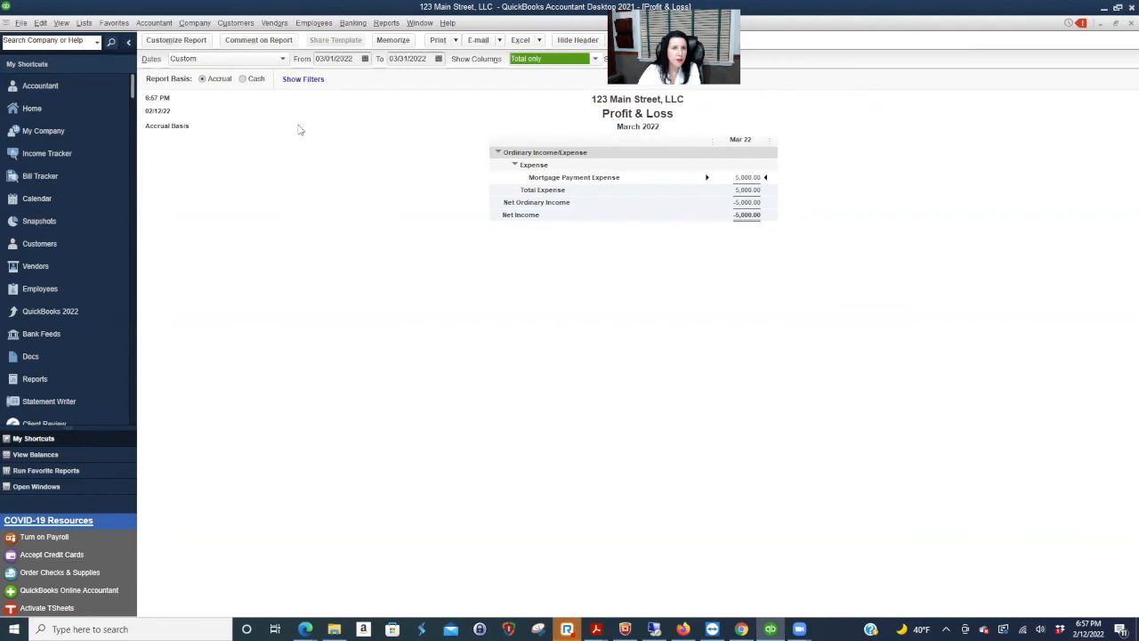
{"action": "left_click", "coordinate": [177, 39]}
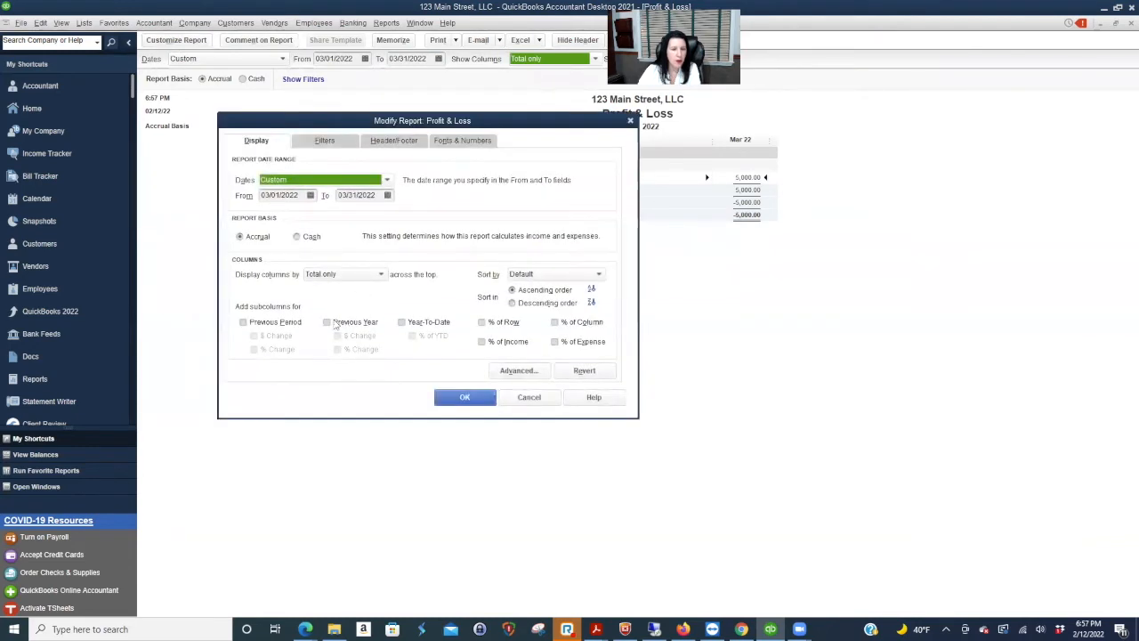
{"action": "left_click", "coordinate": [243, 322]}
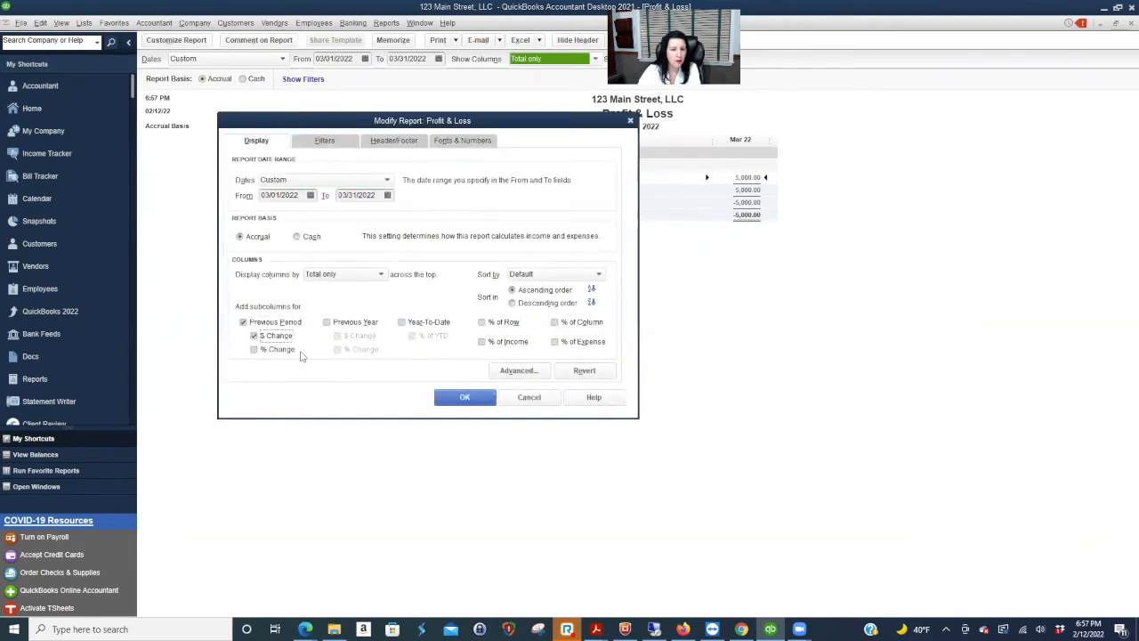
{"action": "left_click", "coordinate": [465, 396]}
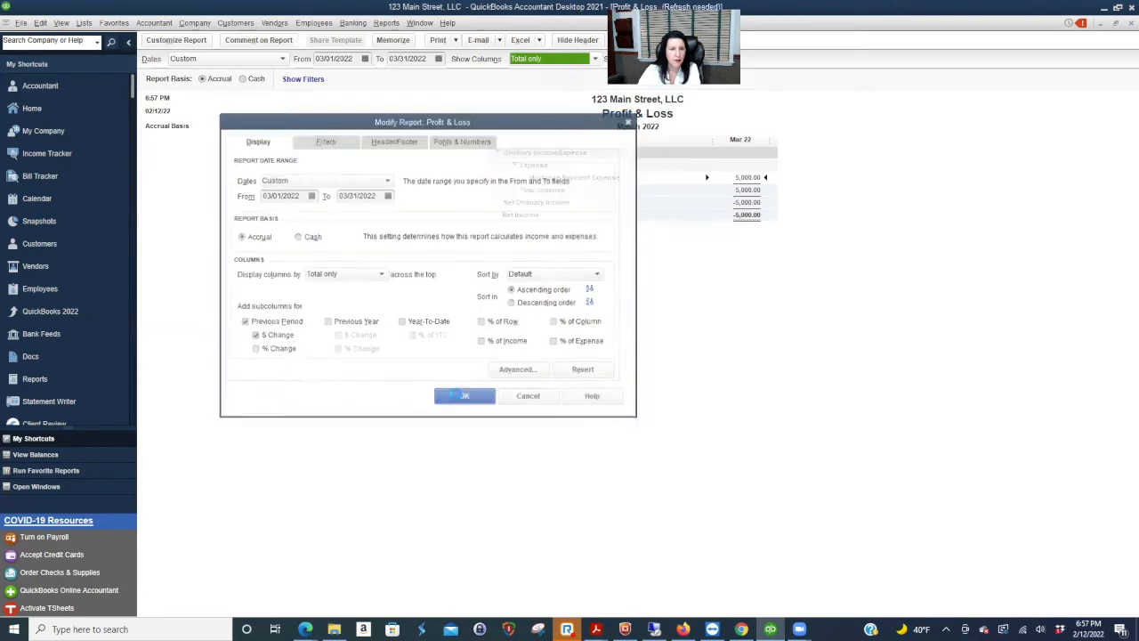
{"action": "left_click", "coordinate": [464, 395]}
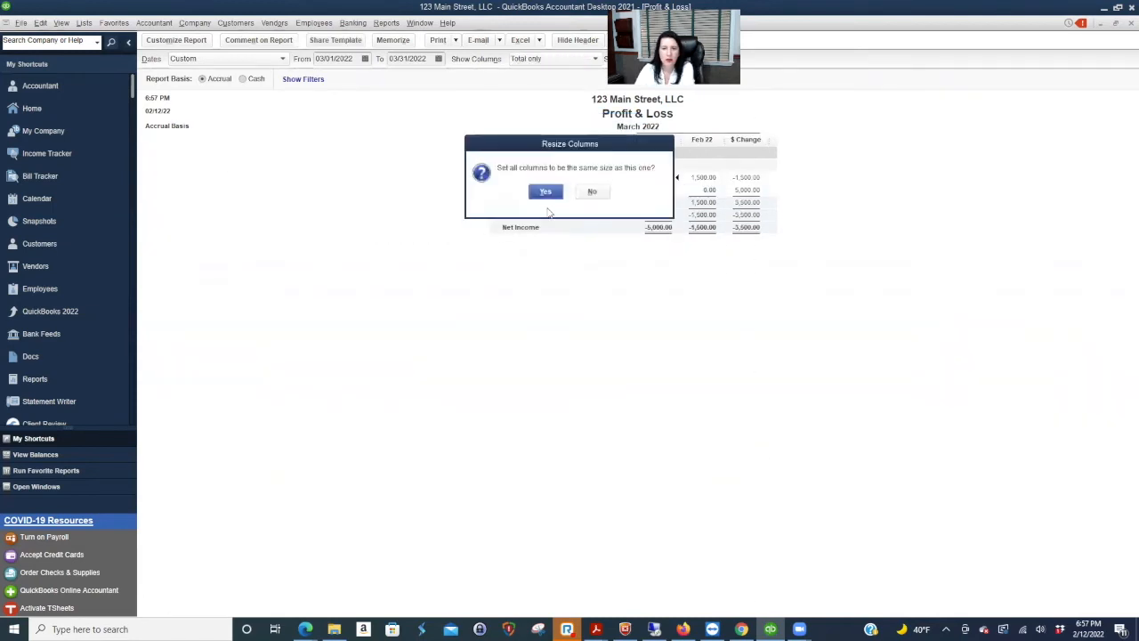
{"action": "left_click", "coordinate": [545, 191]}
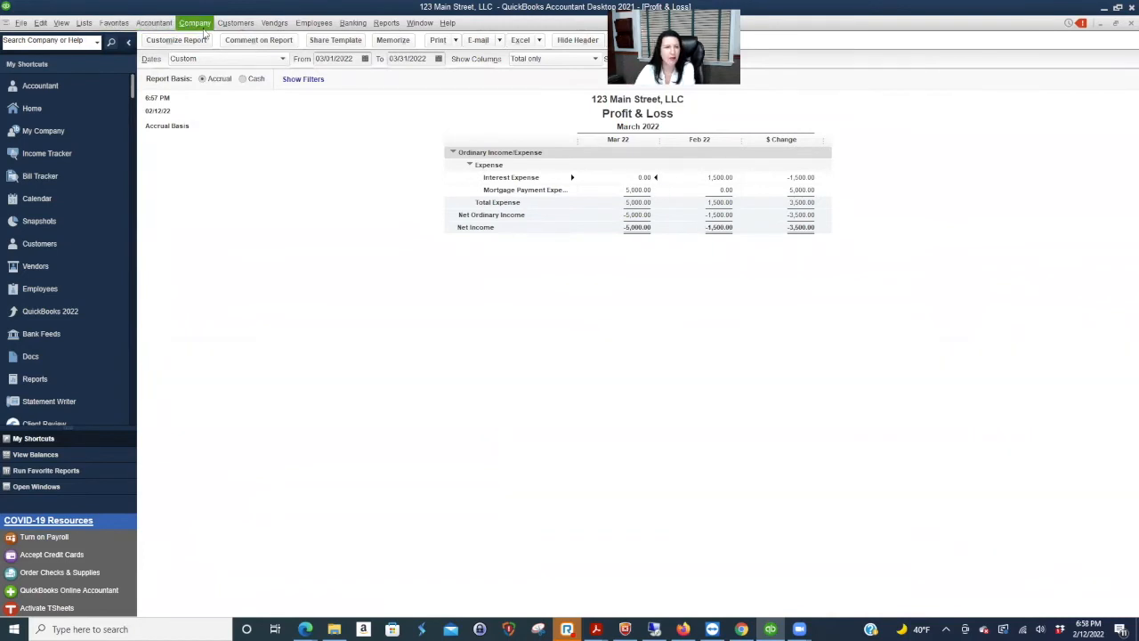
{"action": "left_click", "coordinate": [195, 22]}
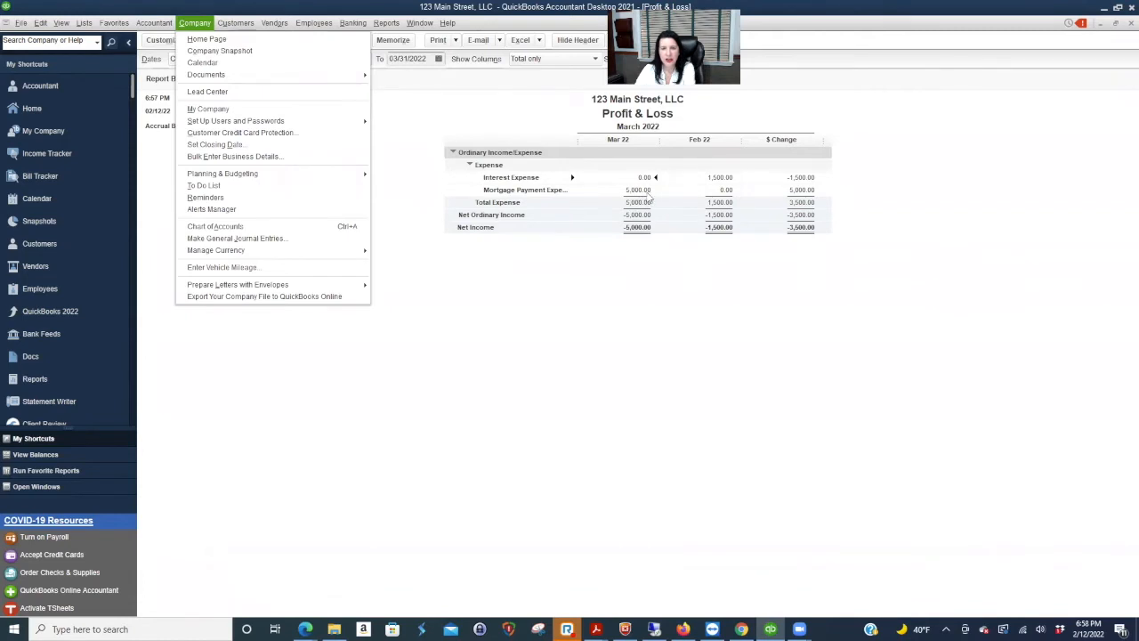
{"action": "mouse_move", "coordinate": [223, 173]}
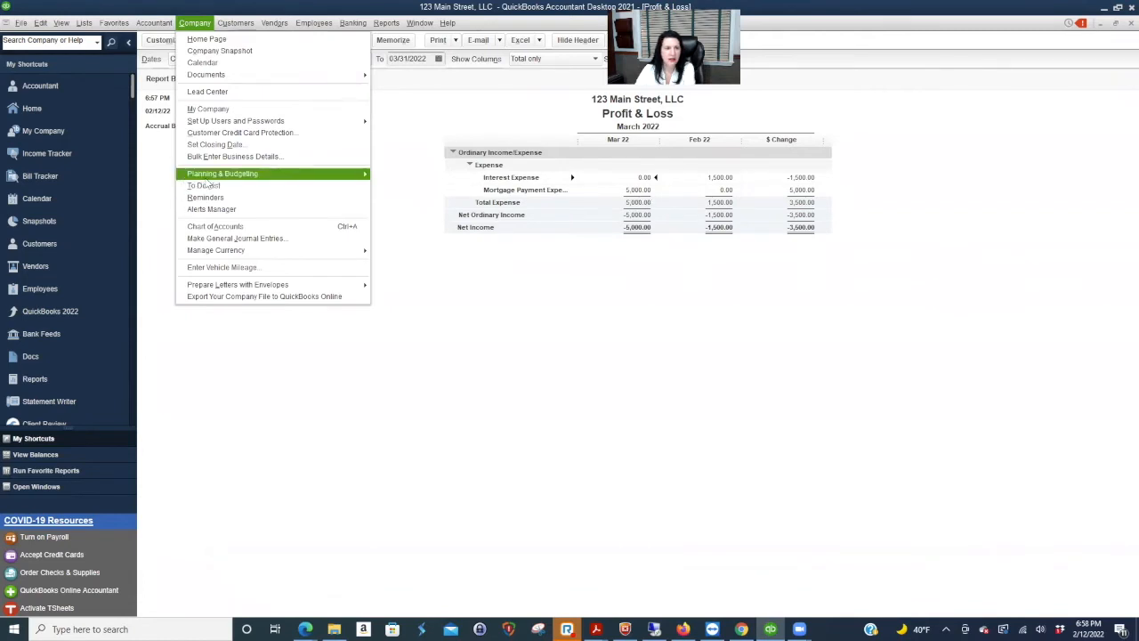
Save a 12/31/22 journal entry crediting Mortgage Payment Expense 5,000, debiting Interest Expense and Mortgage principal
{"action": "left_click", "coordinate": [237, 238]}
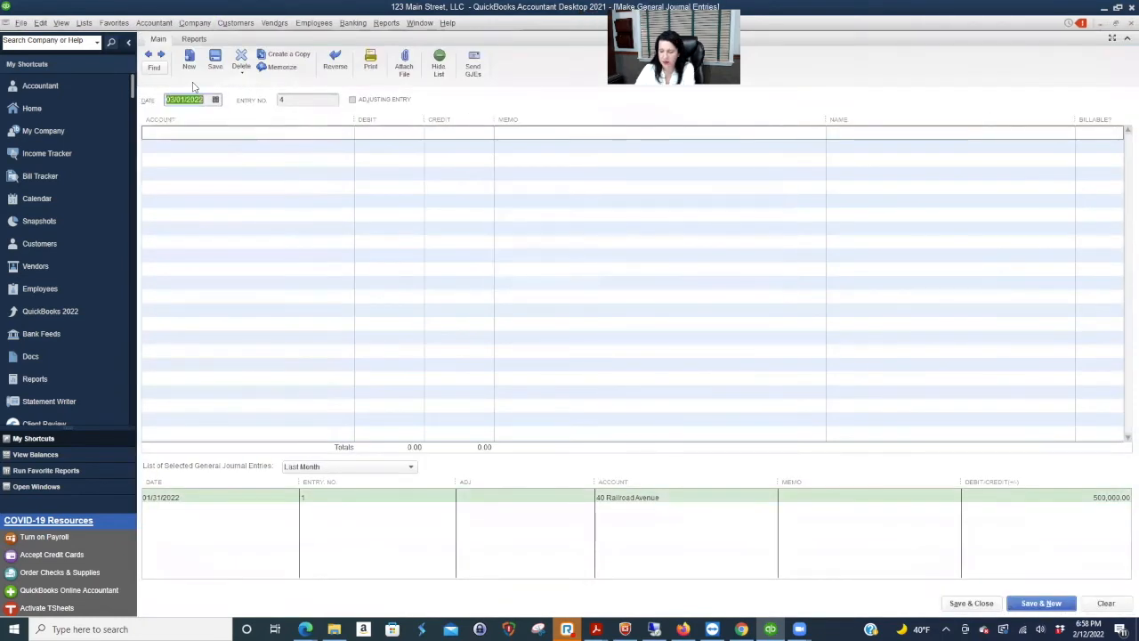
{"action": "type", "text": "12/31/22"}
{"action": "left_click", "coordinate": [247, 132]}
{"action": "type", "text": "Mo"}
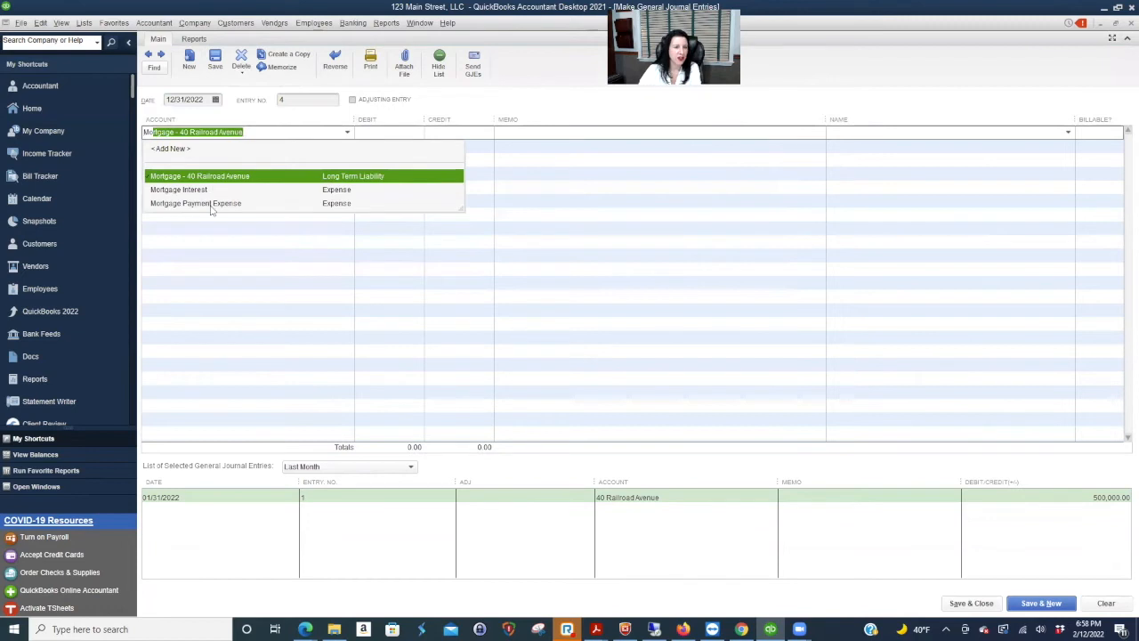
{"action": "left_click", "coordinate": [187, 203]}
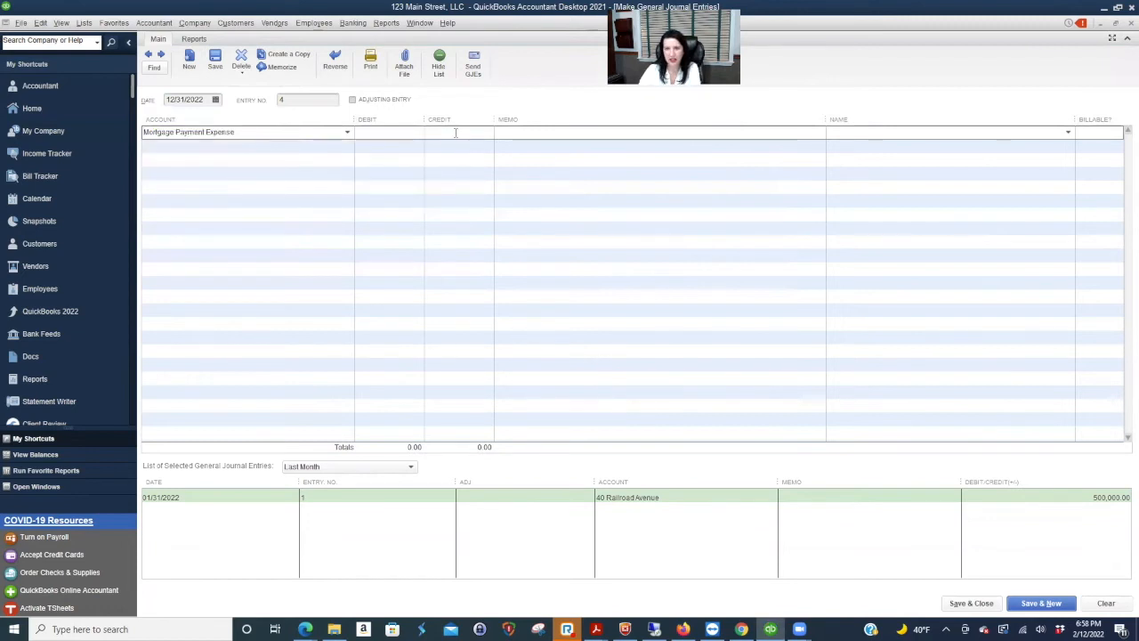
{"action": "type", "text": "5000"}
{"action": "left_click", "coordinate": [247, 145]}
{"action": "type", "text": "Inte"}
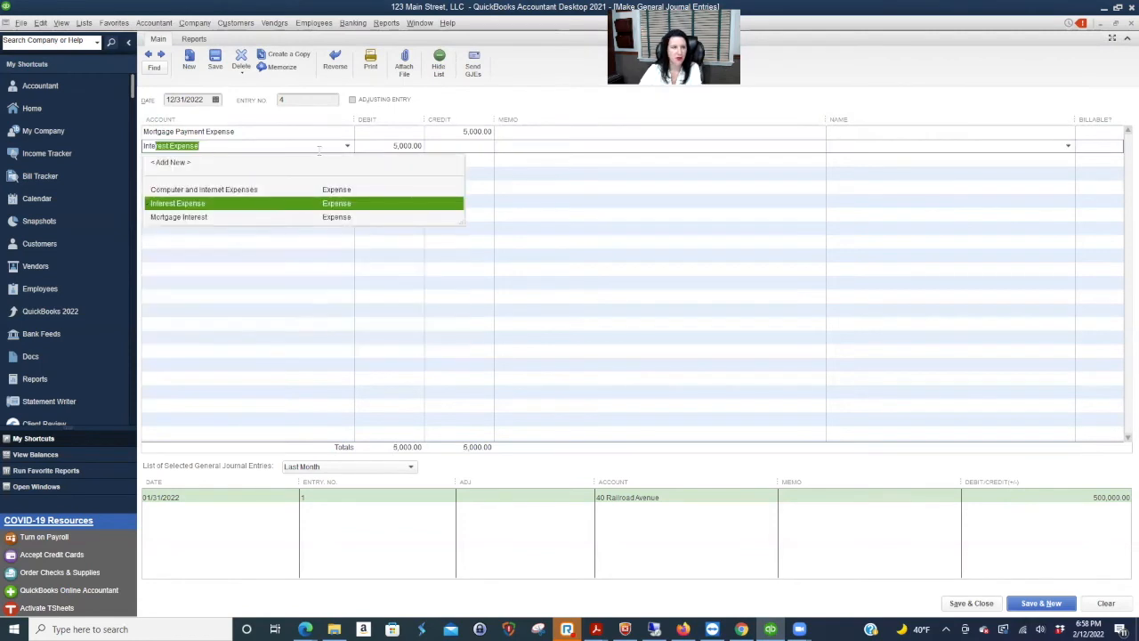
{"action": "left_click", "coordinate": [177, 203]}
{"action": "type", "text": "3,000"}
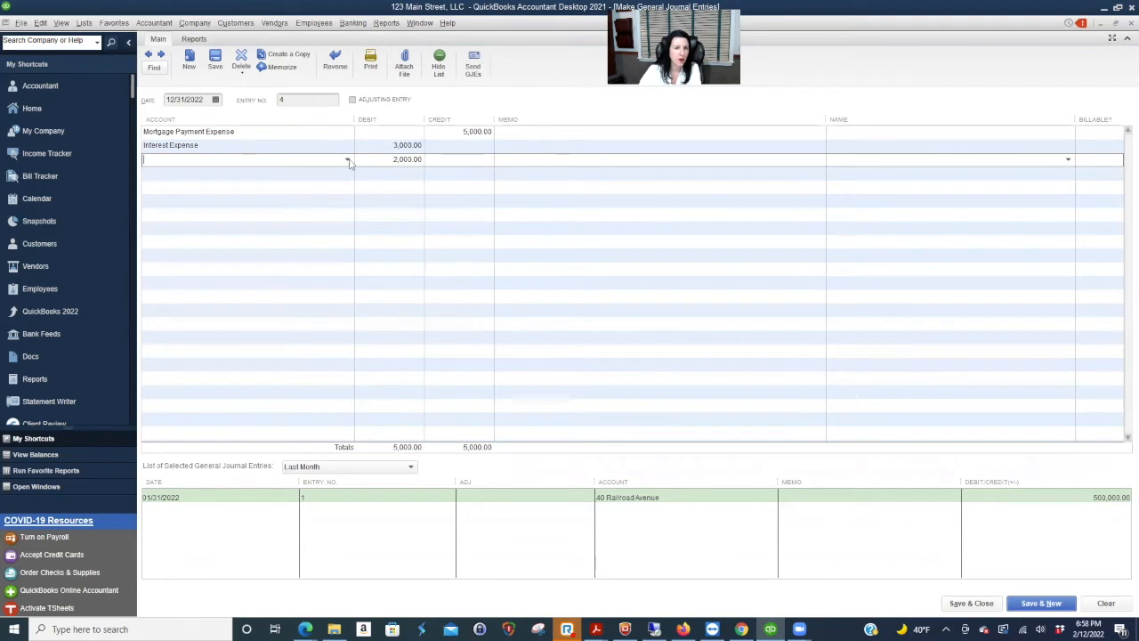
{"action": "left_click", "coordinate": [349, 160]}
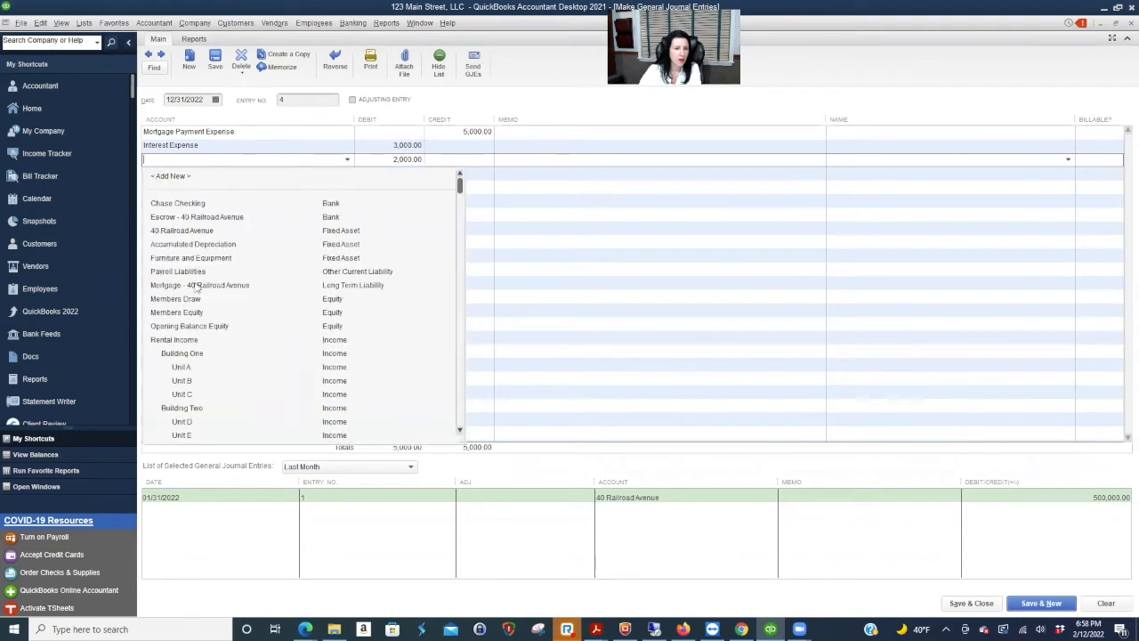
{"action": "left_click", "coordinate": [199, 285]}
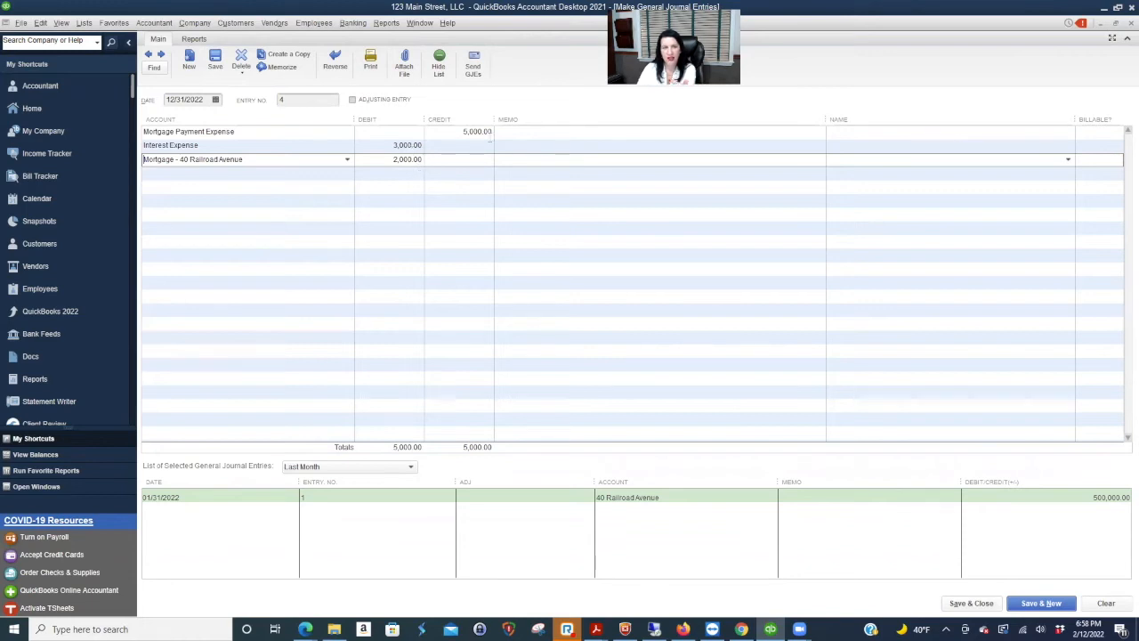
{"action": "left_click", "coordinate": [970, 603]}
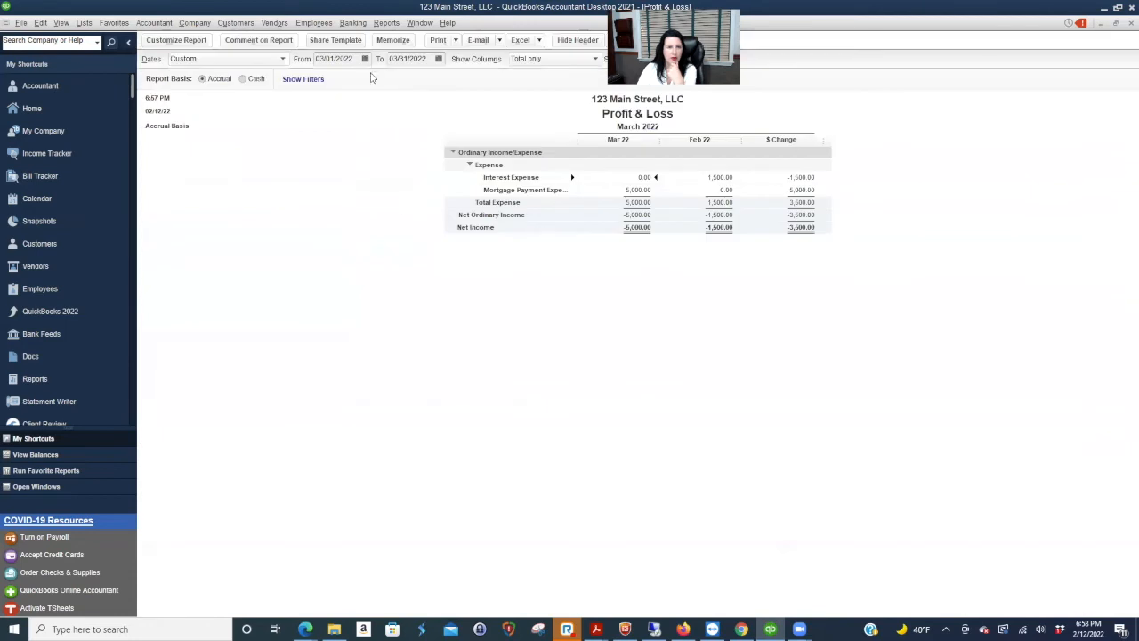
{"action": "type", "text": "1/1/2"}
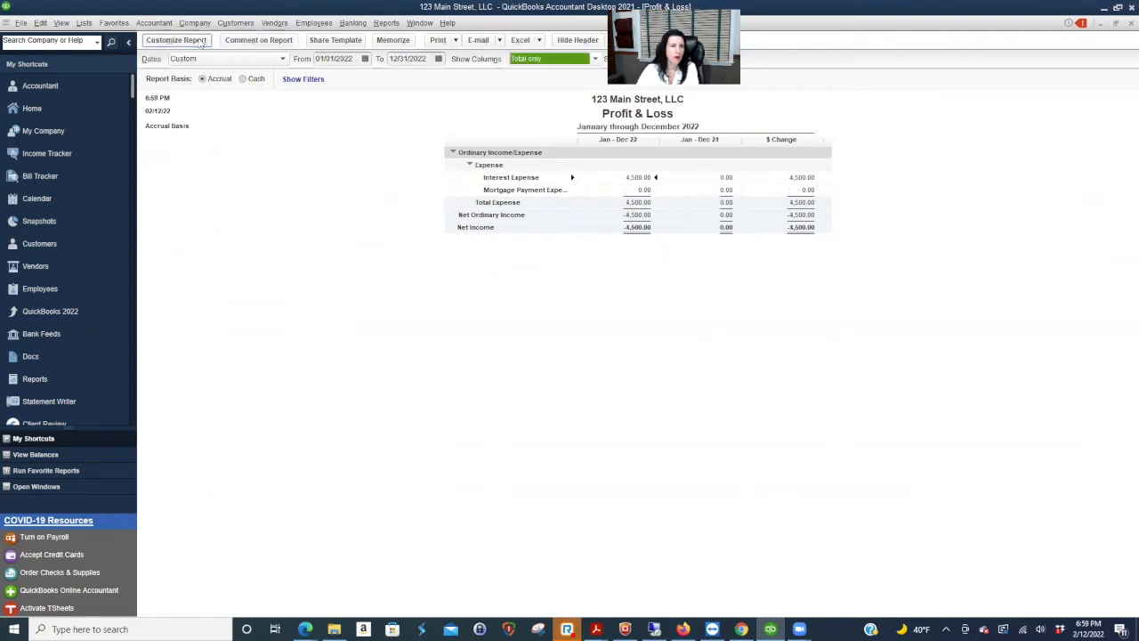
Display the 2022 Profit & Loss columns by month without Previous Period, and scroll across the months
{"action": "left_click", "coordinate": [176, 40]}
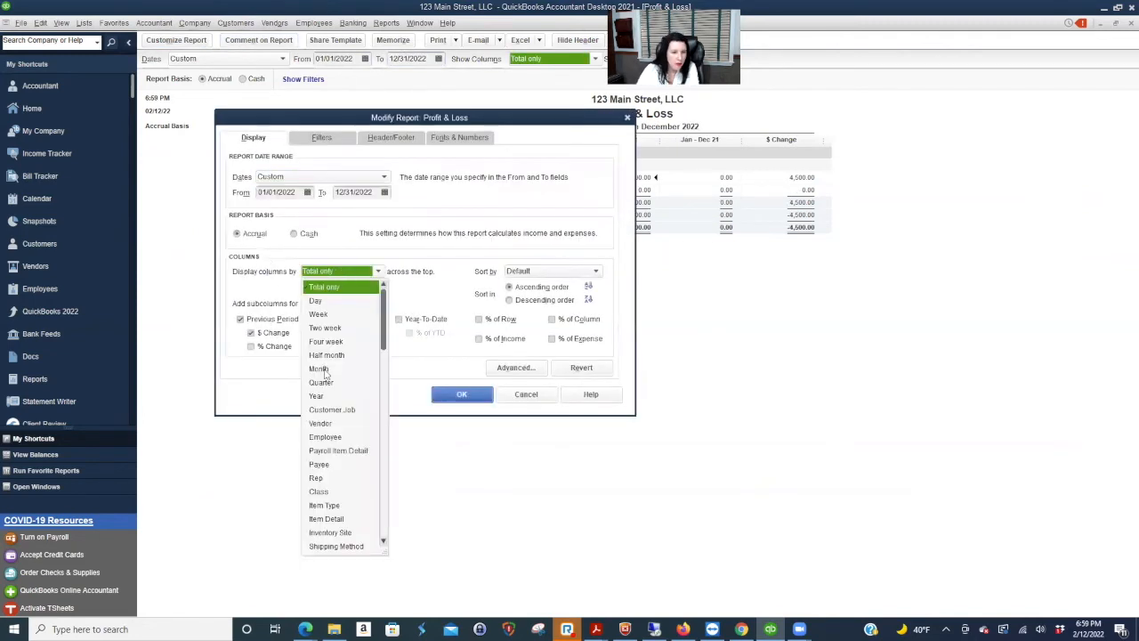
{"action": "left_click", "coordinate": [318, 368]}
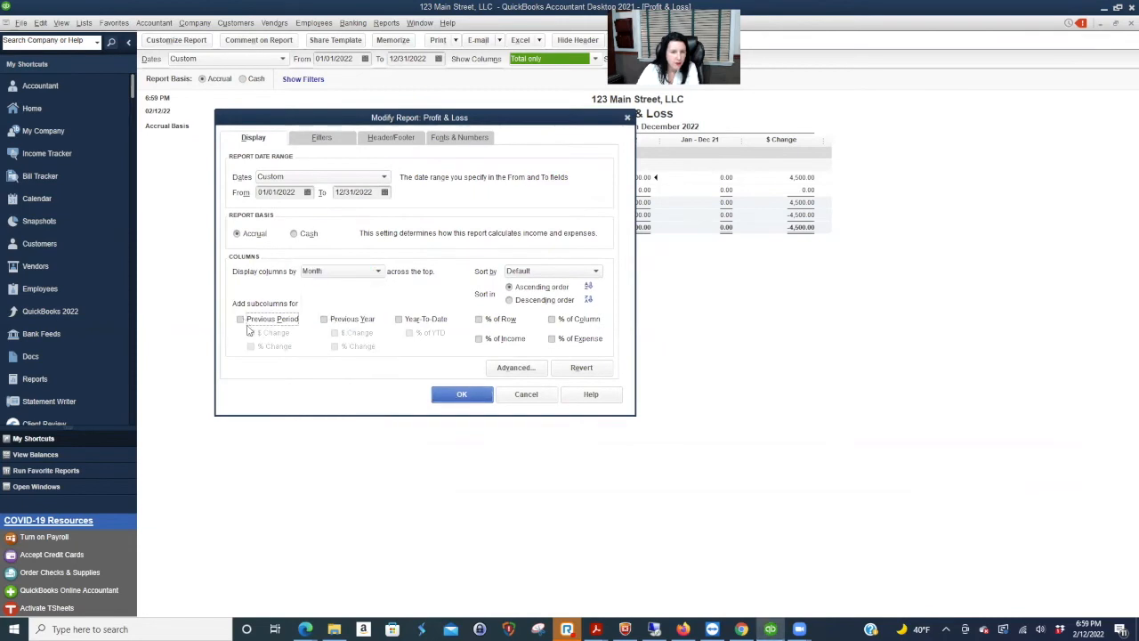
{"action": "left_click", "coordinate": [461, 394]}
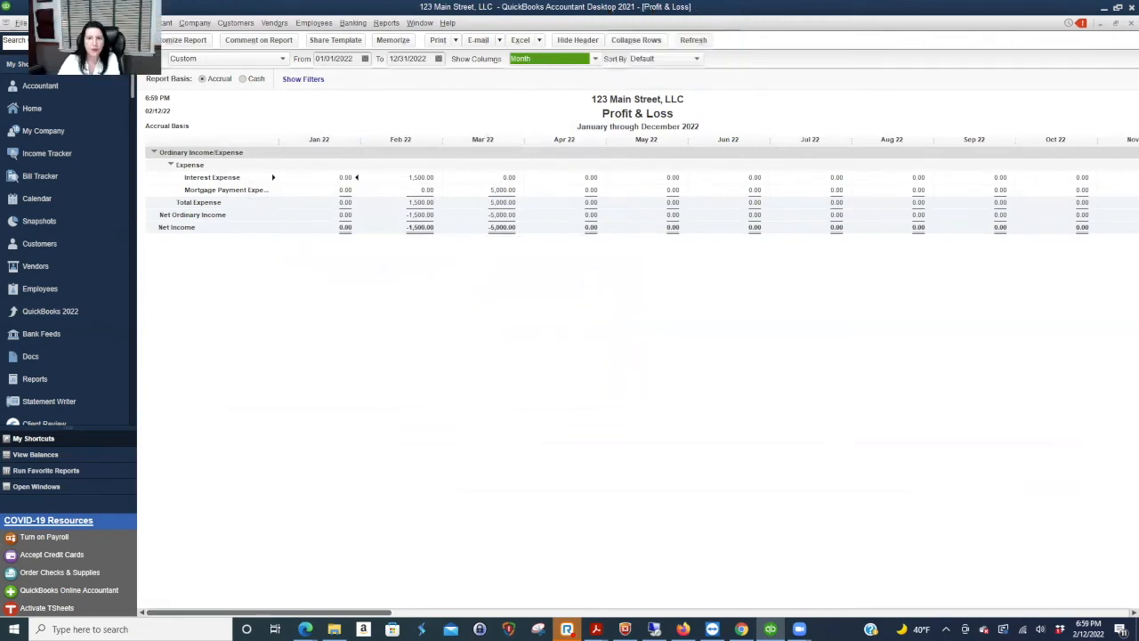
{"action": "left_click", "coordinate": [635, 40]}
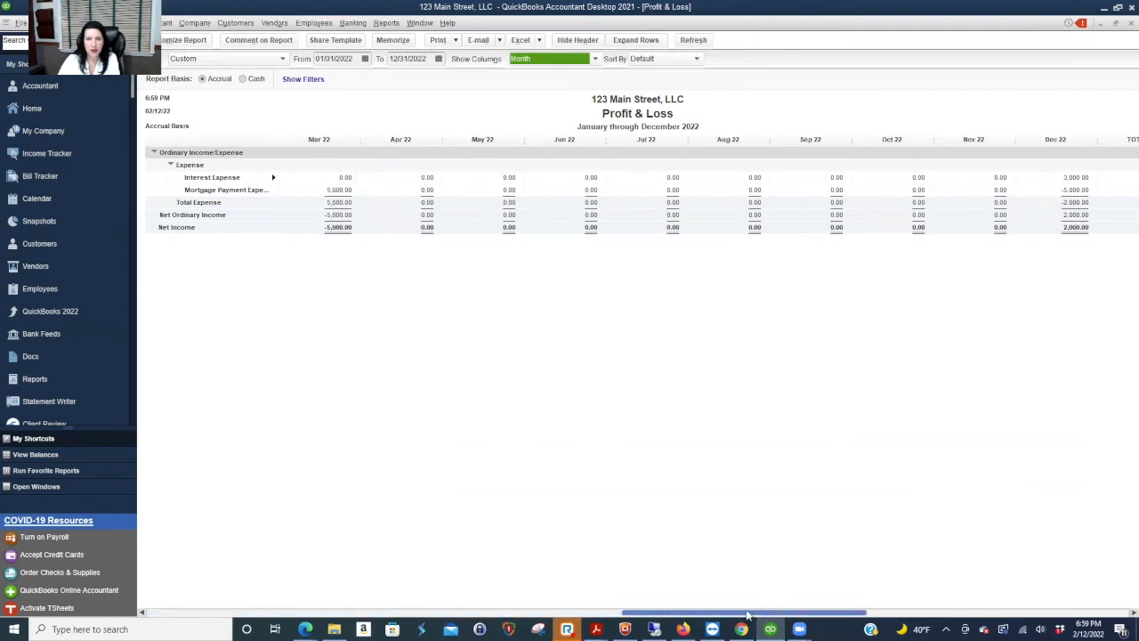
{"action": "scroll", "scroll_direction": "right", "scroll_amount": 3}
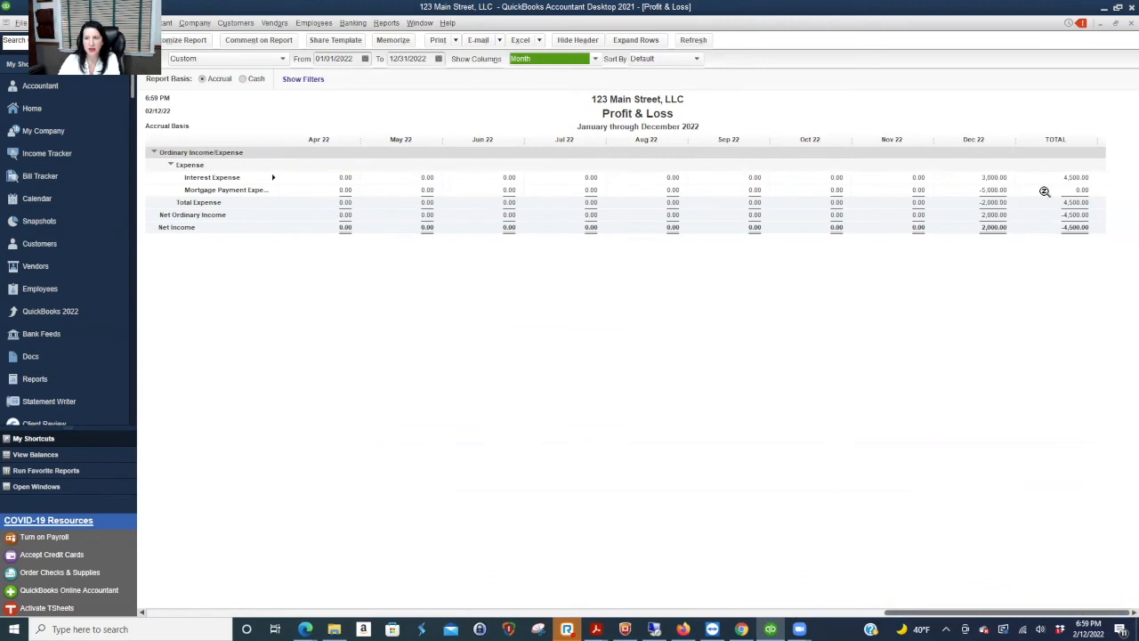
{"action": "mouse_move", "coordinate": [1099, 204]}
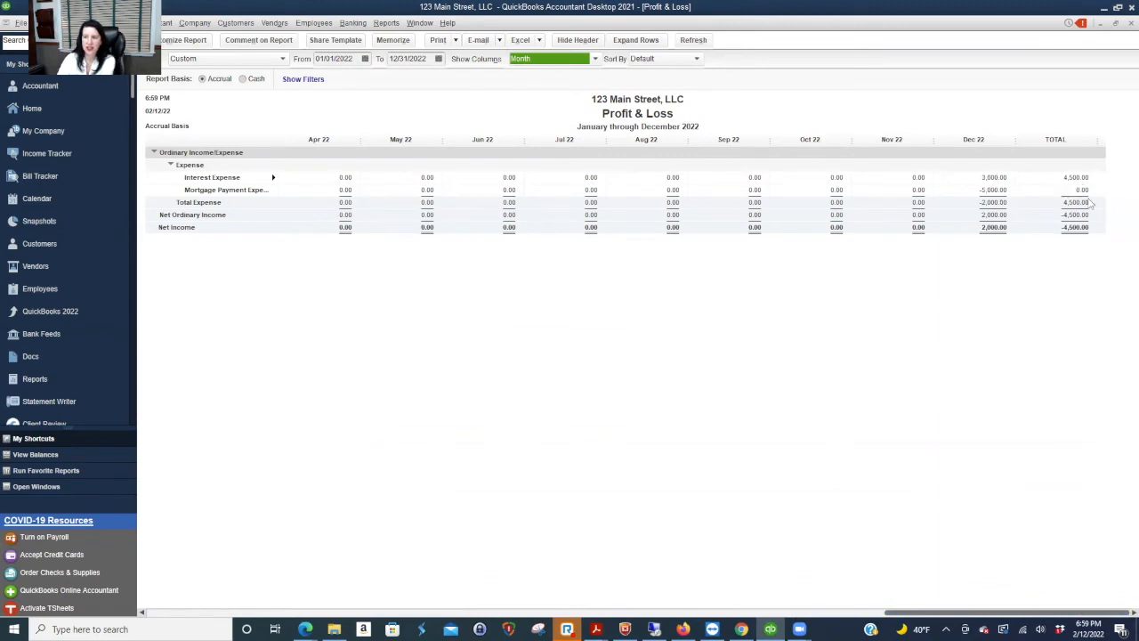
{"action": "mouse_move", "coordinate": [1006, 191]}
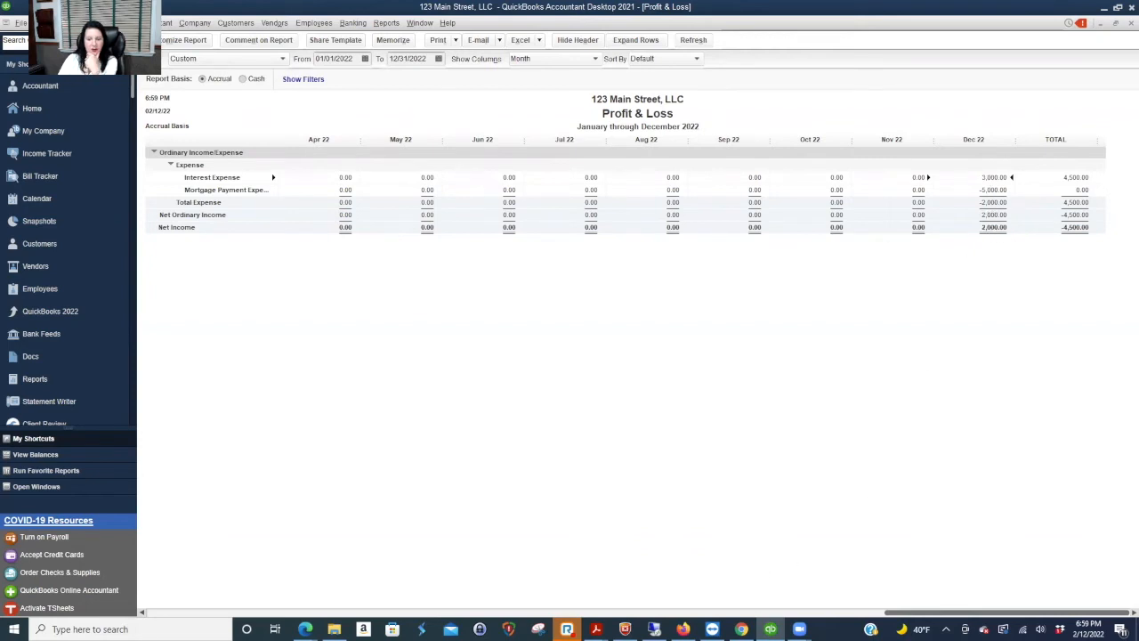
{"action": "scroll", "scroll_direction": "left", "scroll_amount": 3}
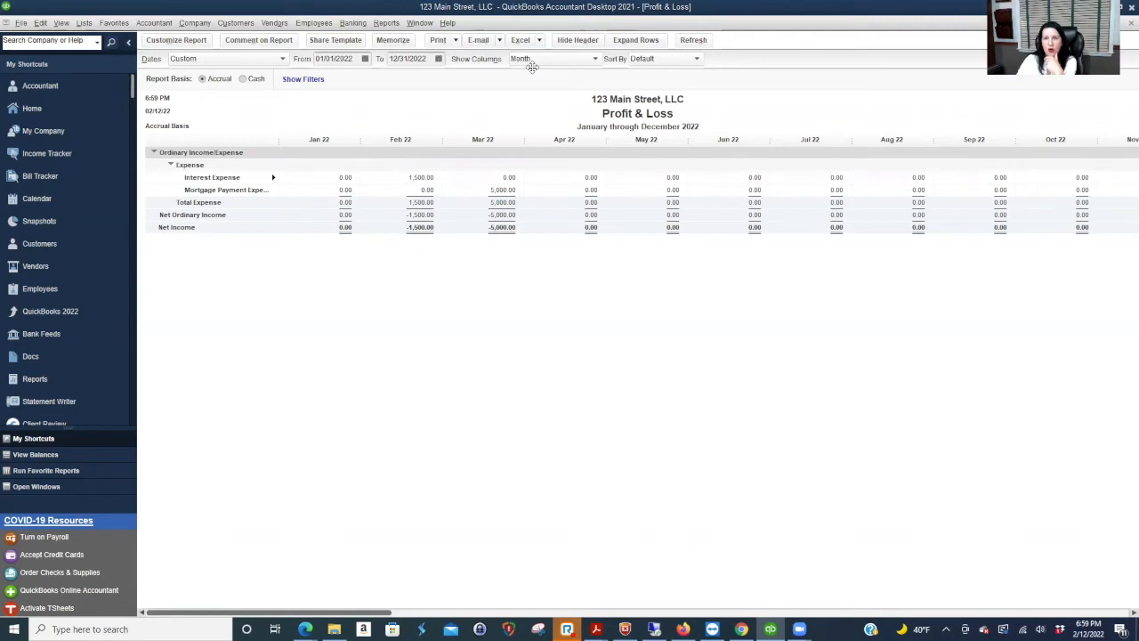
{"action": "mouse_move", "coordinate": [801, 454]}
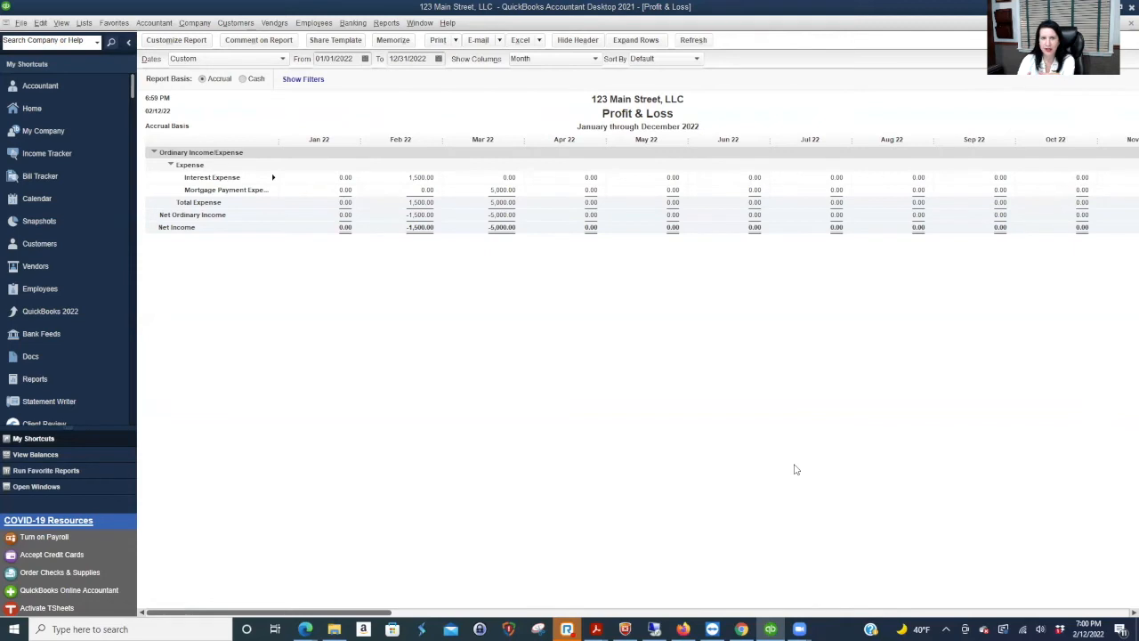
{"action": "mouse_move", "coordinate": [537, 381]}
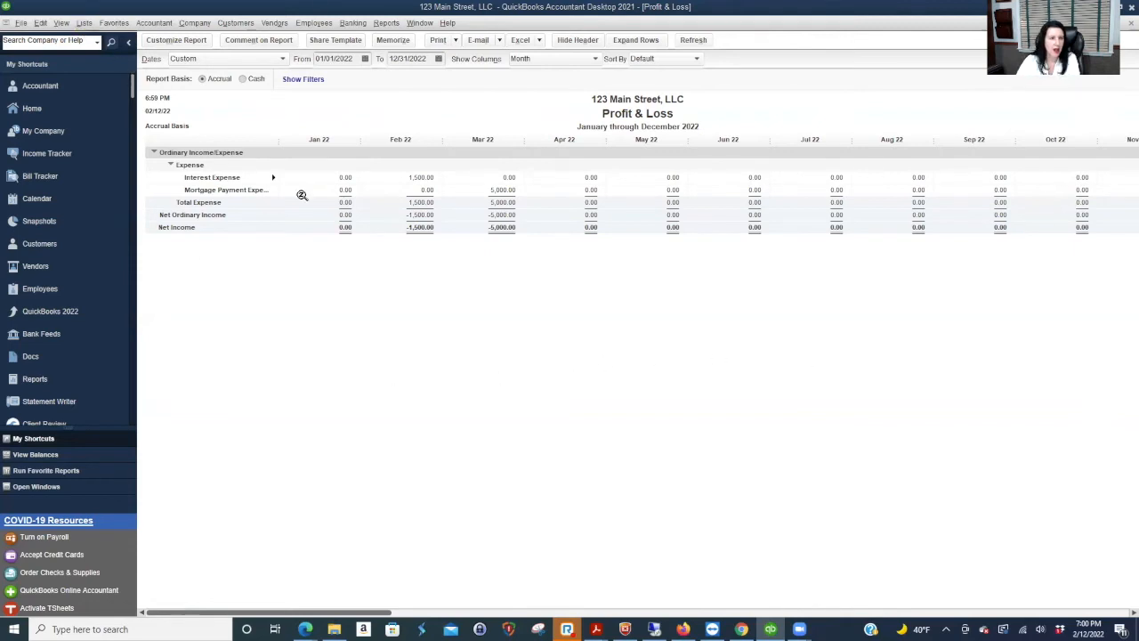
{"action": "left_click", "coordinate": [85, 22]}
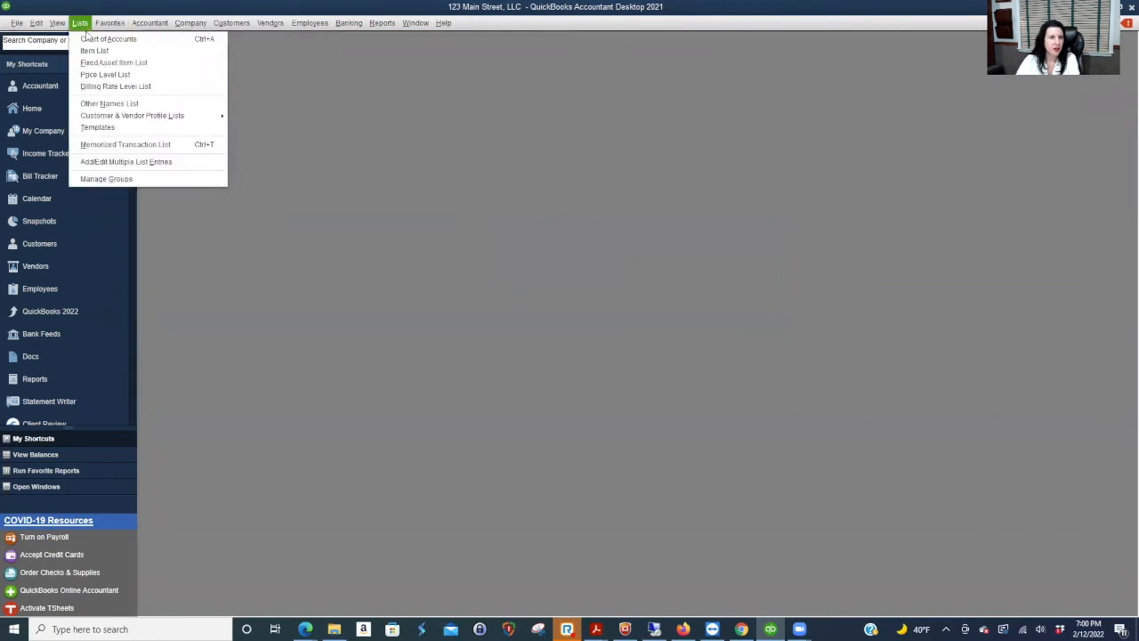
{"action": "left_click", "coordinate": [113, 38]}
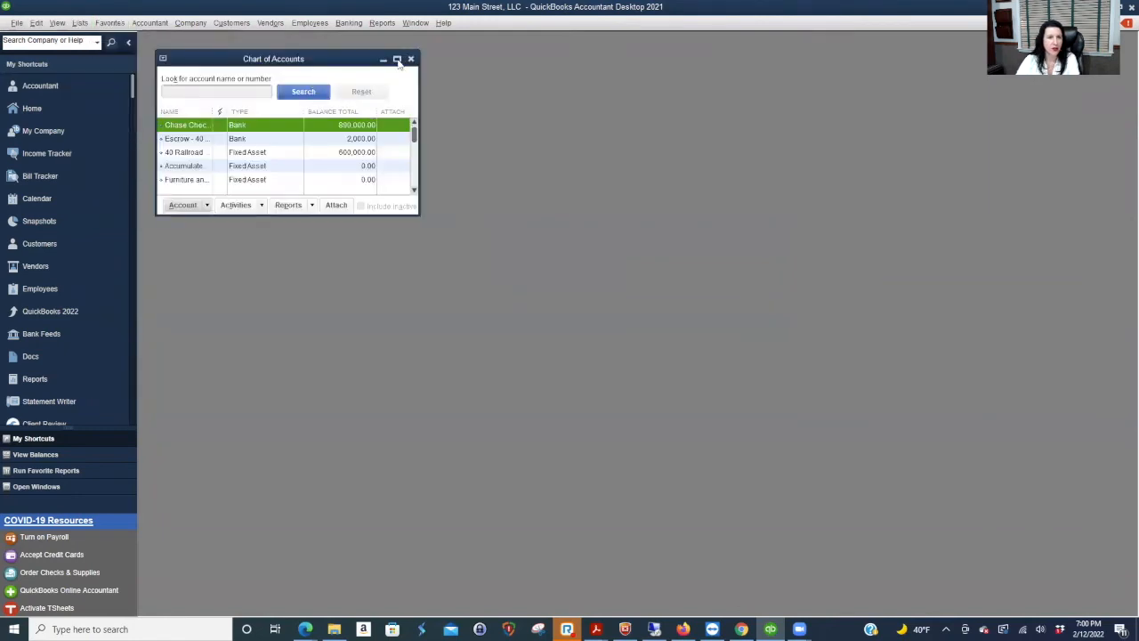
{"action": "left_click", "coordinate": [398, 59]}
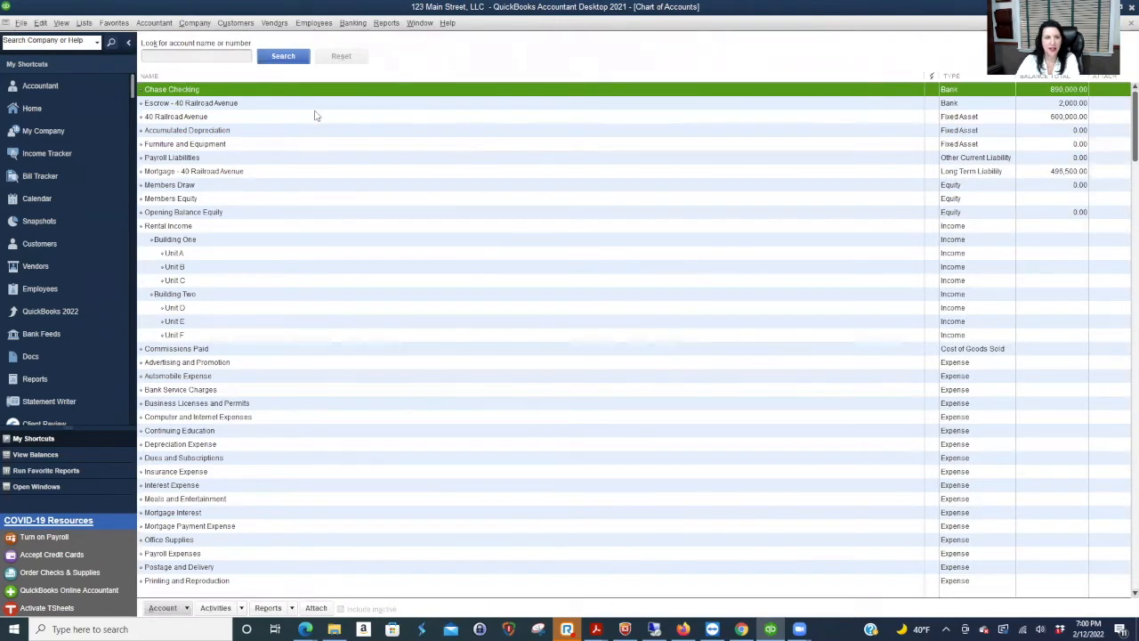
{"action": "double_click", "coordinate": [190, 102]}
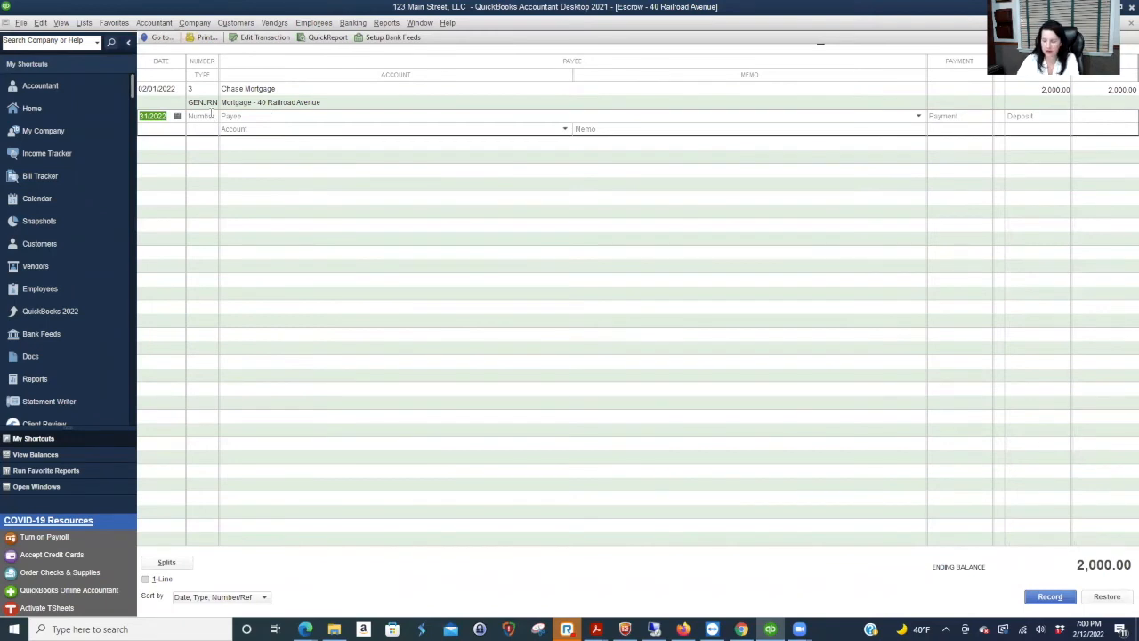
Record a 4/15/2022 escrow check of 500 to Receiver of Taxes for Real Estate Taxes
{"action": "type", "text": "4/15/2022"}
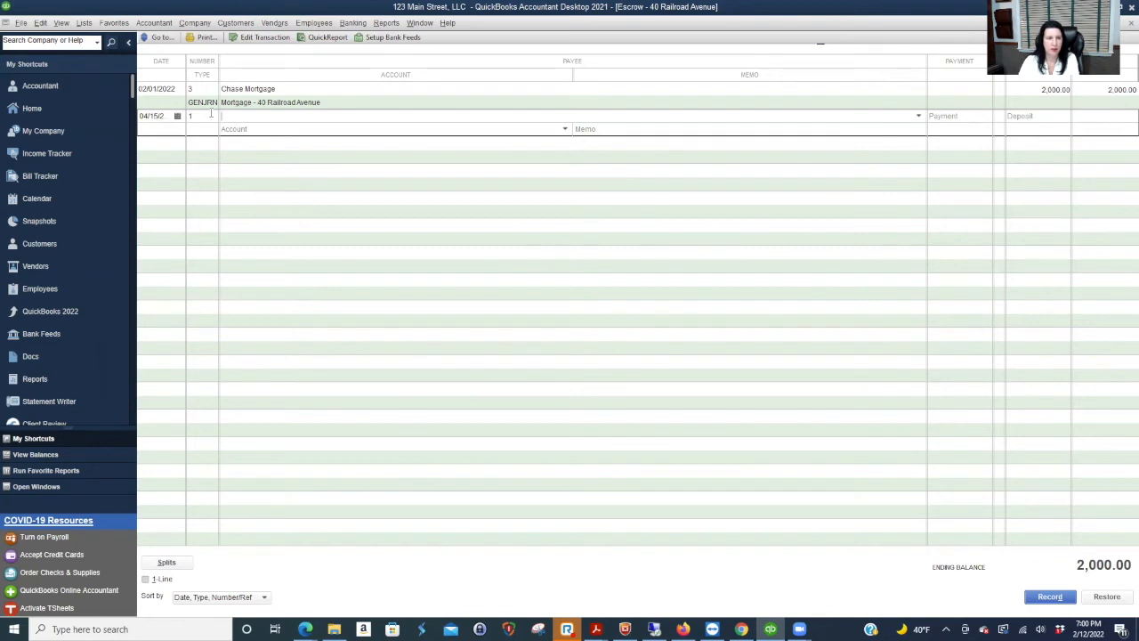
{"action": "type", "text": "Receiver"}
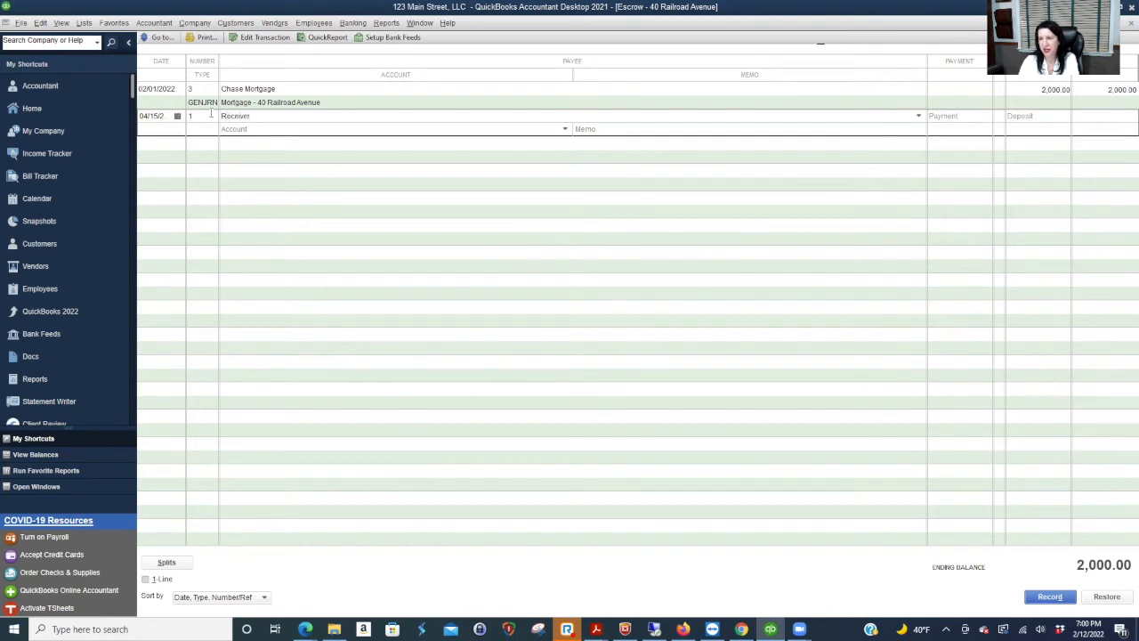
{"action": "type", "text": "of"}
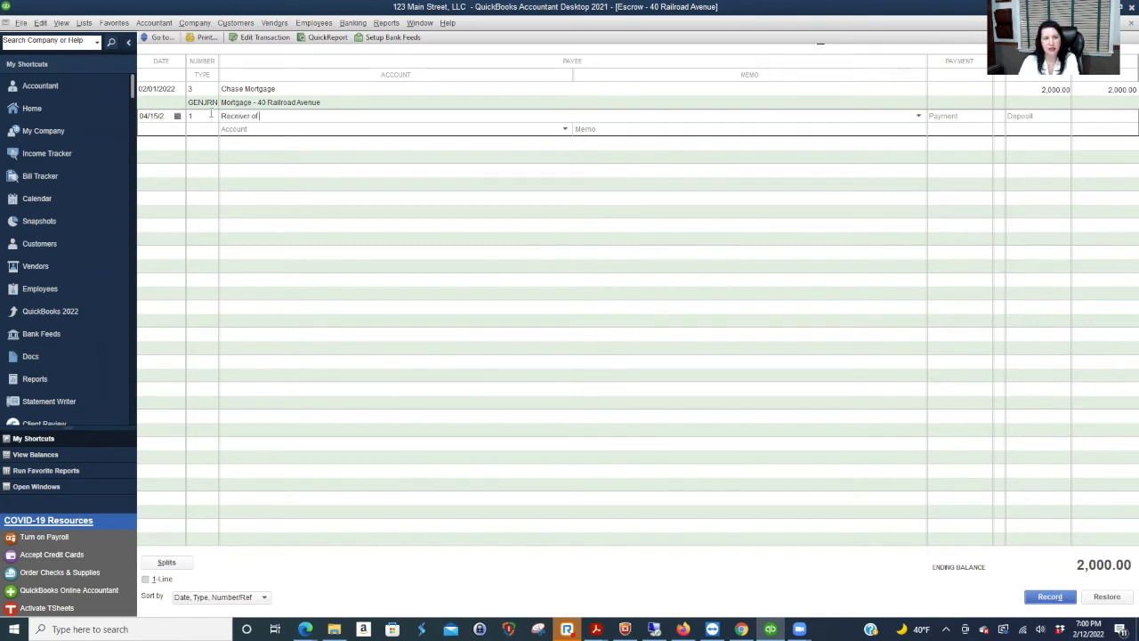
{"action": "key", "text": "Tab"}
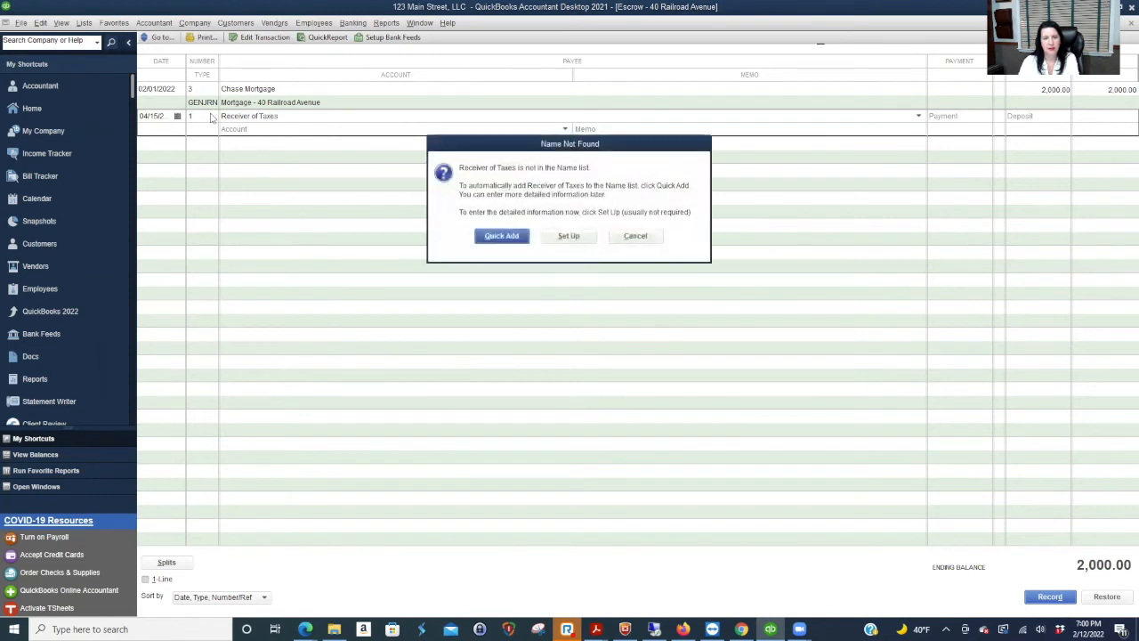
{"action": "left_click", "coordinate": [501, 235]}
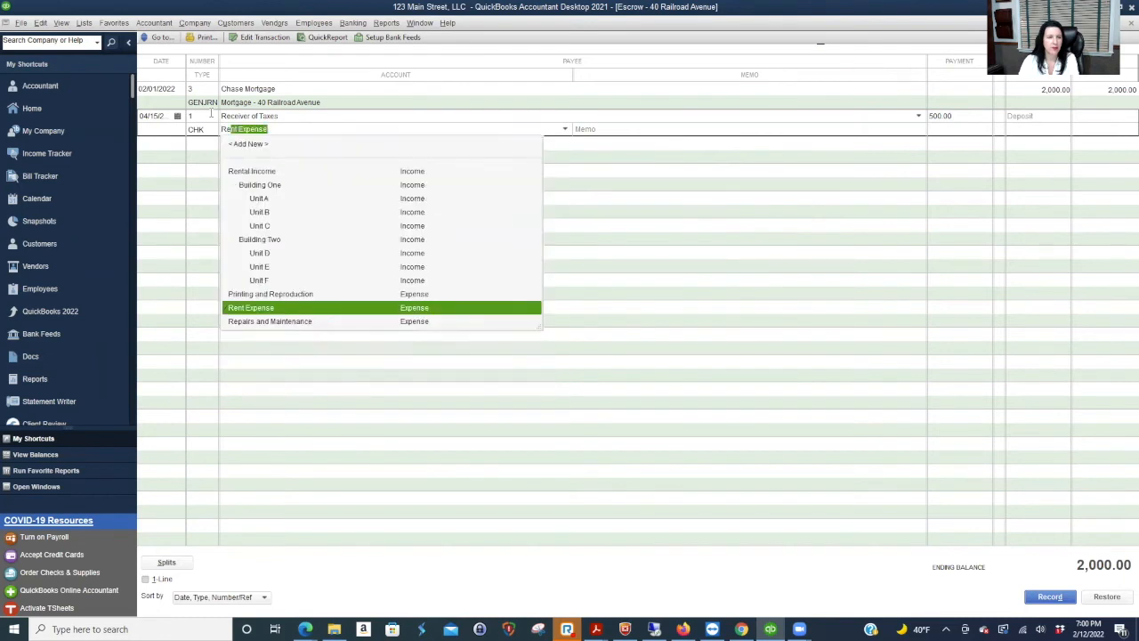
{"action": "type", "text": "Real Estate Taxes"}
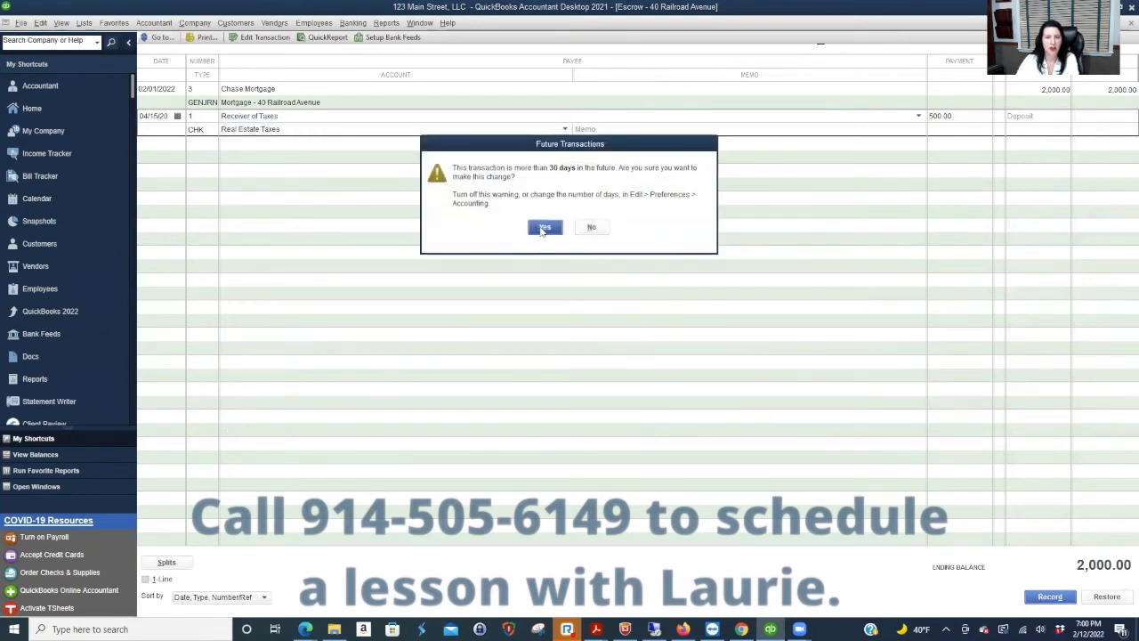
{"action": "left_click", "coordinate": [545, 227]}
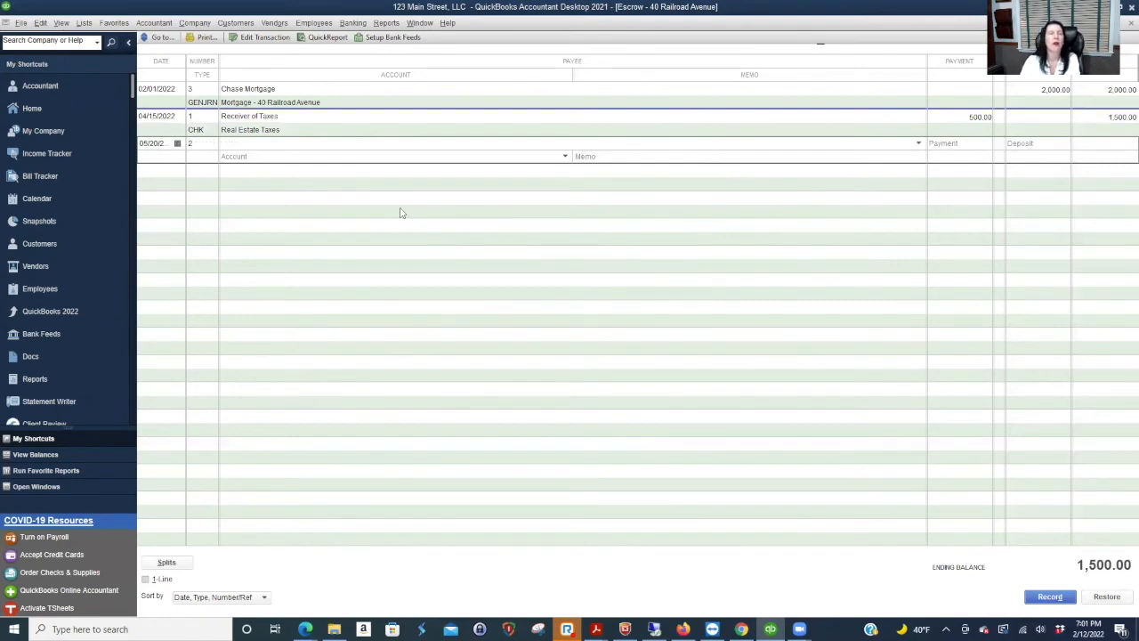
Record the 1,000 escrow check to Travelers Insurance, quick-adding the payee
{"action": "type", "text": "Travelers Insurance"}
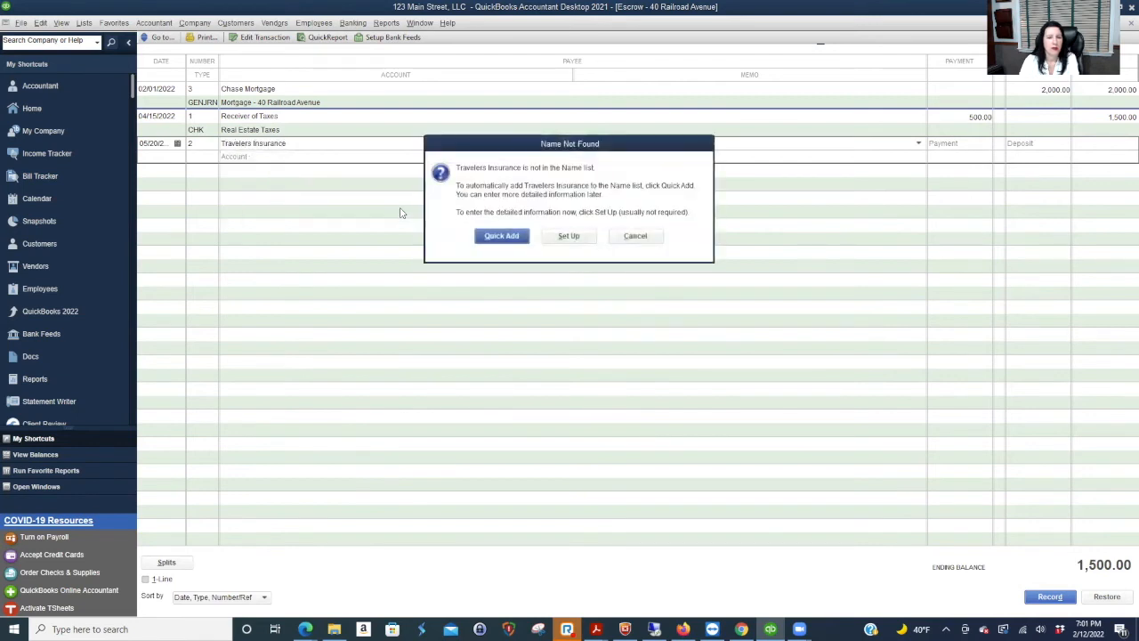
{"action": "left_click", "coordinate": [501, 236]}
{"action": "type", "text": "1,000"}
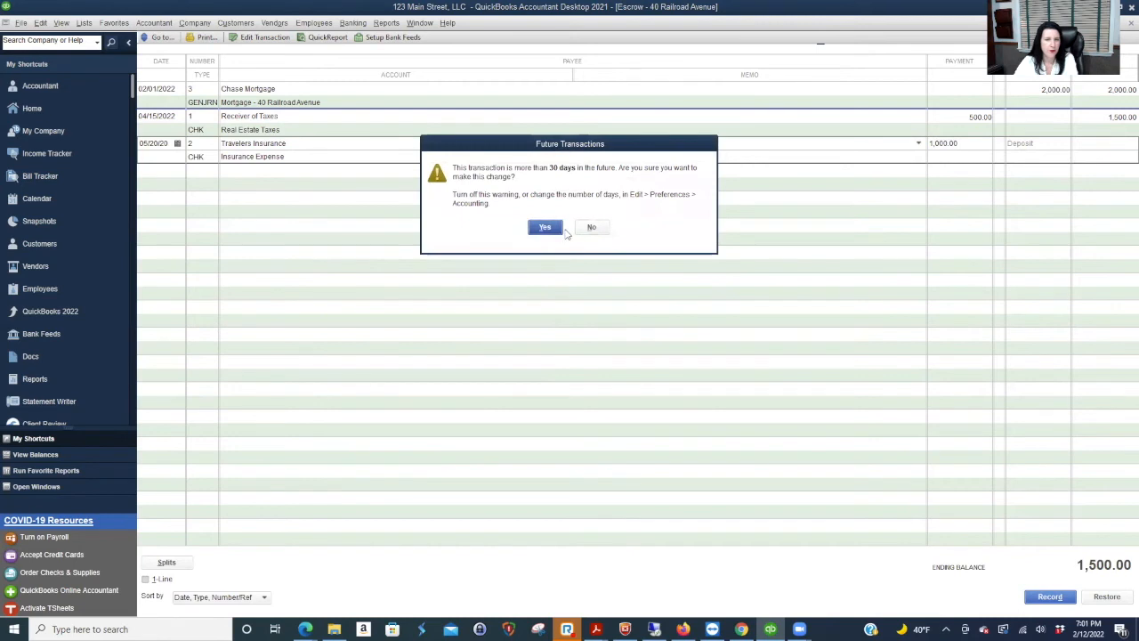
{"action": "left_click", "coordinate": [544, 226]}
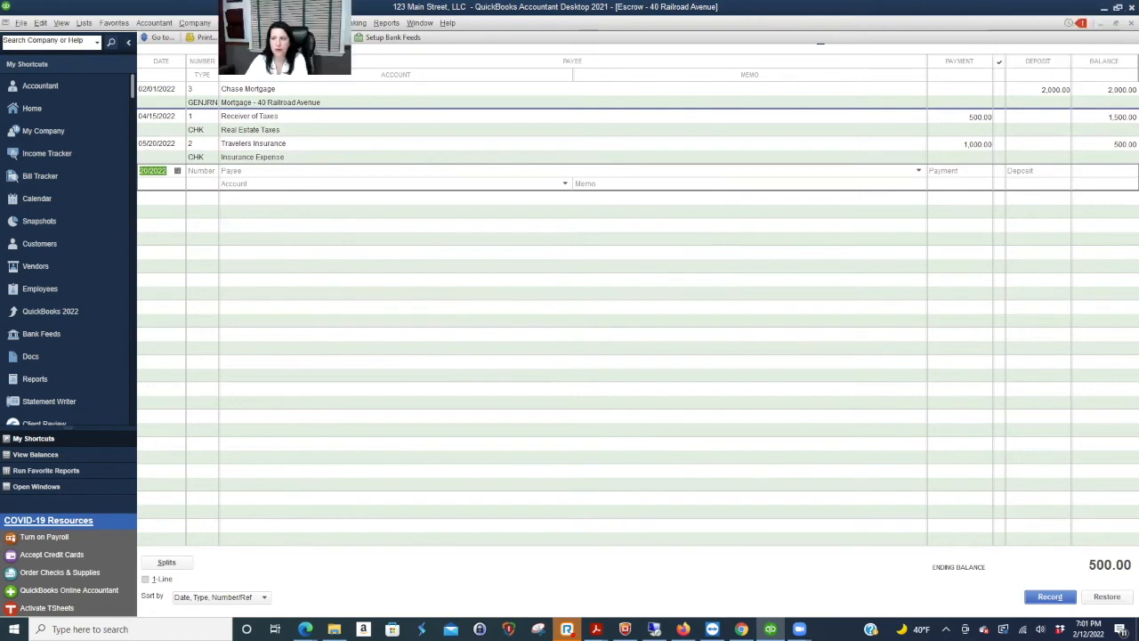
{"action": "mouse_move", "coordinate": [1055, 101]}
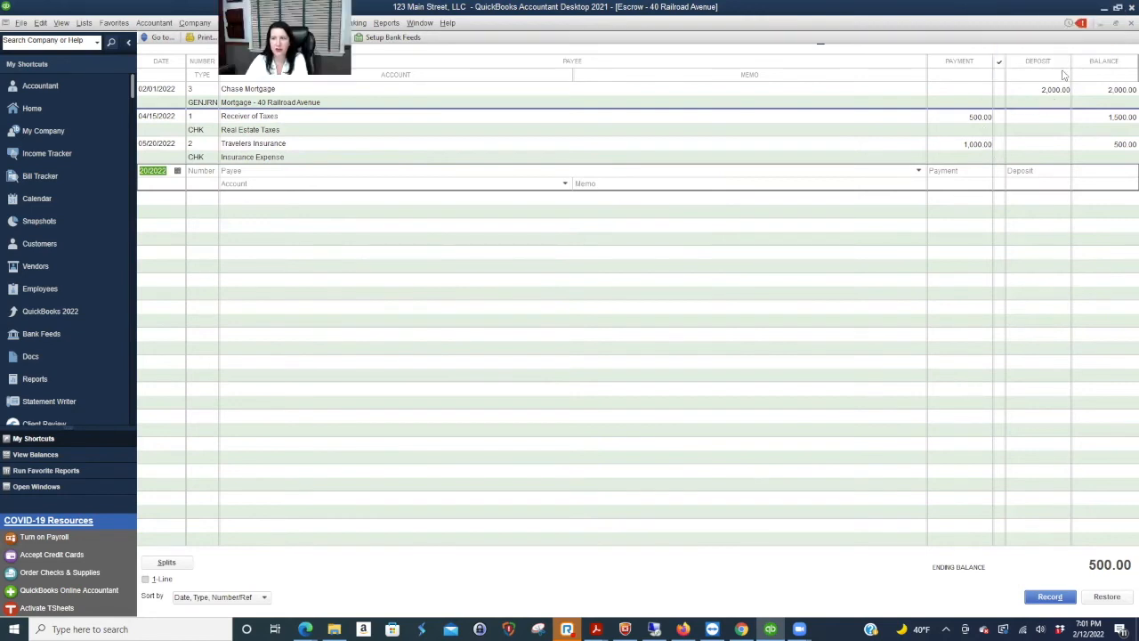
{"action": "mouse_move", "coordinate": [1137, 158]}
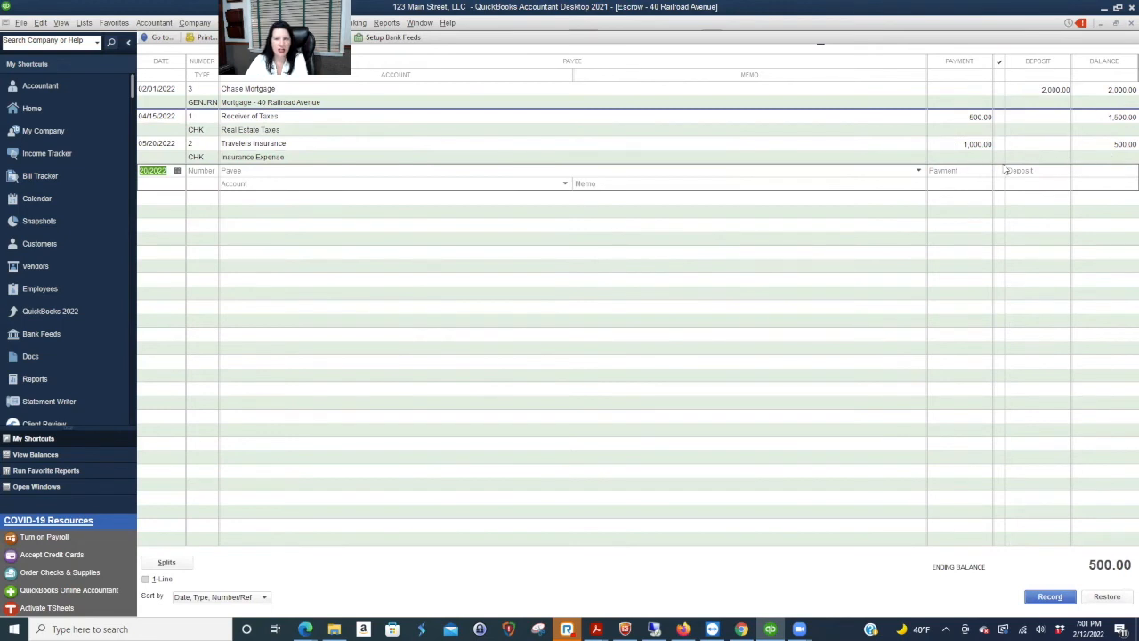
{"action": "mouse_move", "coordinate": [779, 206]}
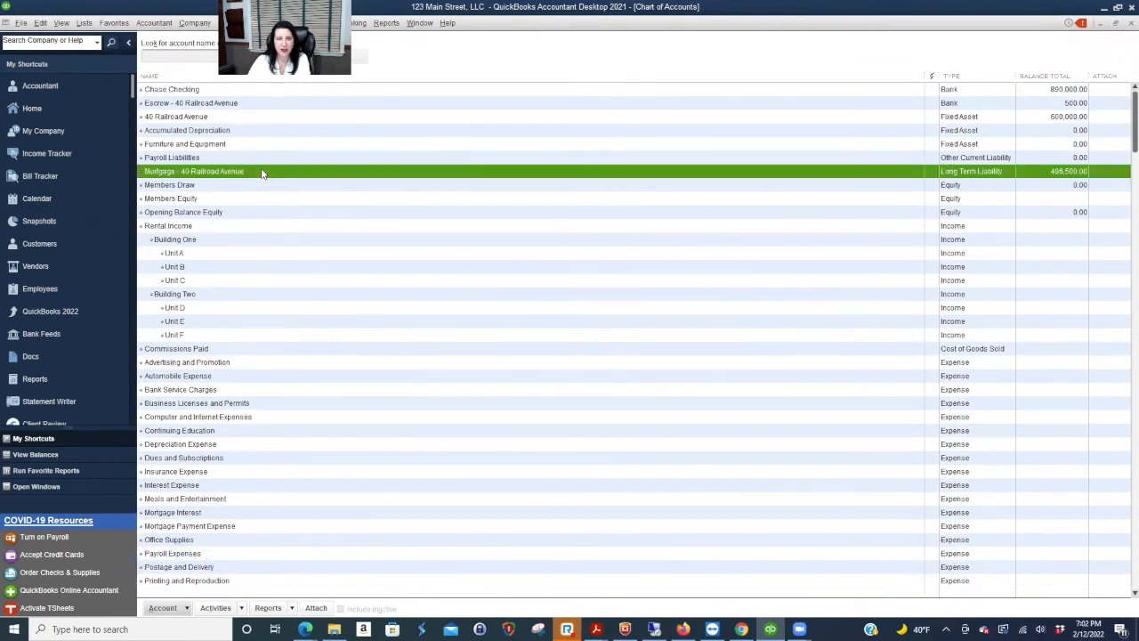
{"action": "double_click", "coordinate": [193, 171]}
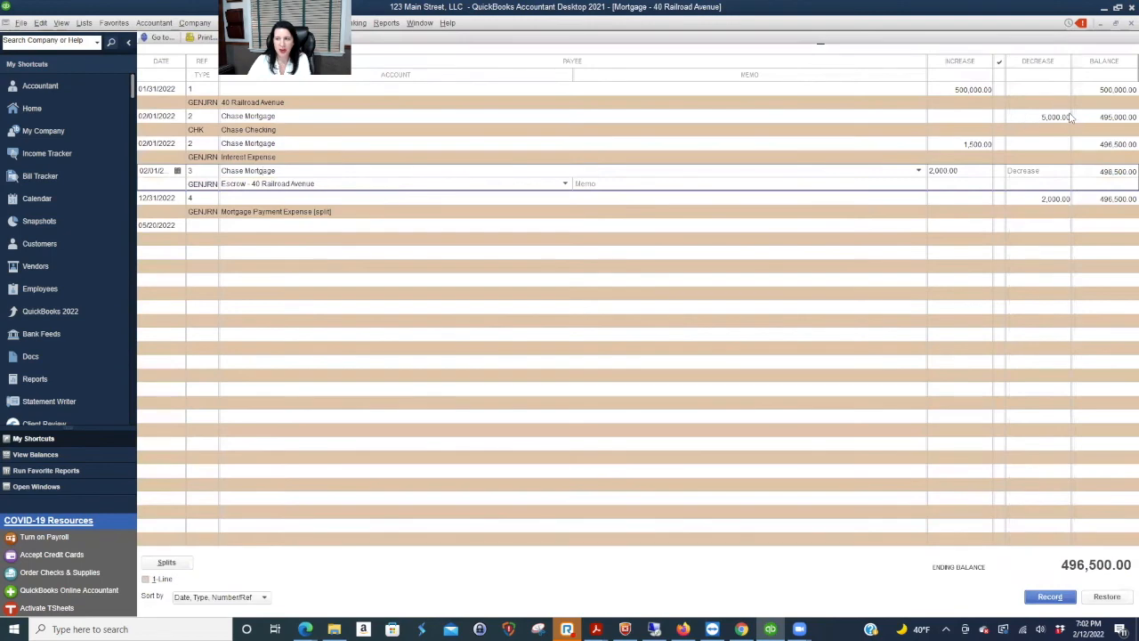
{"action": "mouse_move", "coordinate": [1020, 191]}
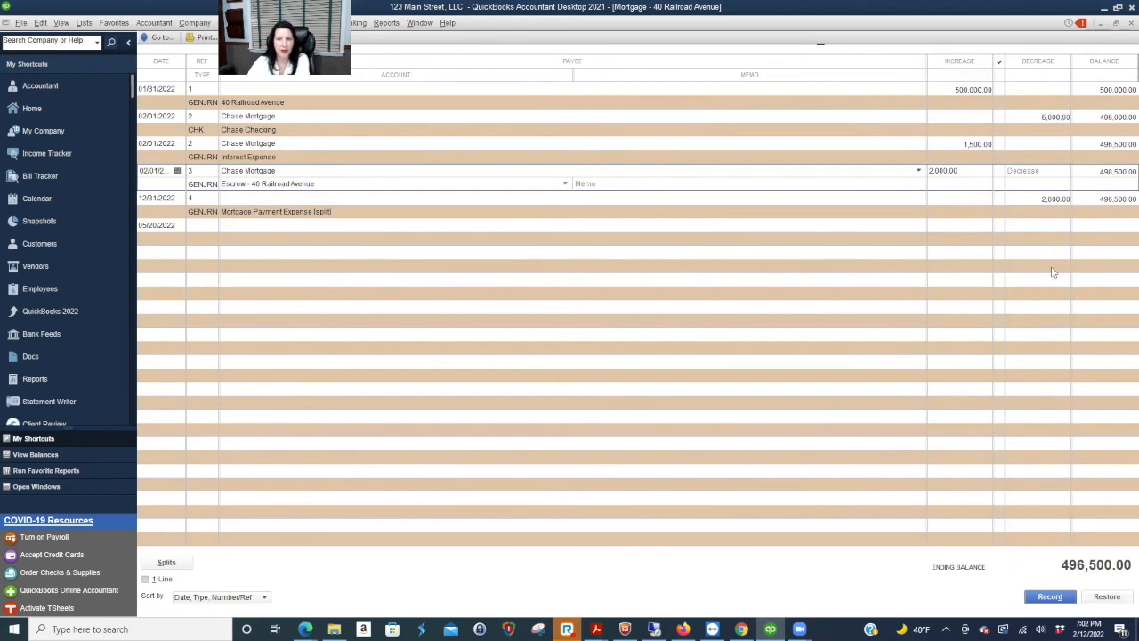
{"action": "mouse_move", "coordinate": [1121, 304]}
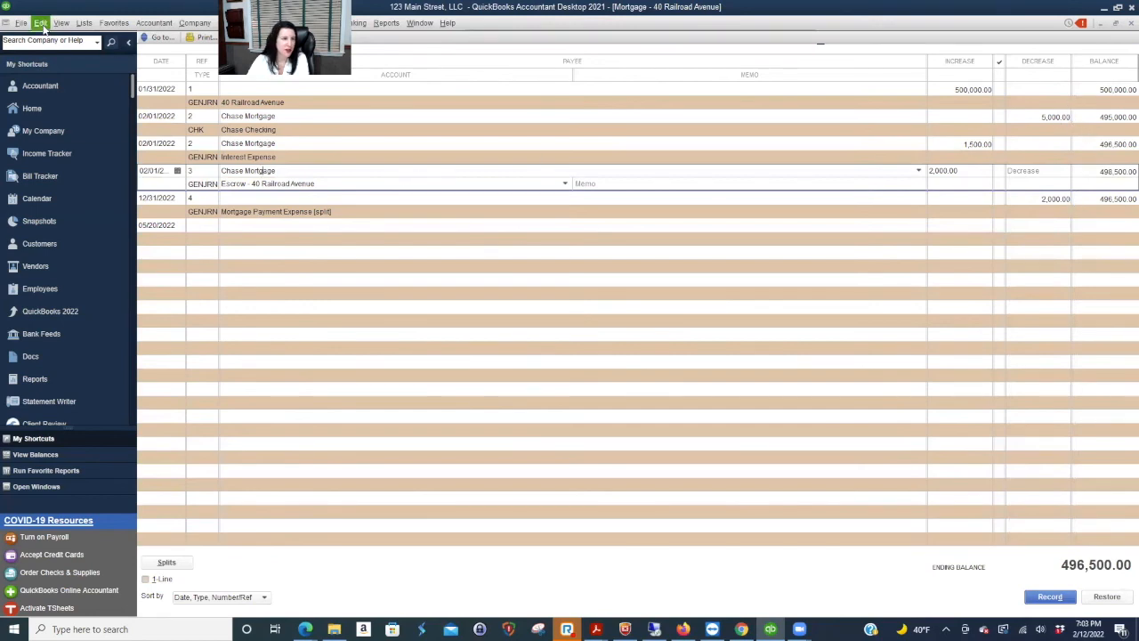
Enable 'Use class tracking for transactions' in the Accounting company preferences
{"action": "left_click", "coordinate": [39, 23]}
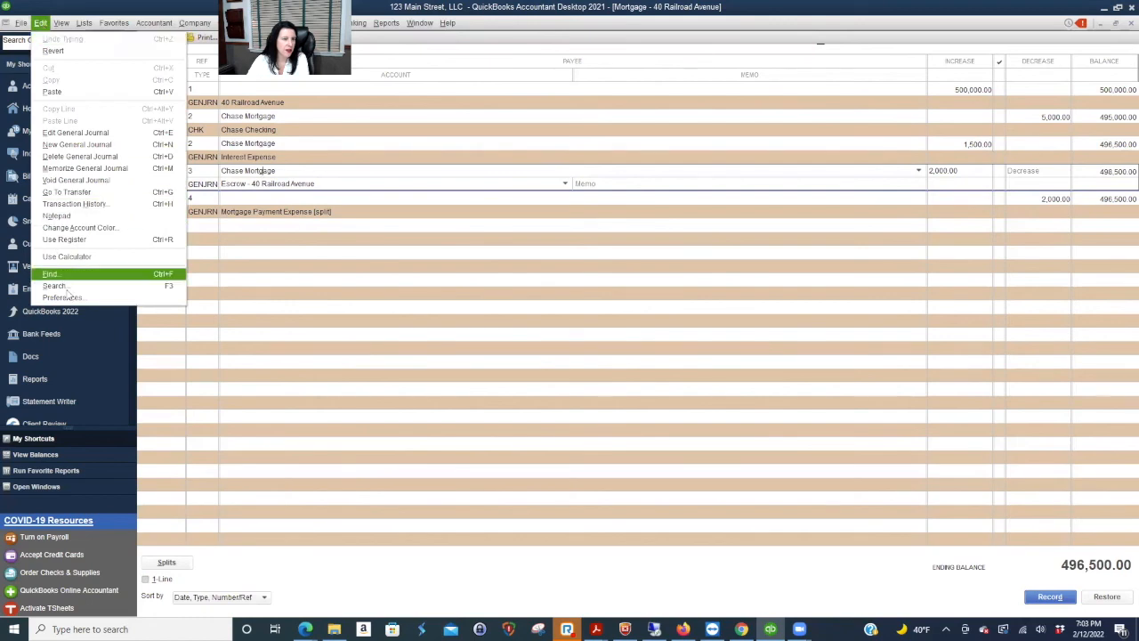
{"action": "left_click", "coordinate": [62, 297]}
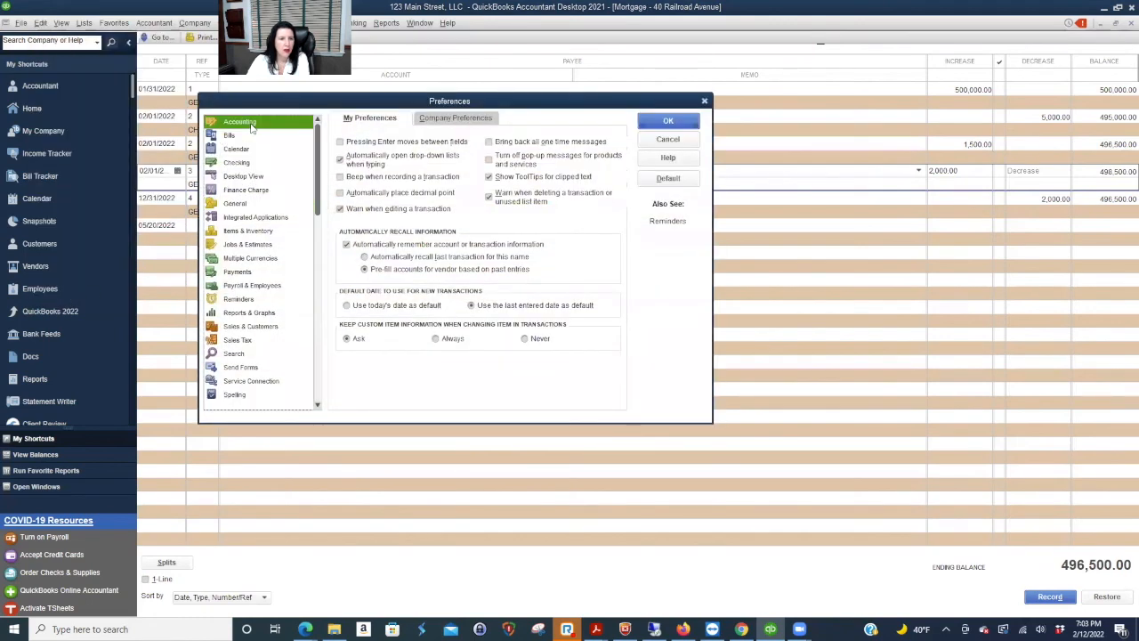
{"action": "left_click", "coordinate": [454, 117]}
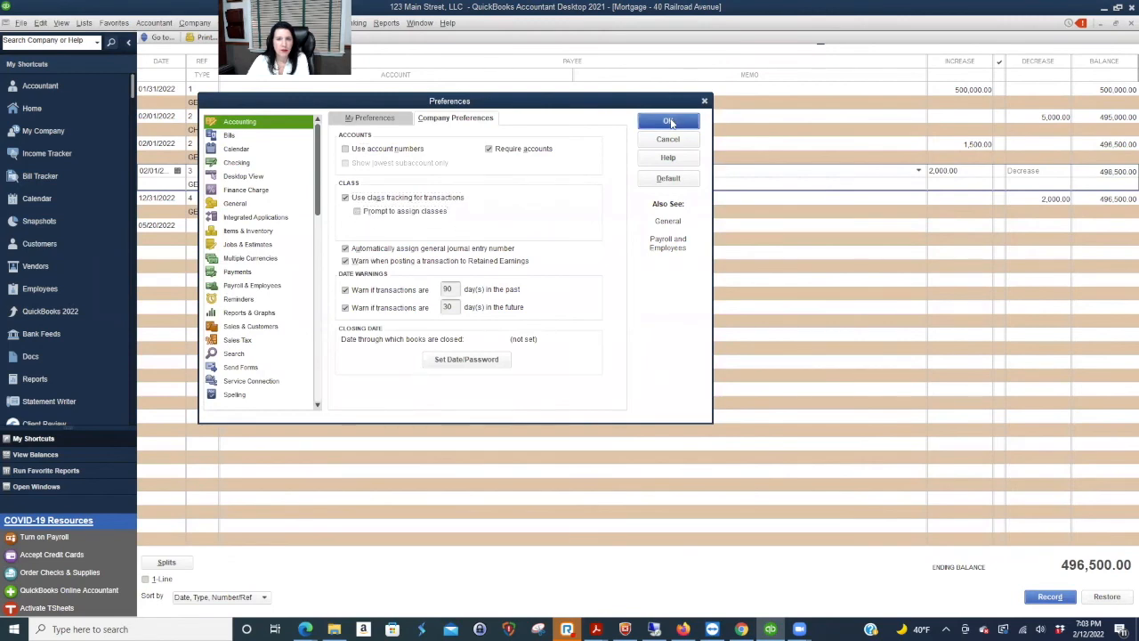
{"action": "left_click", "coordinate": [667, 121]}
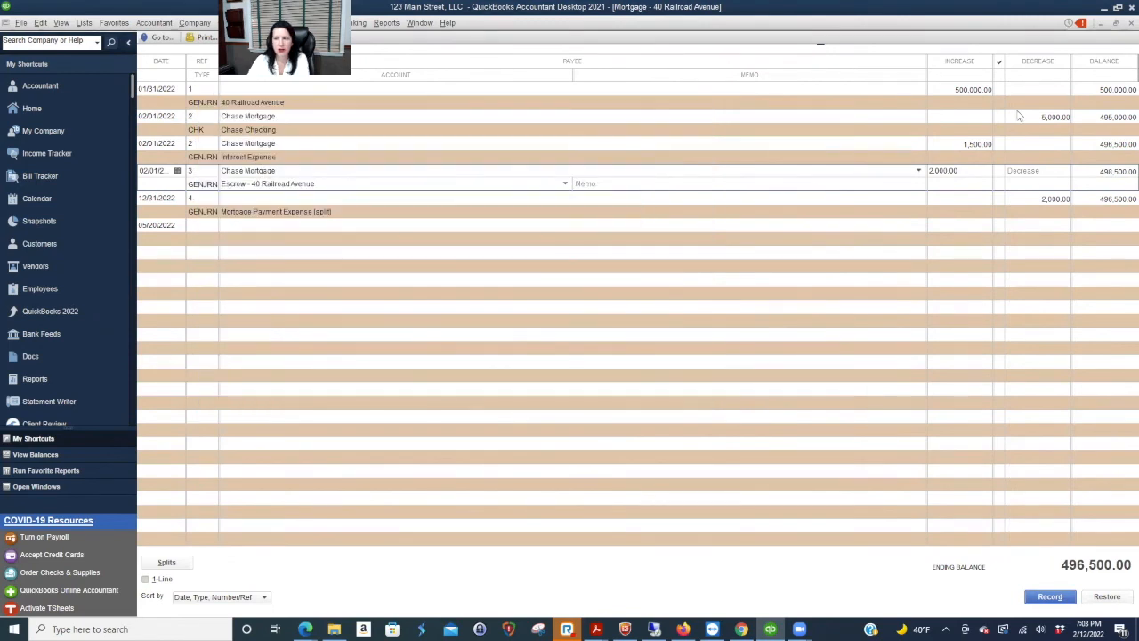
{"action": "mouse_move", "coordinate": [1051, 131]}
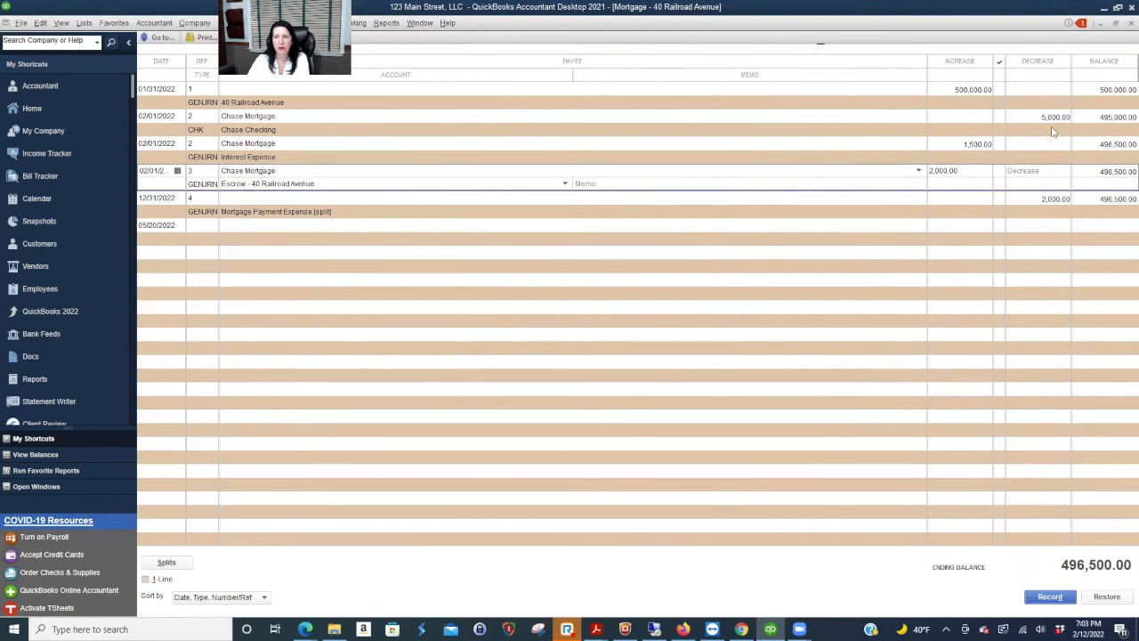
{"action": "mouse_move", "coordinate": [1071, 125]}
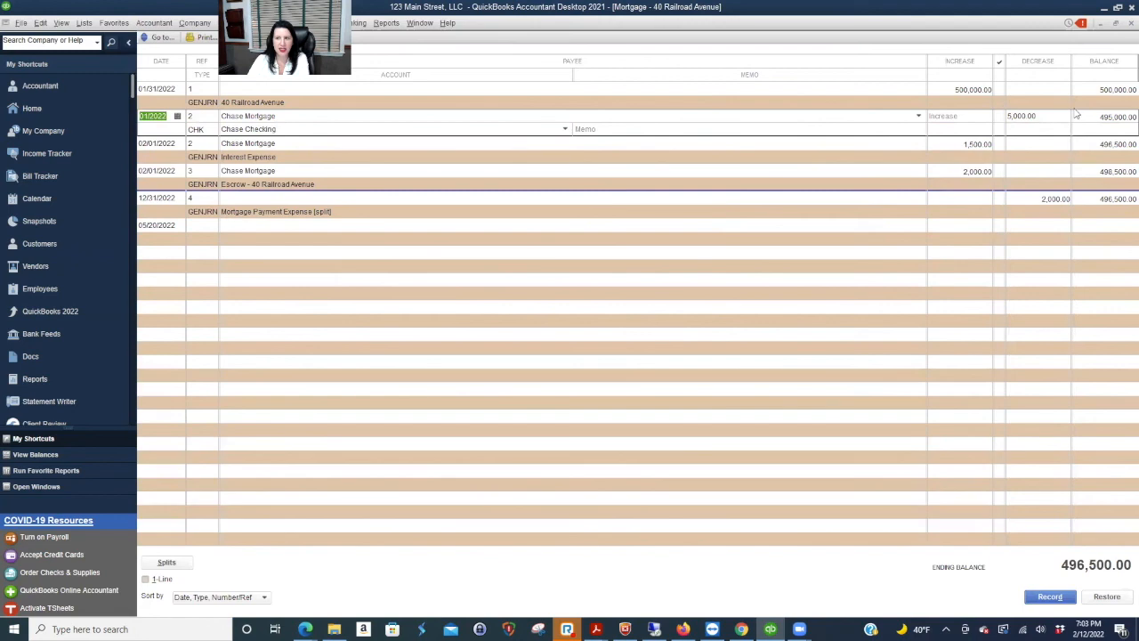
{"action": "mouse_move", "coordinate": [1050, 110]}
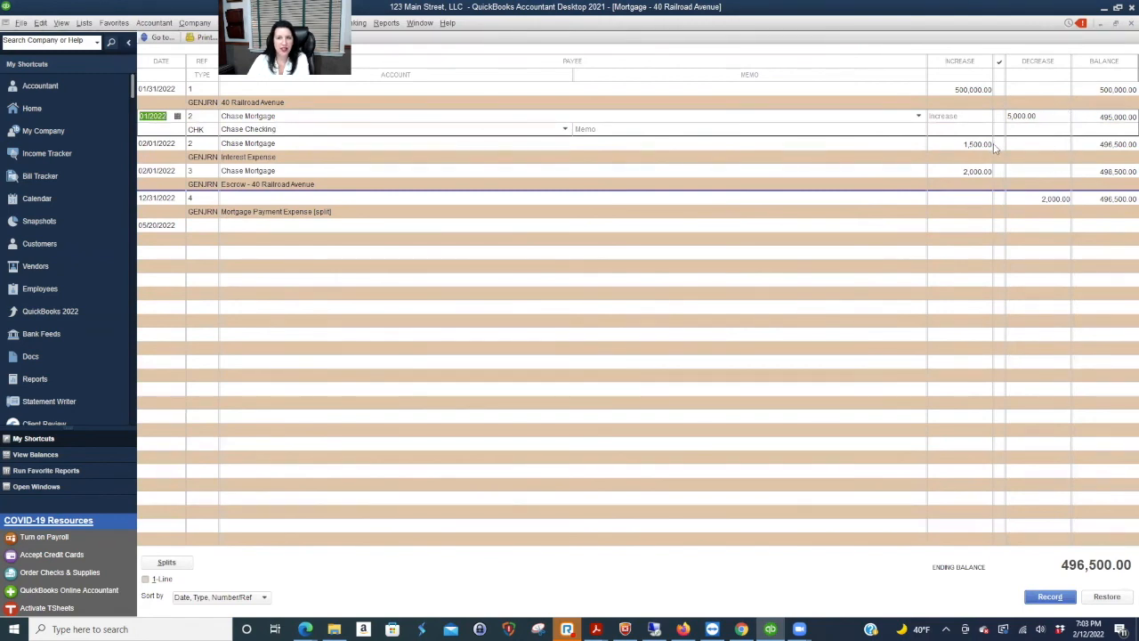
{"action": "mouse_move", "coordinate": [711, 156]}
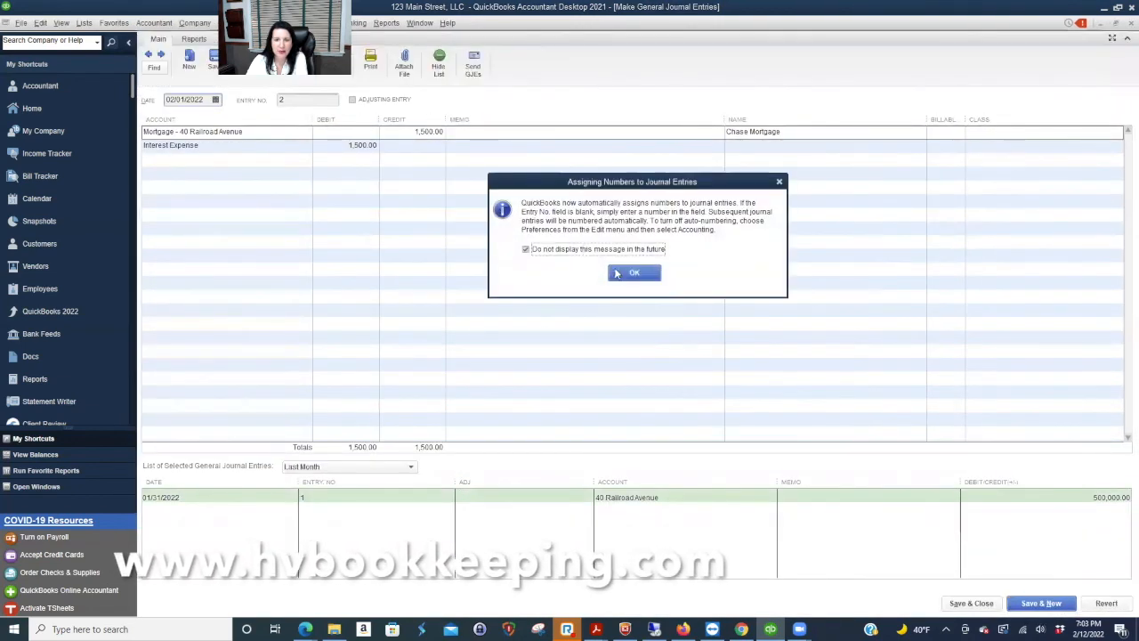
Create the 40 Railroad class on the $1,500 interest journal entry and save it
{"action": "left_click", "coordinate": [633, 272]}
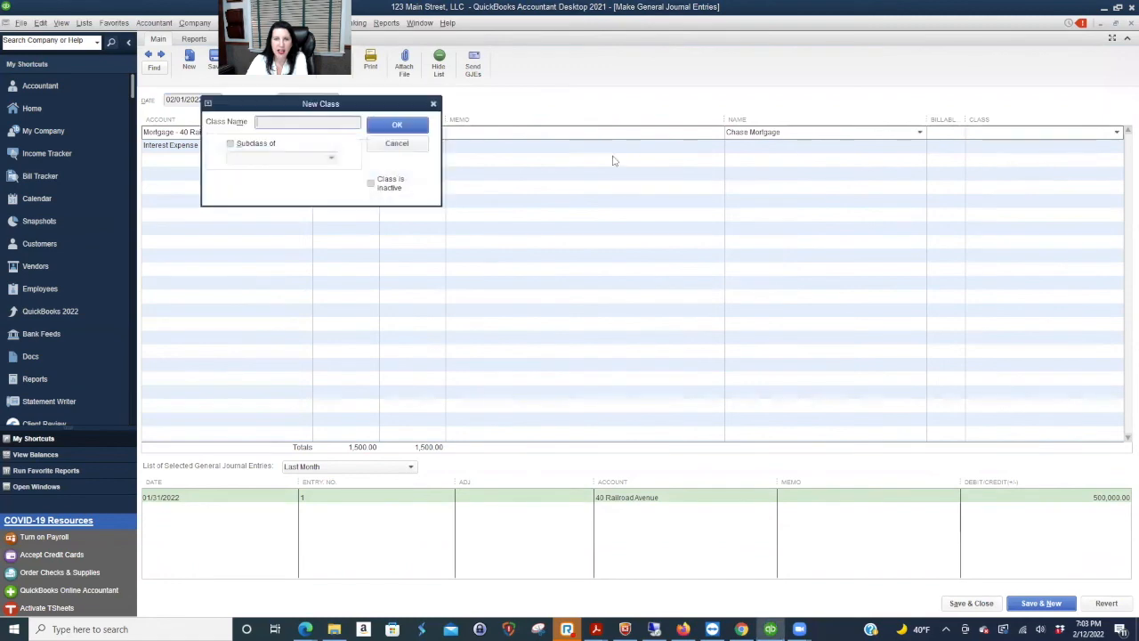
{"action": "type", "text": "40 Railroad"}
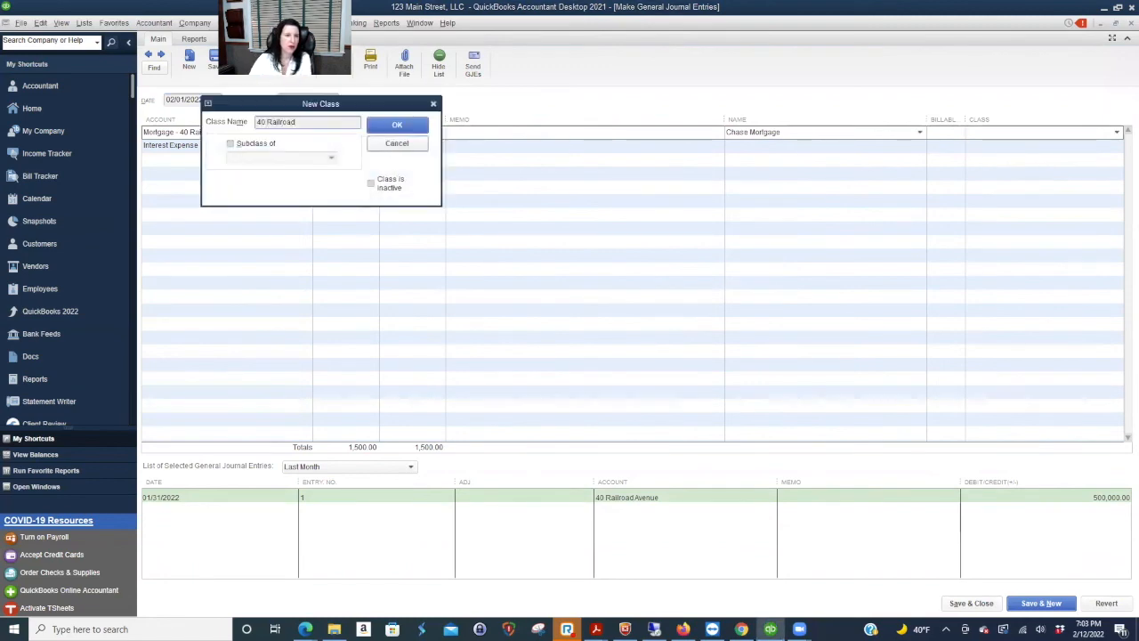
{"action": "left_click", "coordinate": [397, 125]}
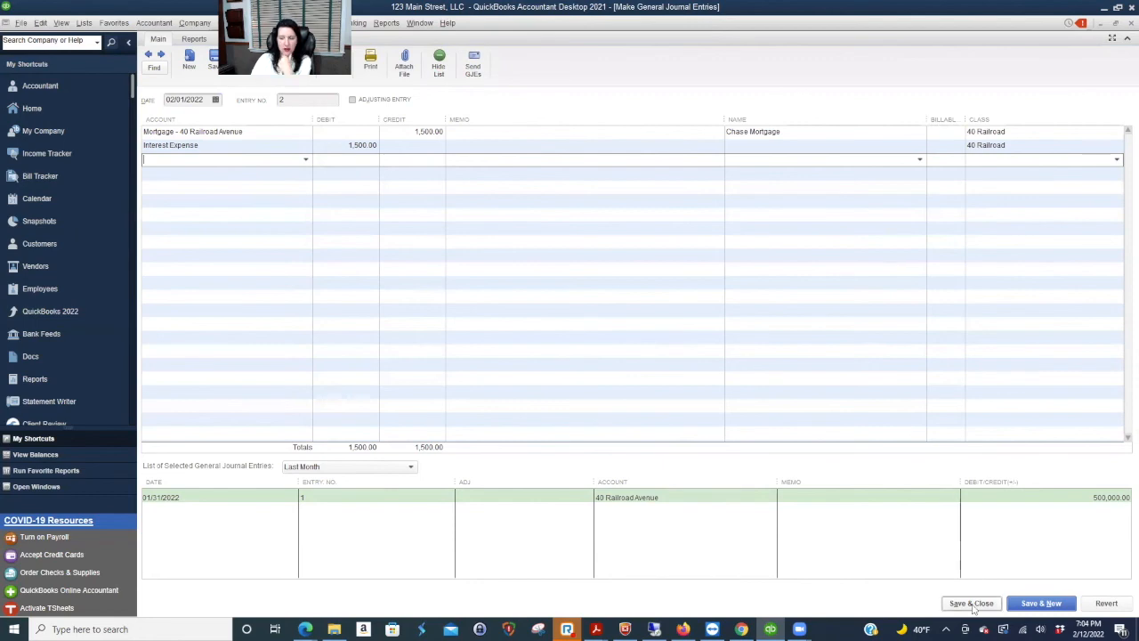
{"action": "left_click", "coordinate": [970, 603]}
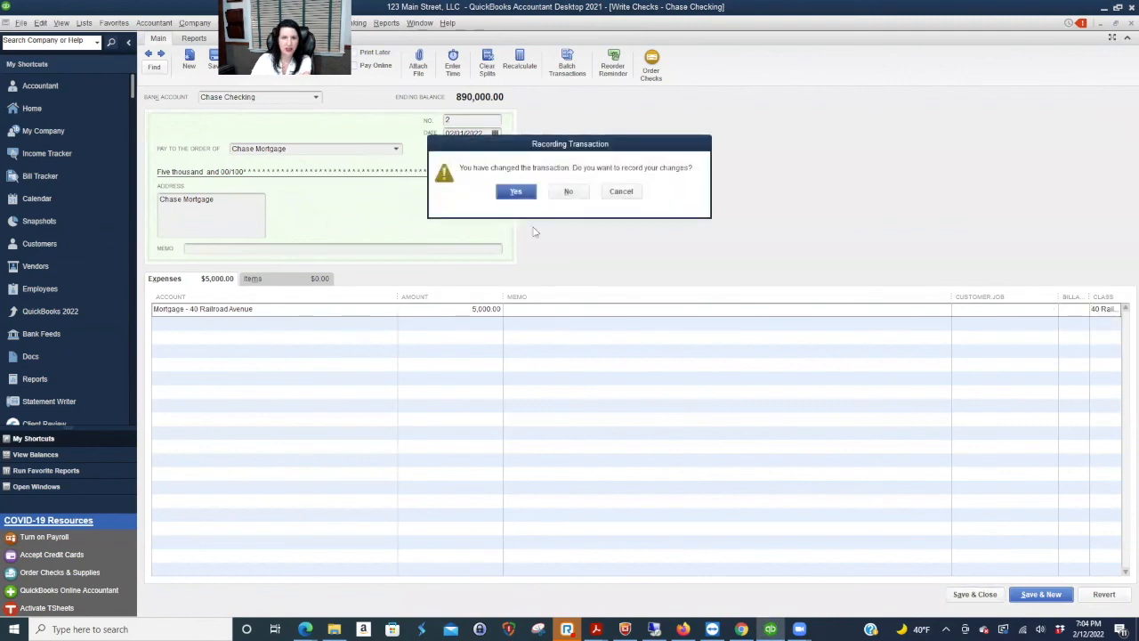
Record the class change on the $5,000 mortgage check and set the tax check's class
{"action": "left_click", "coordinate": [515, 191]}
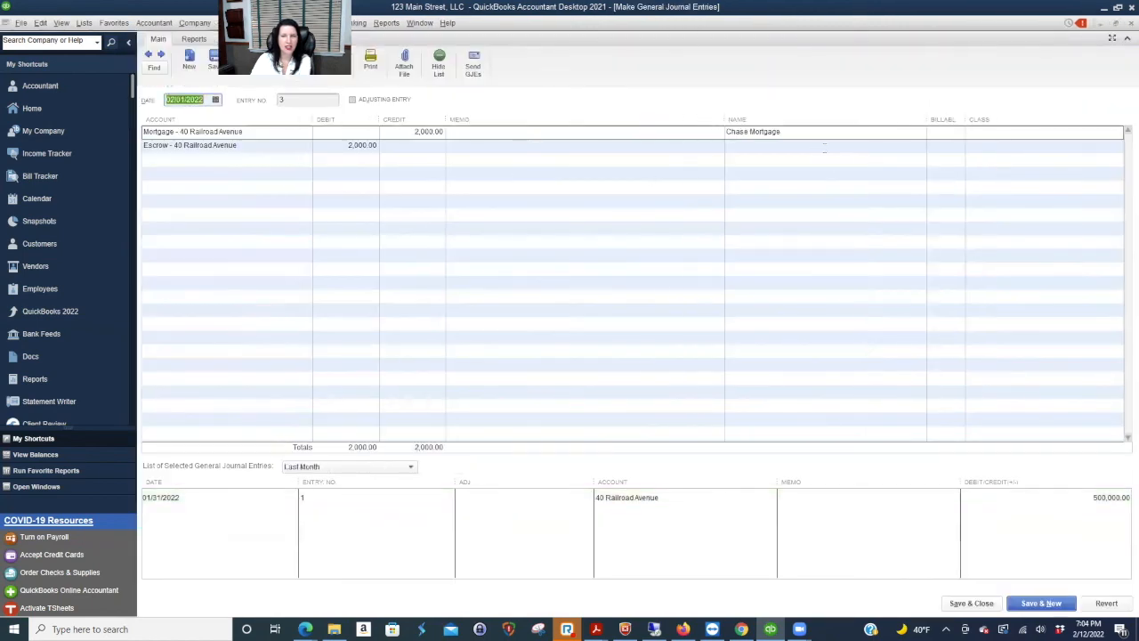
{"action": "left_click", "coordinate": [1032, 134]}
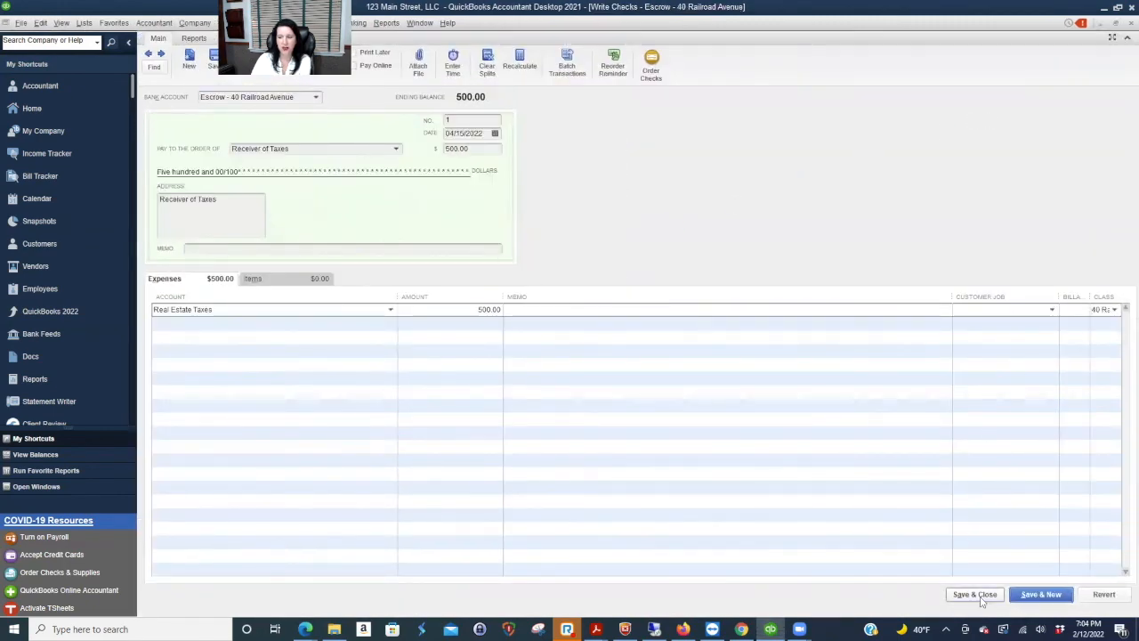
Save the $500 tax check, then tag the $1,000 Travelers Insurance check 40 Railroad and save
{"action": "left_click", "coordinate": [985, 595]}
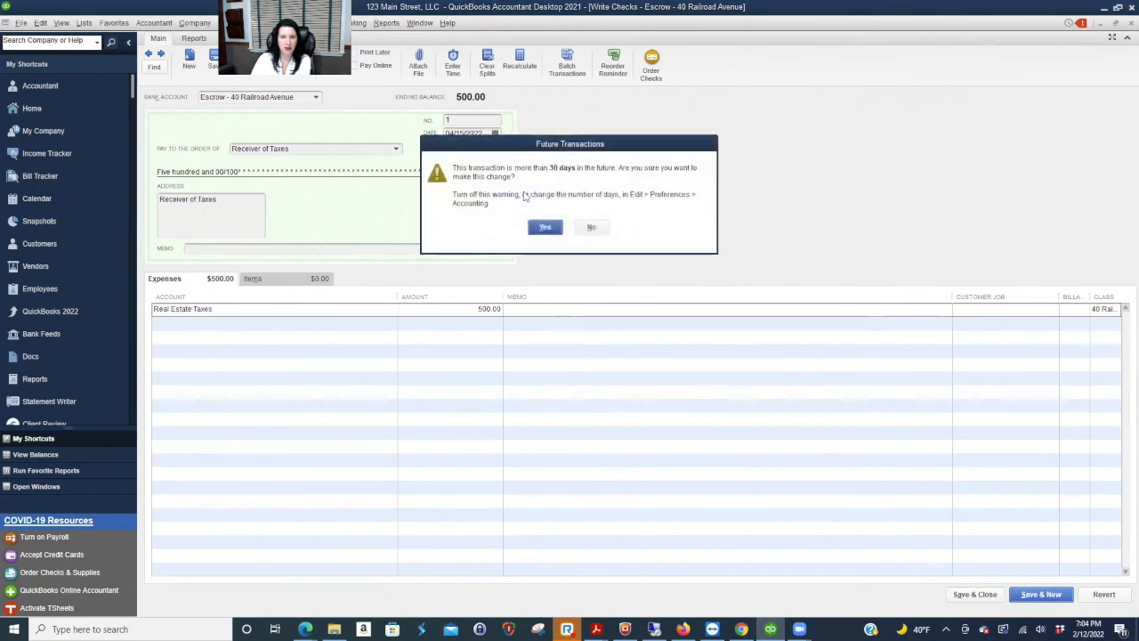
{"action": "left_click", "coordinate": [546, 226]}
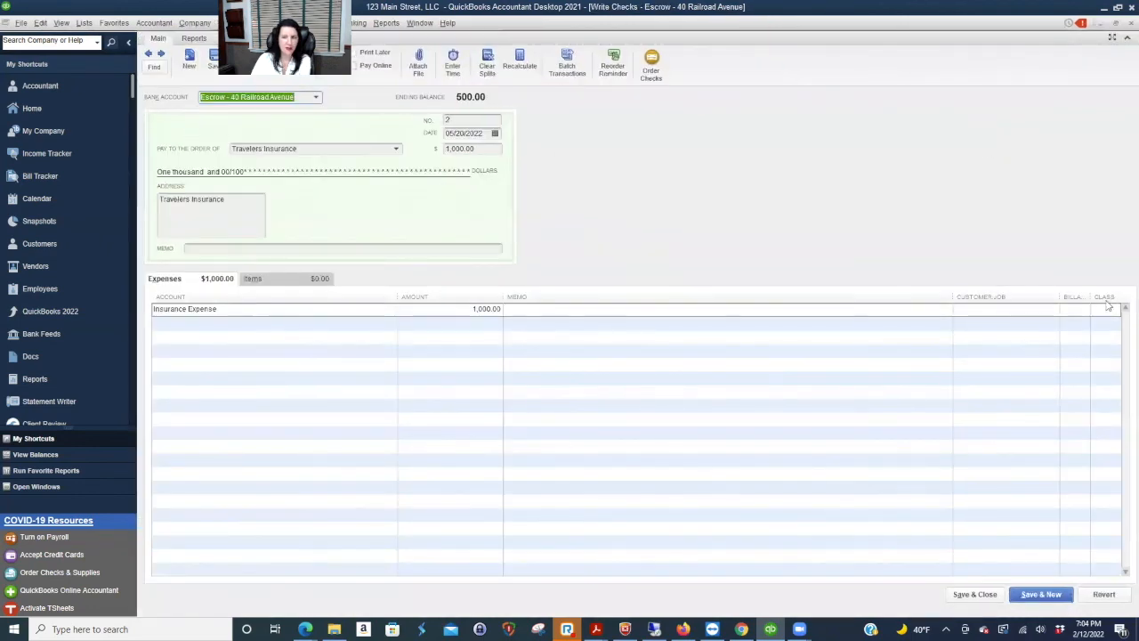
{"action": "left_click", "coordinate": [1115, 309]}
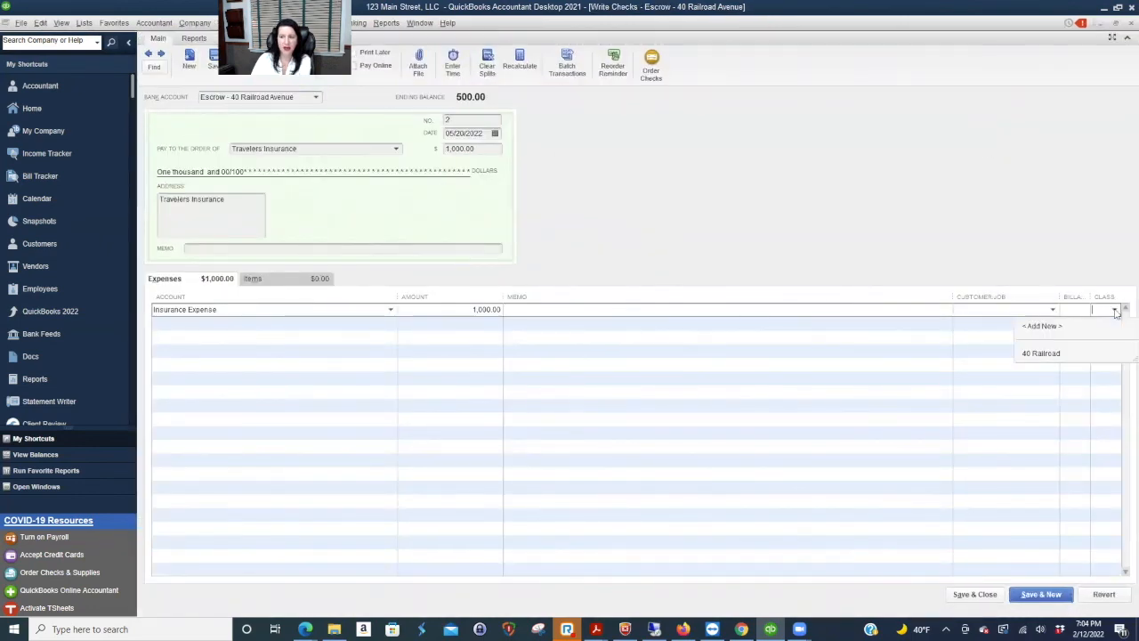
{"action": "left_click", "coordinate": [1040, 353]}
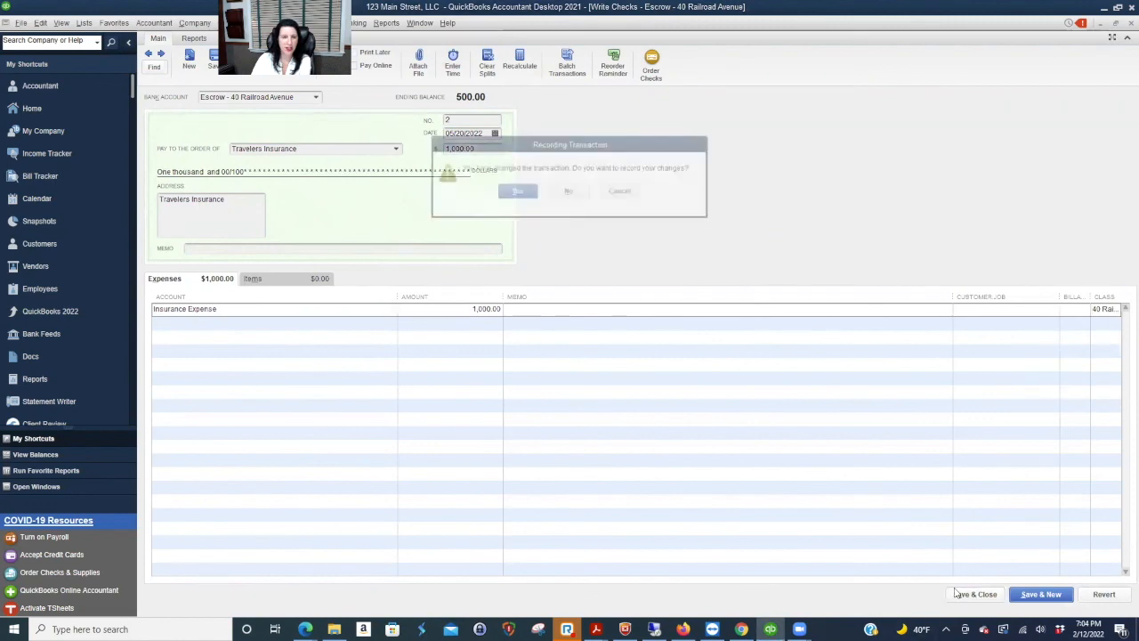
{"action": "left_click", "coordinate": [518, 190]}
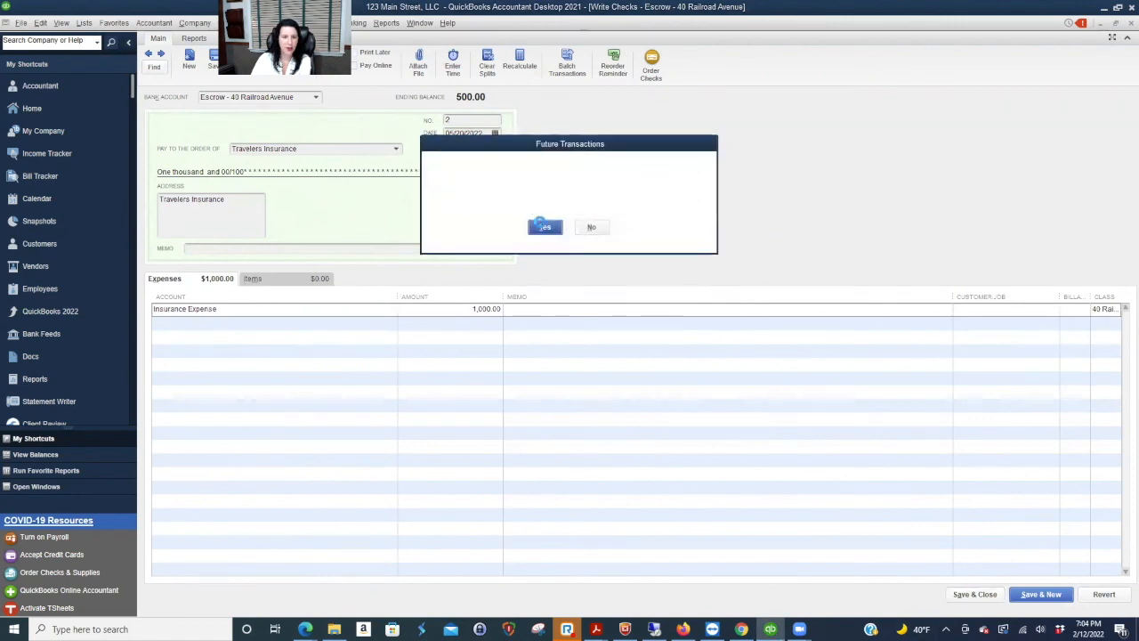
{"action": "left_click", "coordinate": [545, 227]}
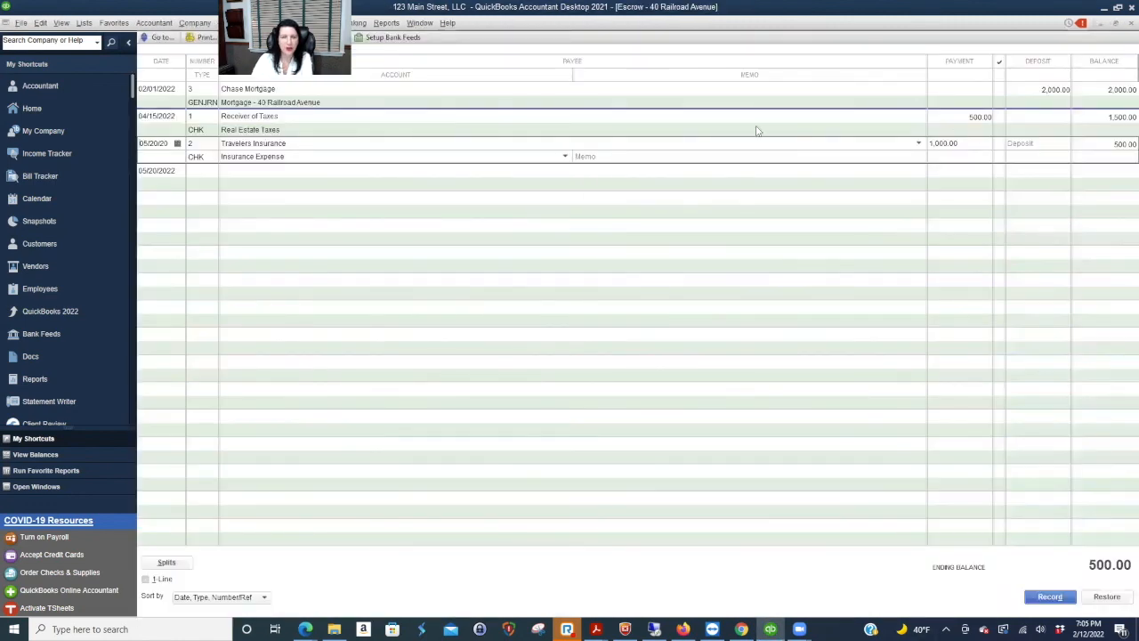